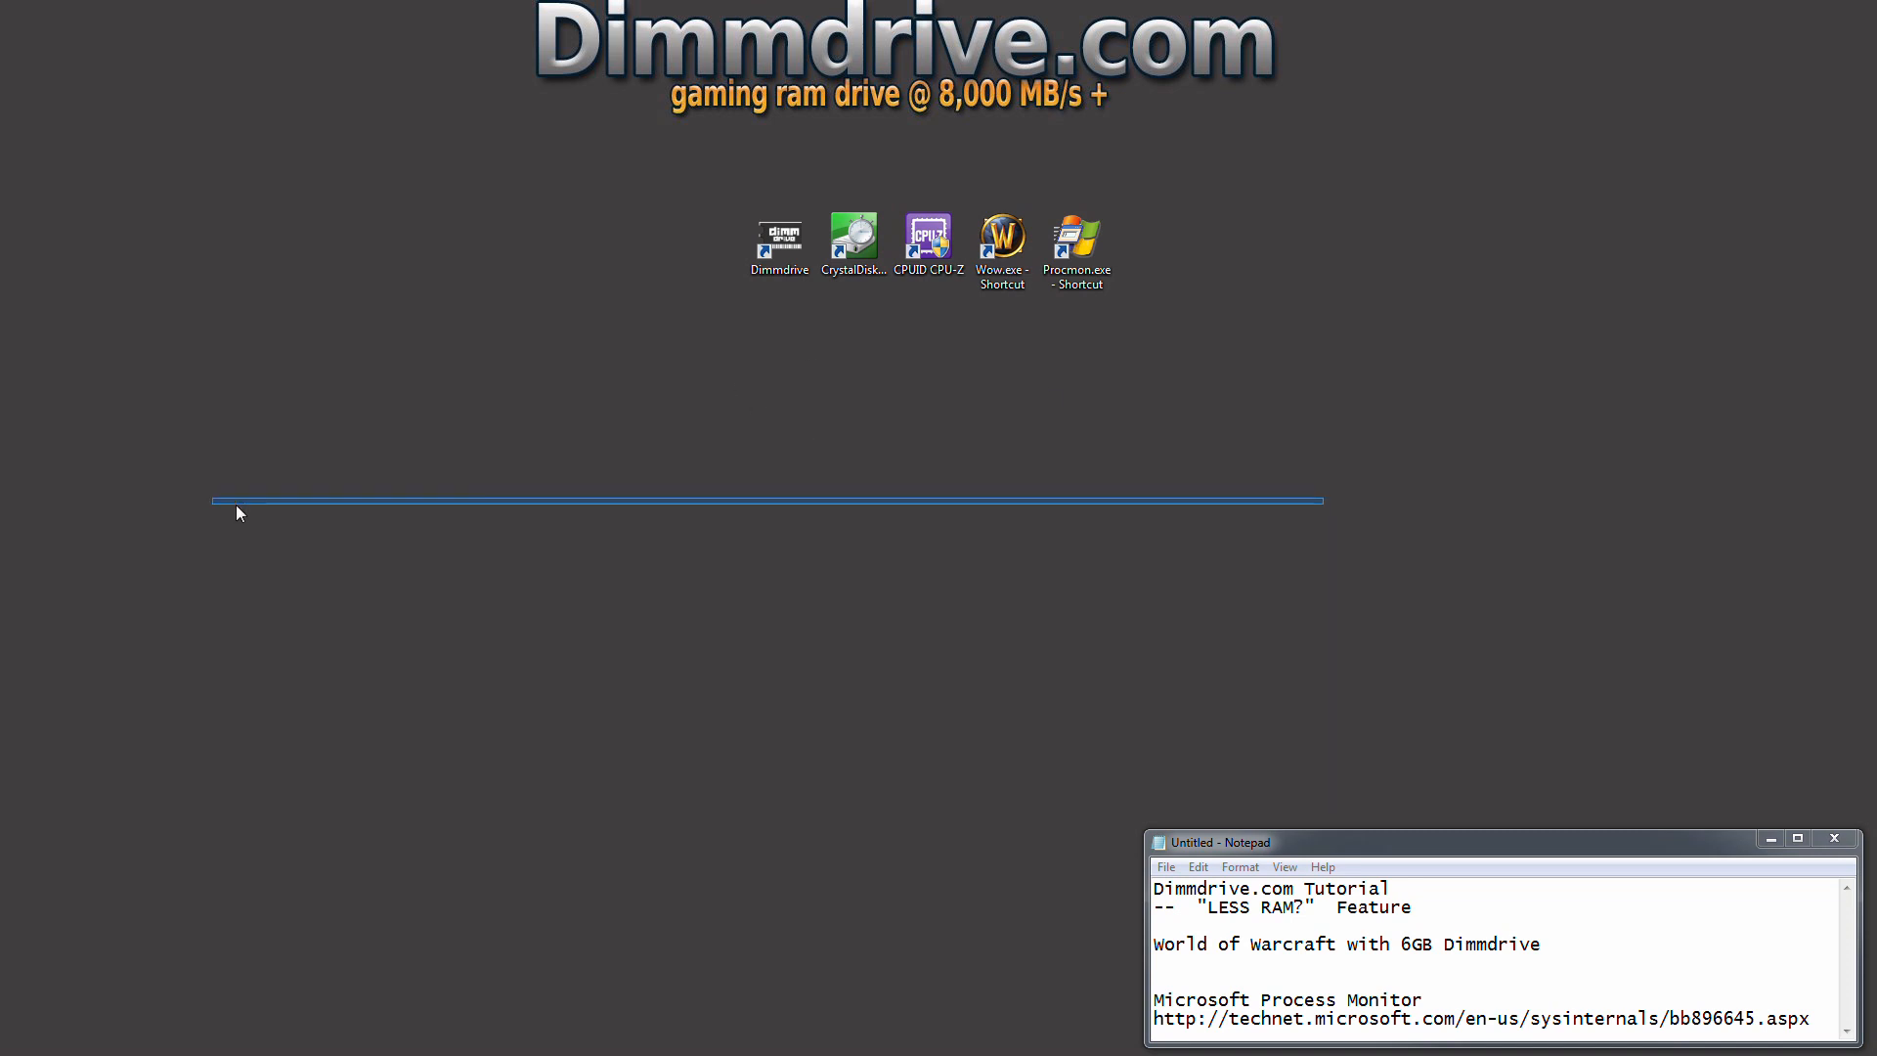
Launch Dimmdrive, dismiss the About notice and show the apps list with Wow disabled at 29.9 GB.
drag(1153, 888, 1410, 905)
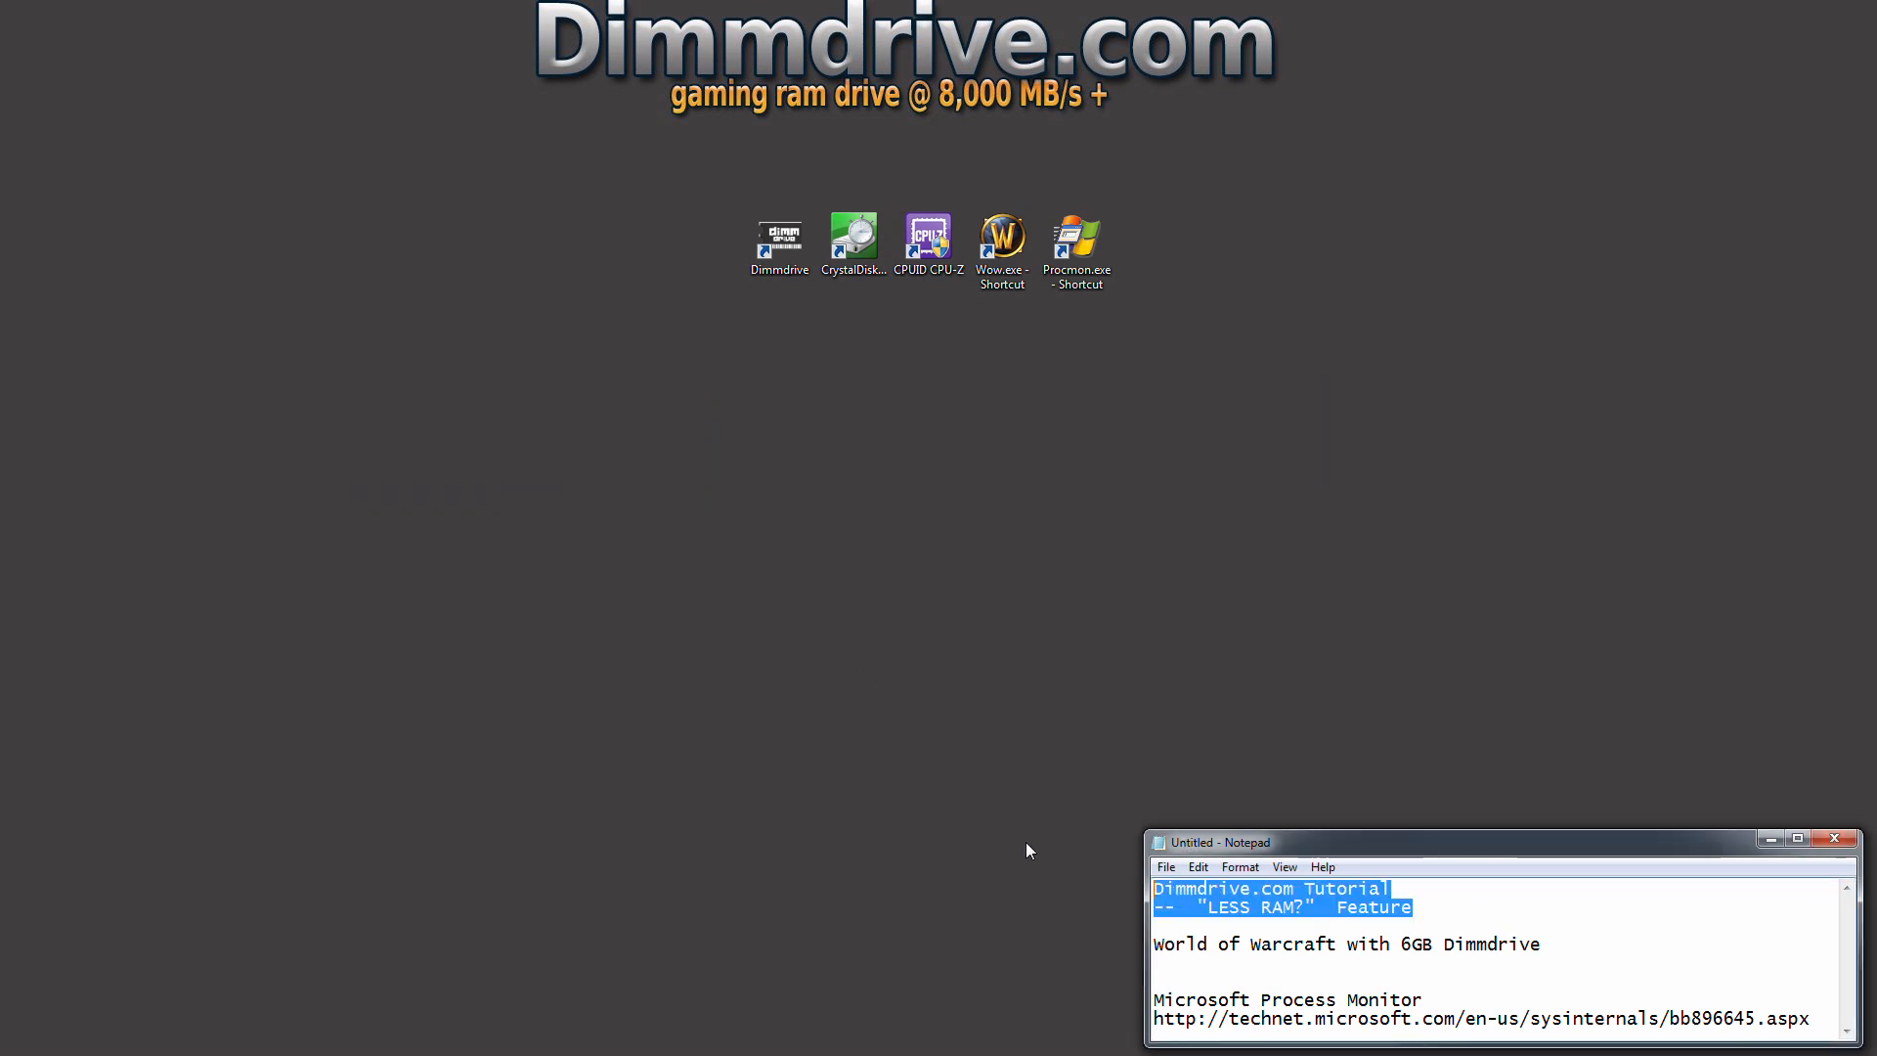
click(778, 239)
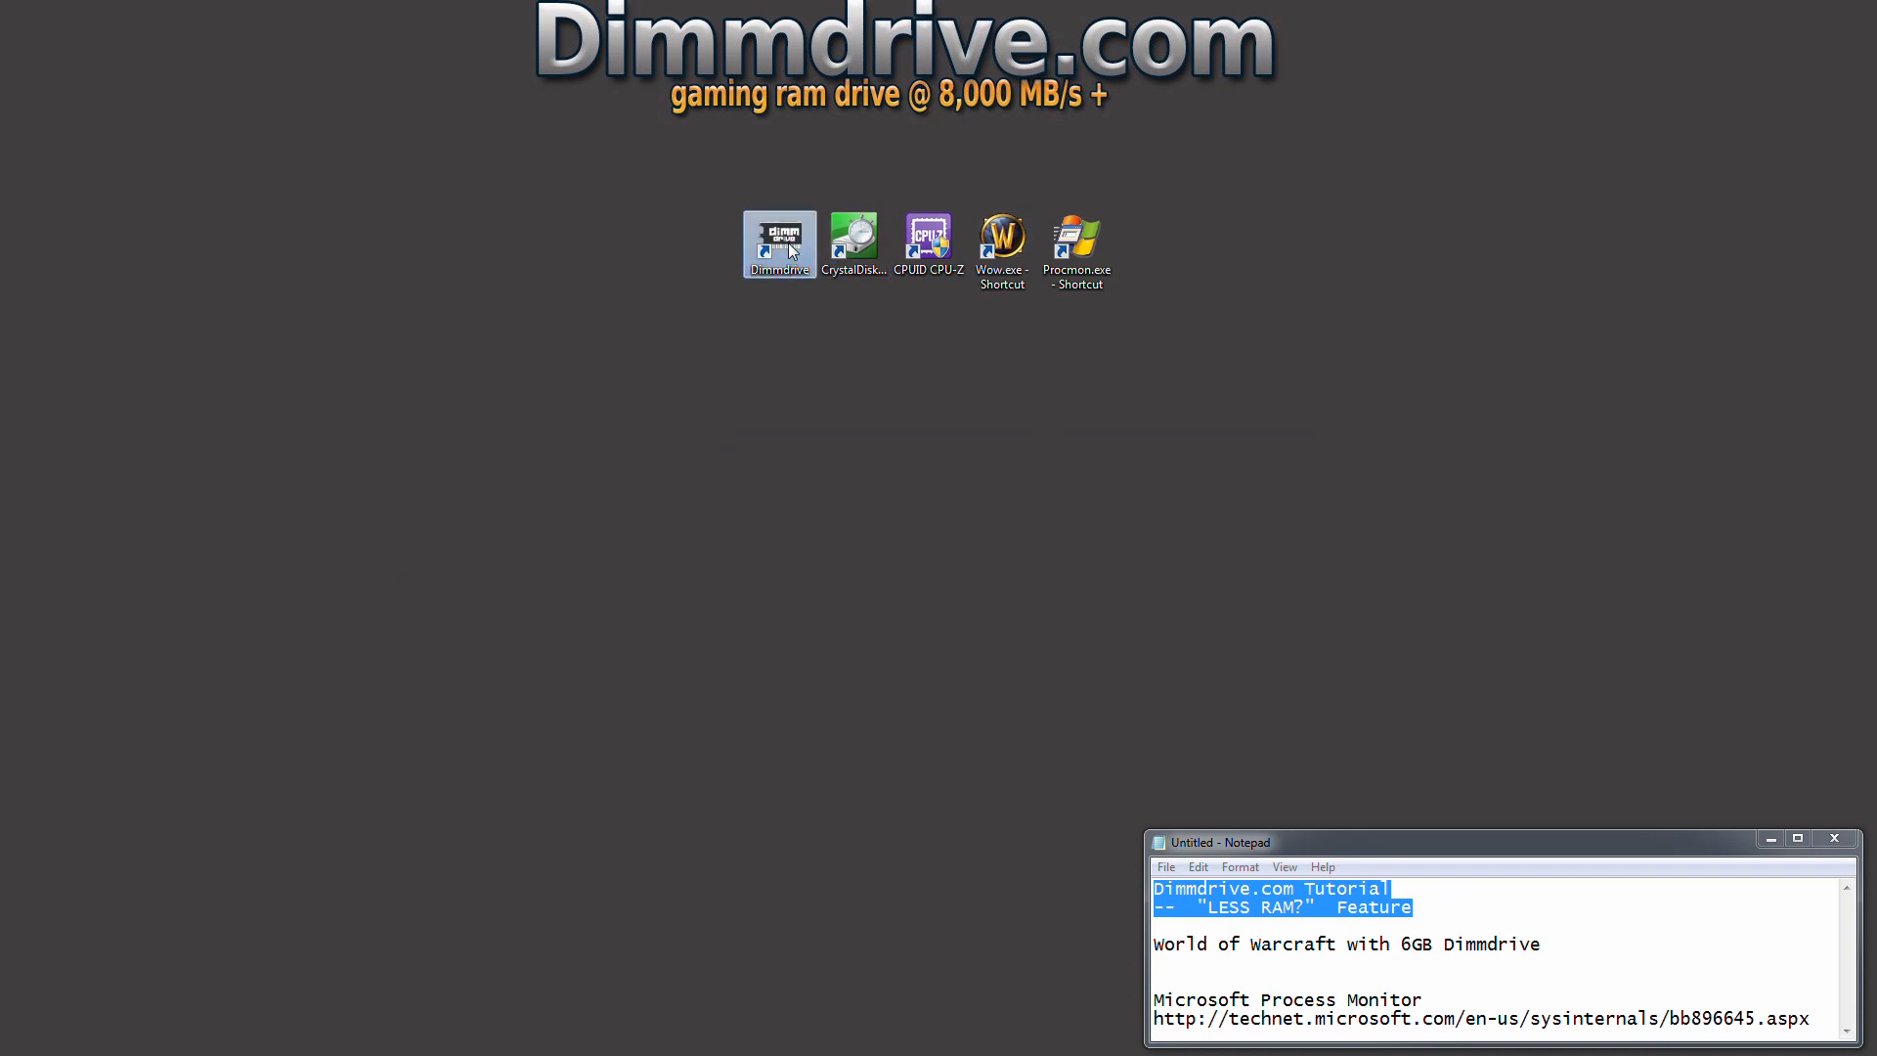
click(864, 352)
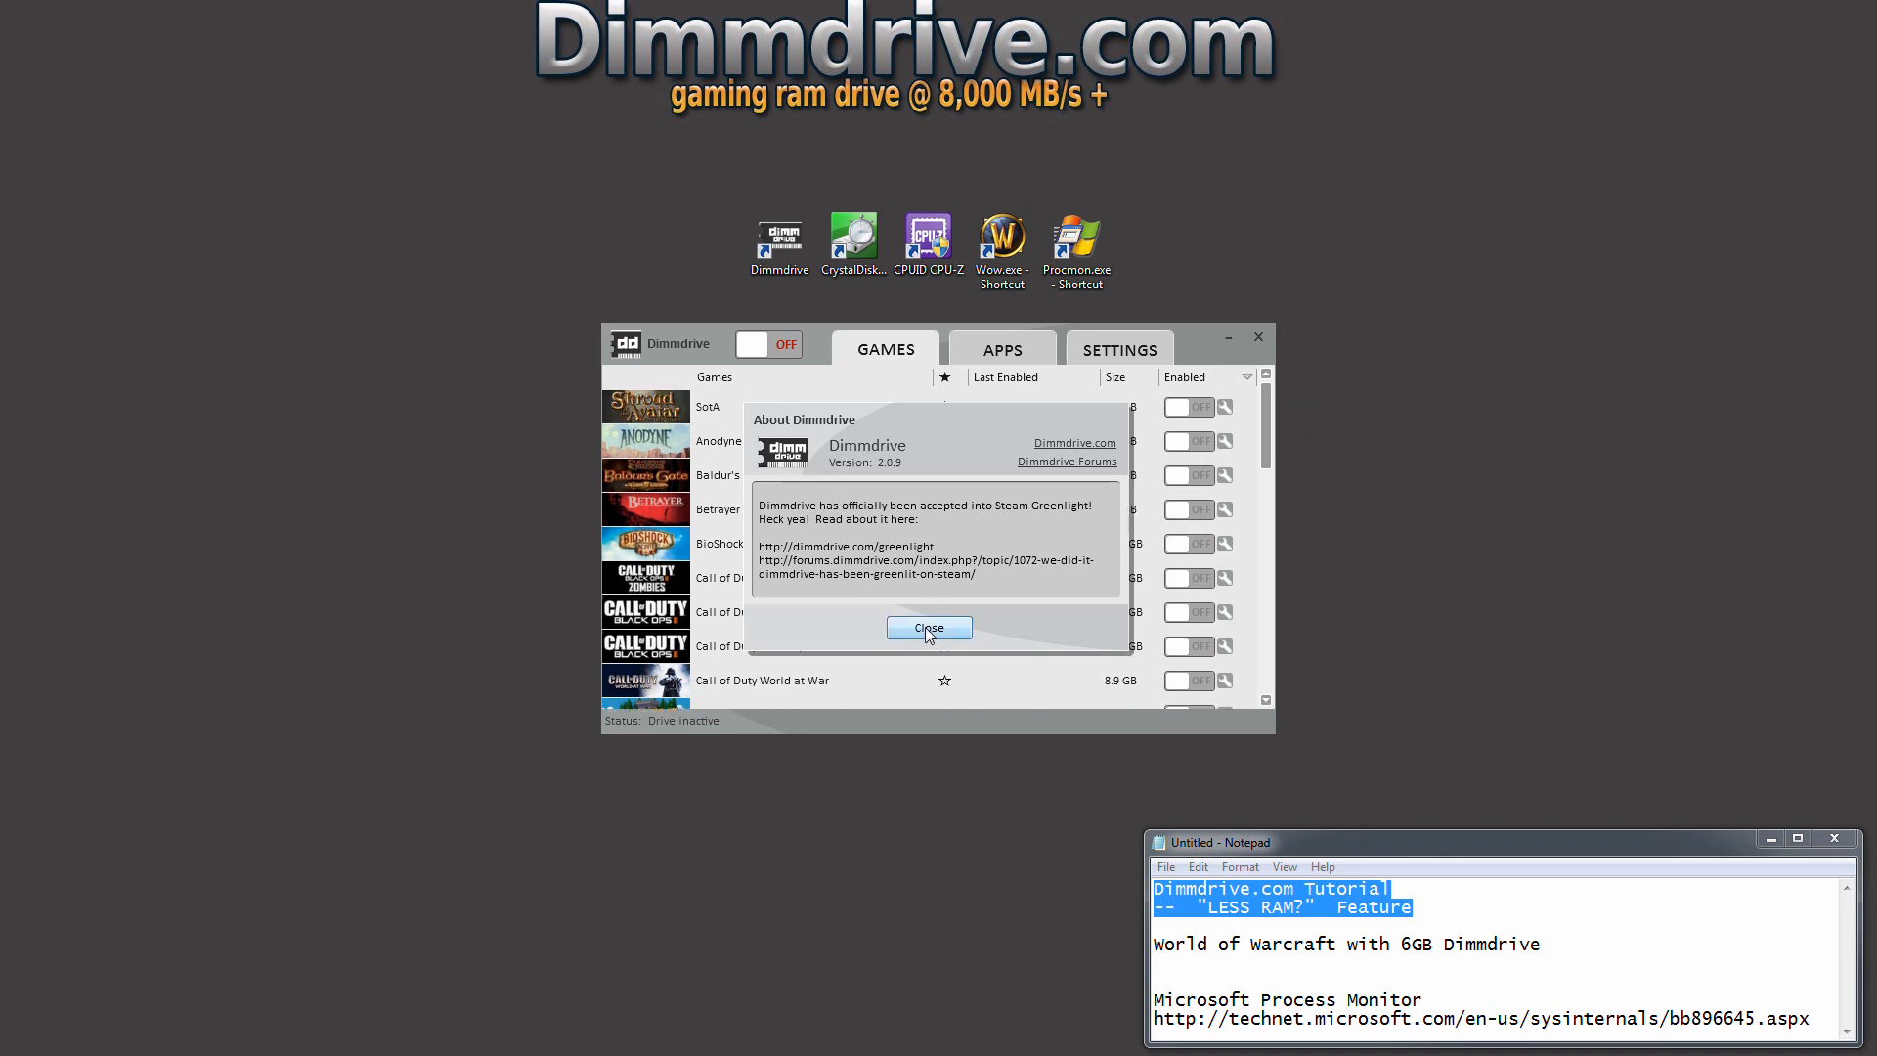
click(929, 628)
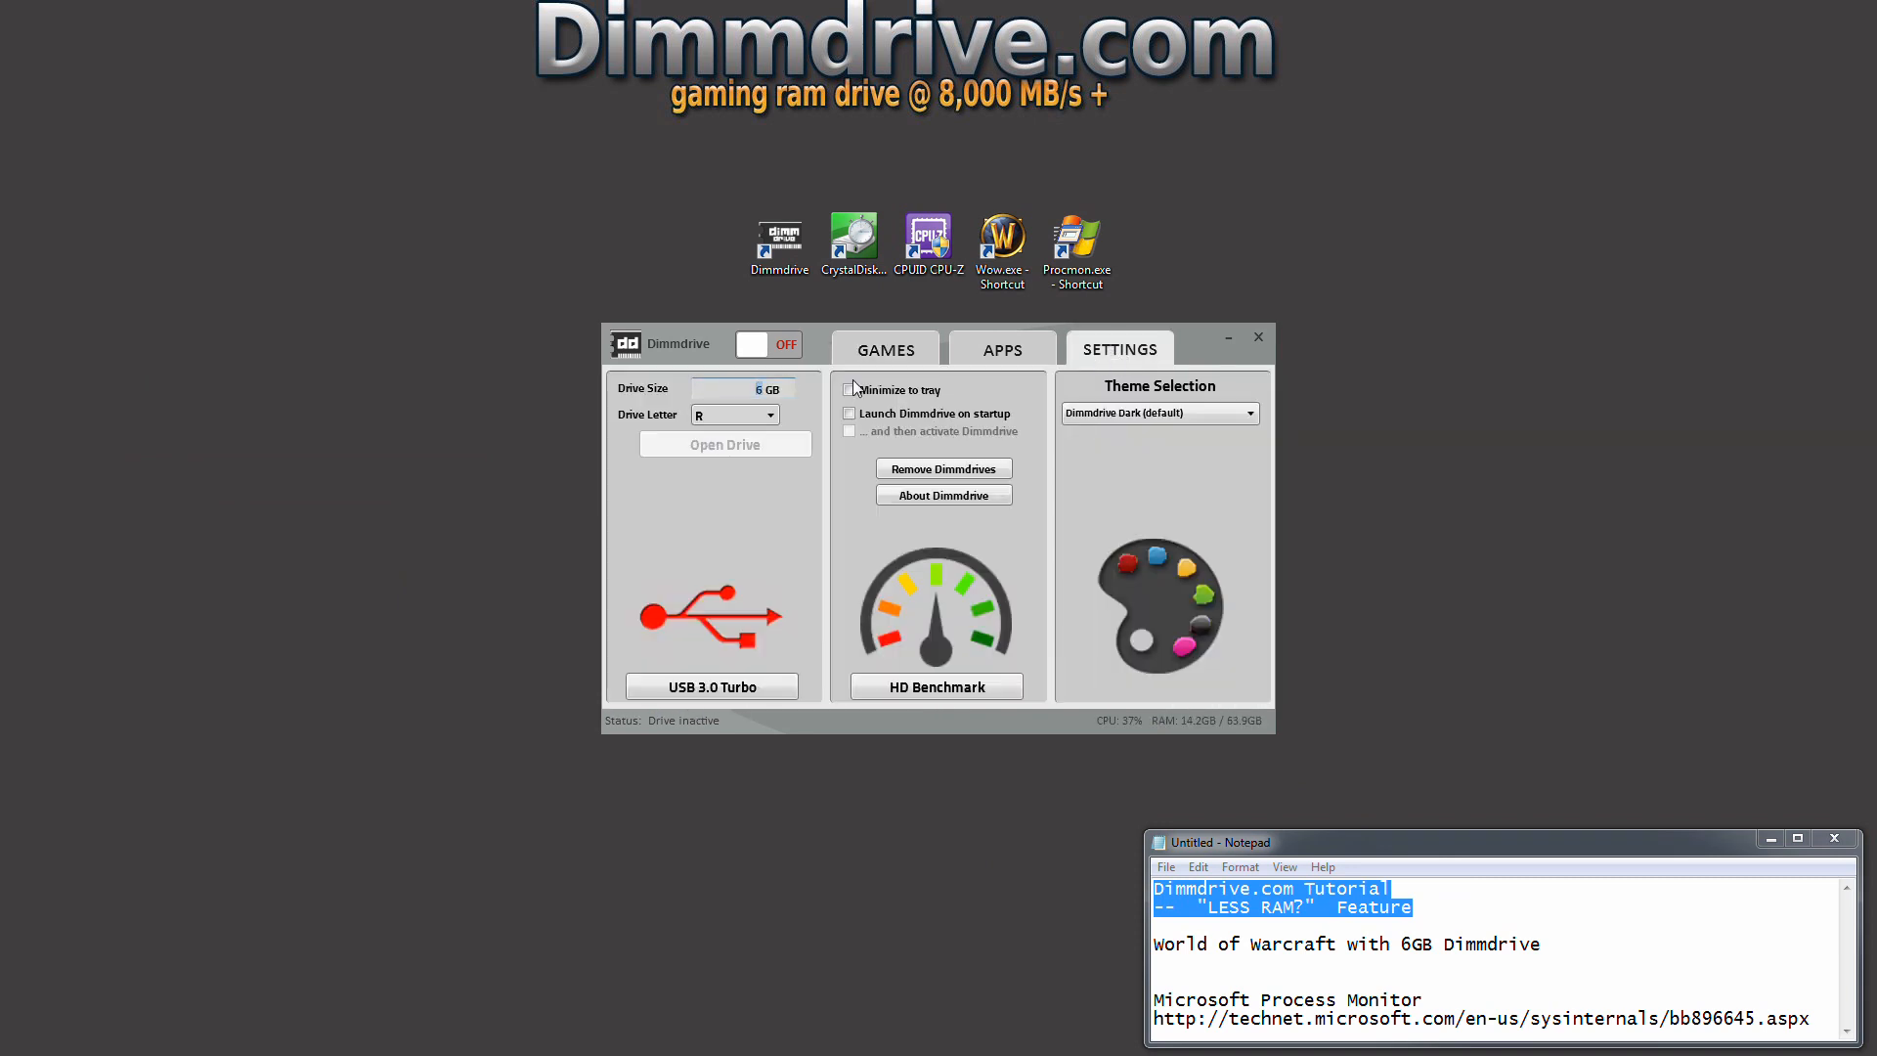
click(1003, 348)
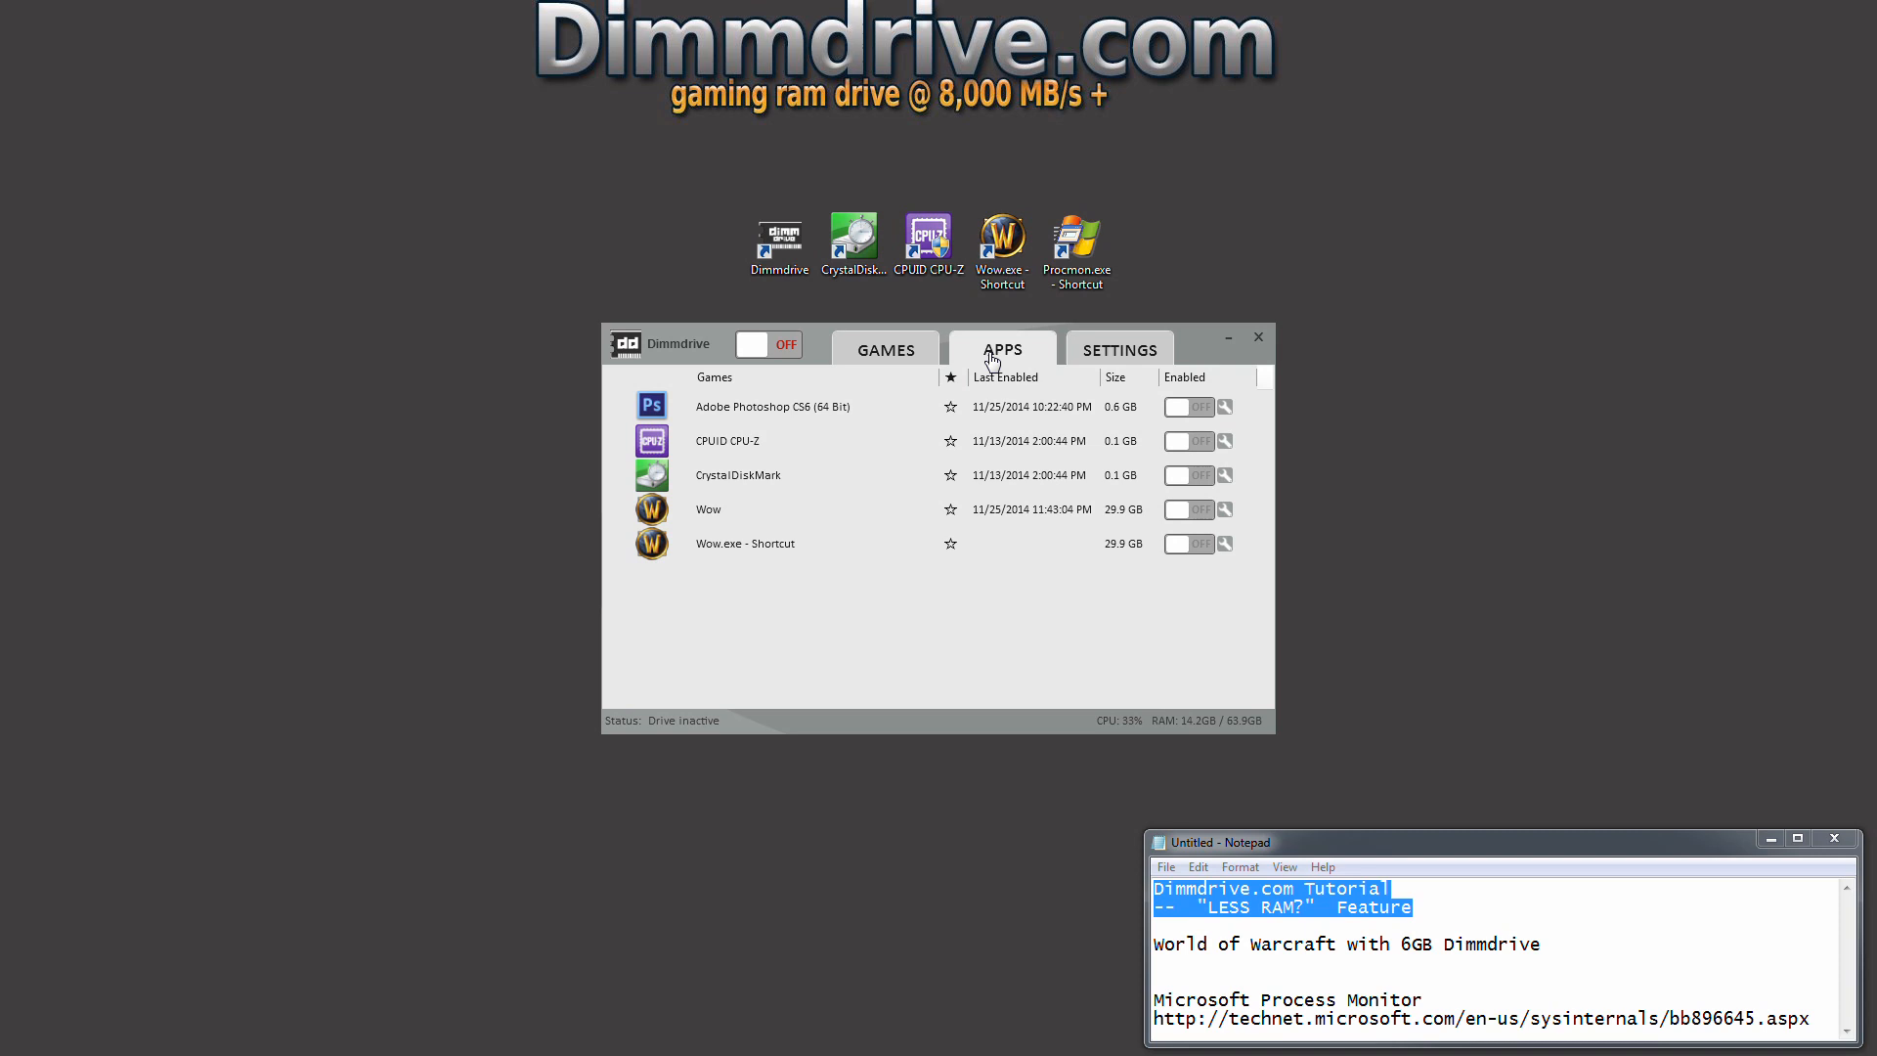
drag(676, 344, 338, 412)
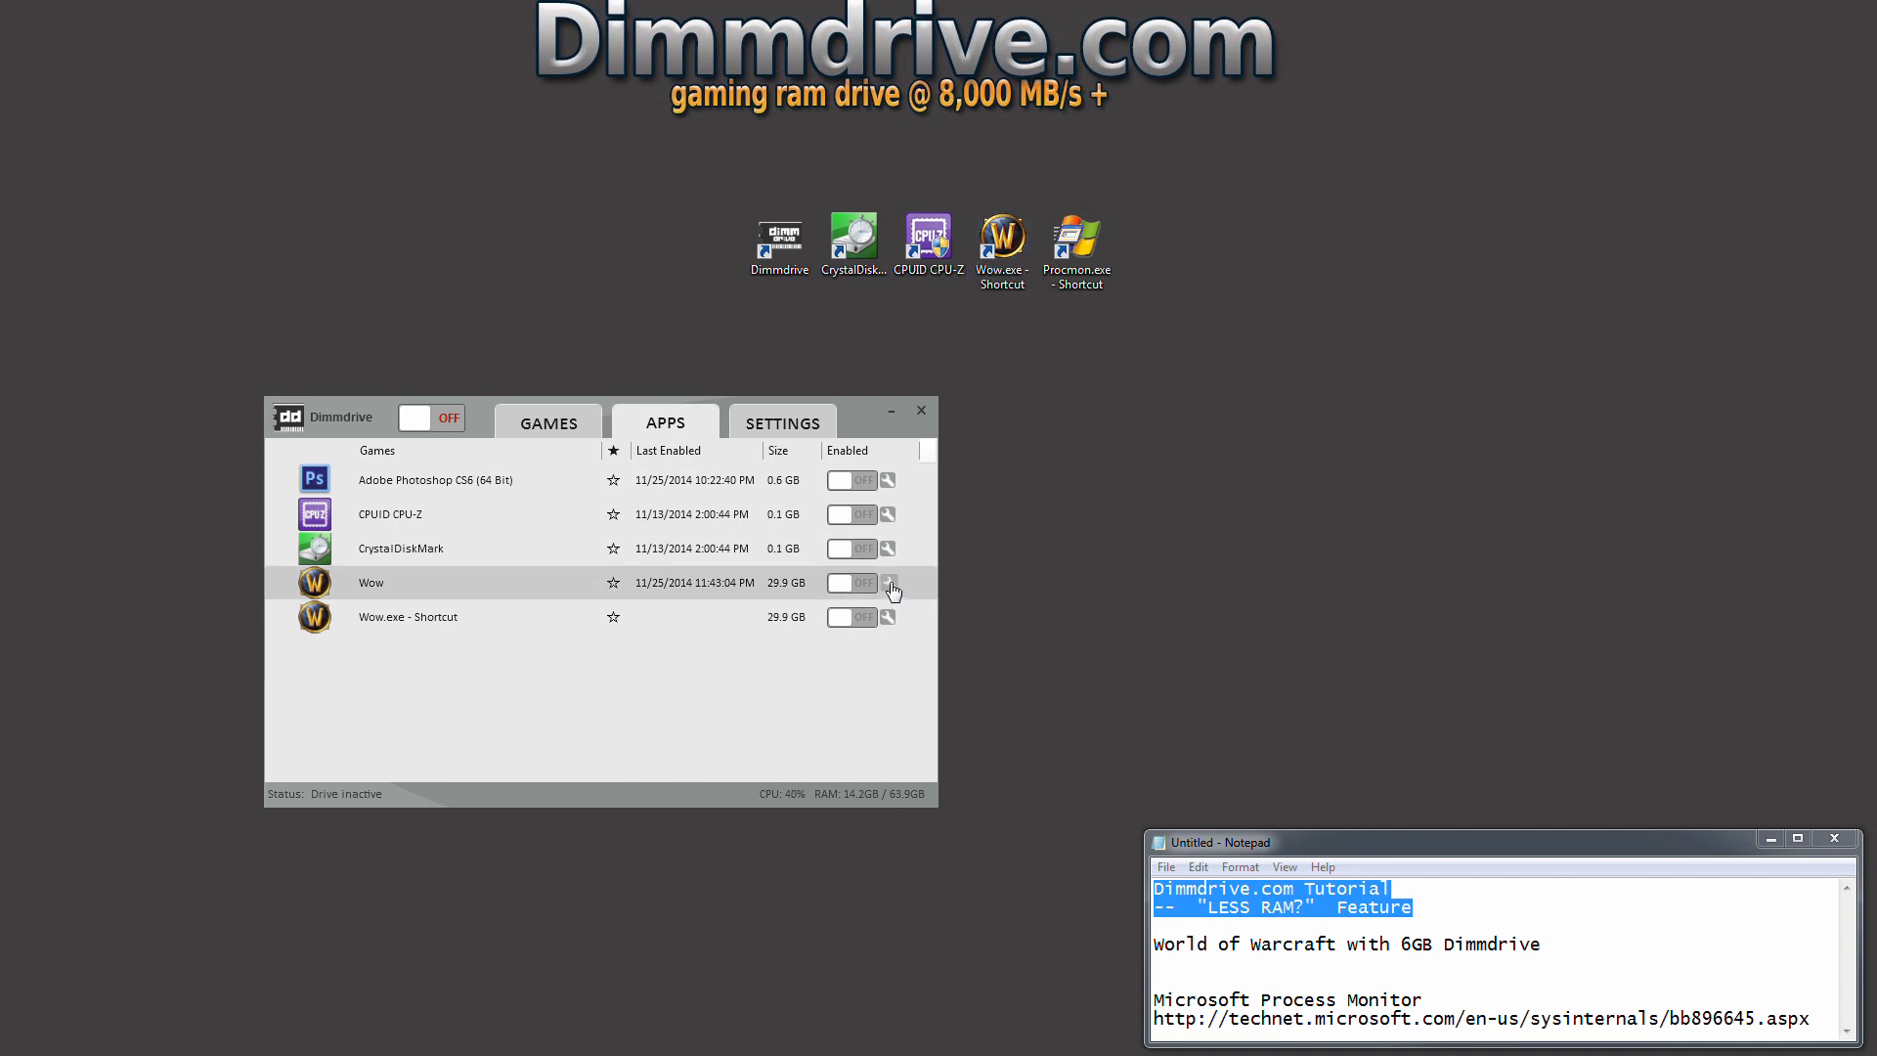
Open Wow's game configuration and its Less RAM file selection list.
click(888, 583)
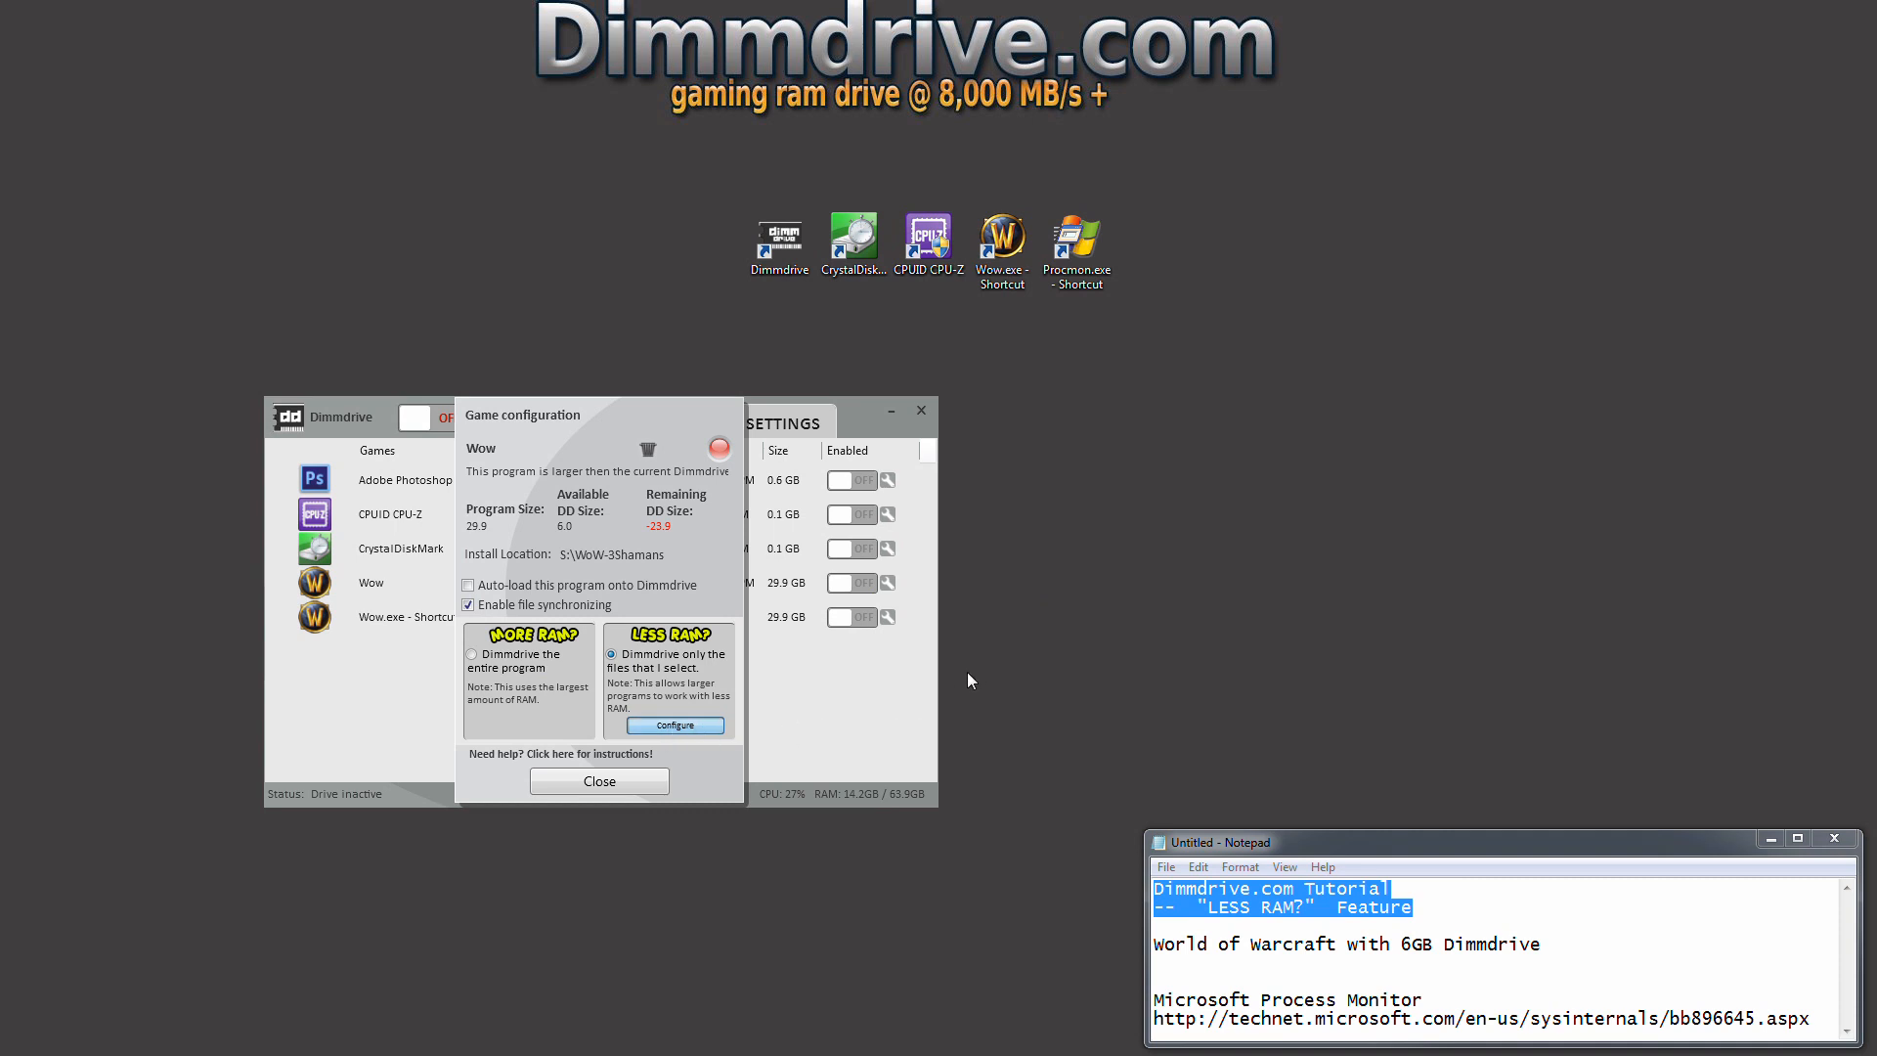
click(675, 726)
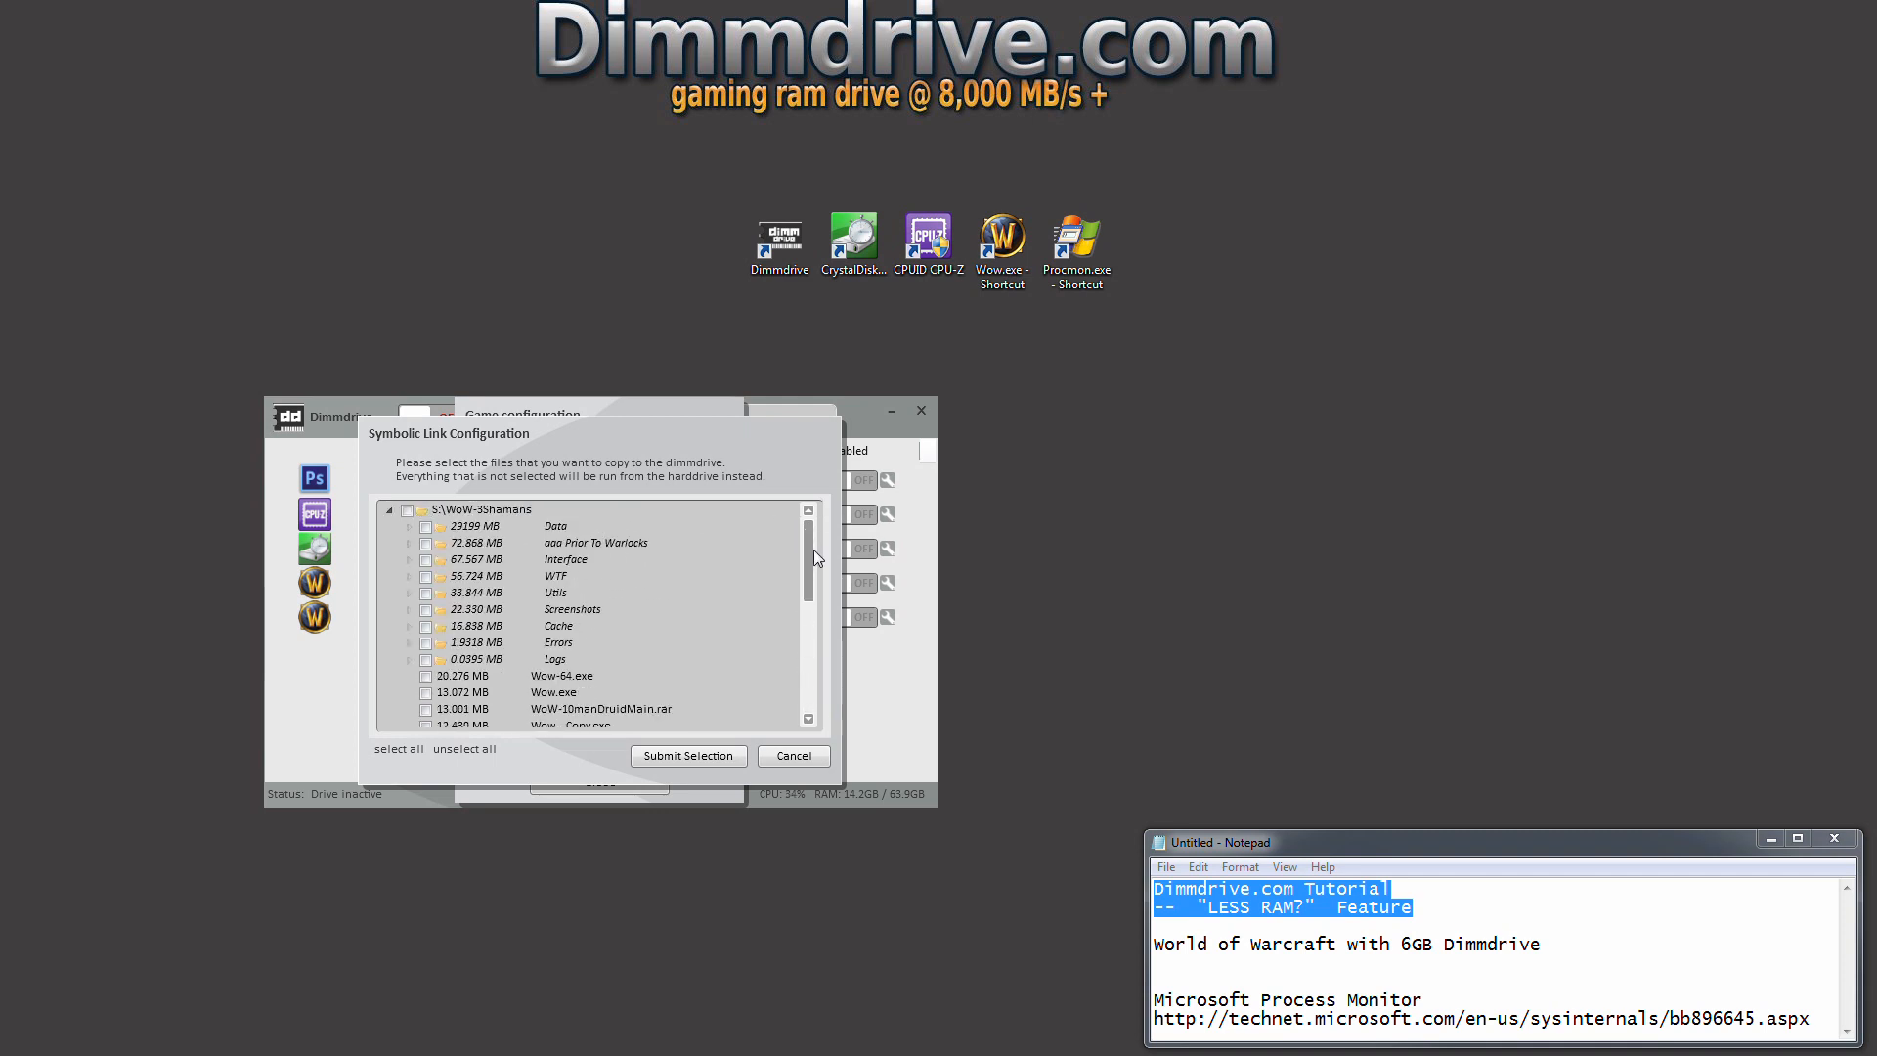
mouse_move(1593, 954)
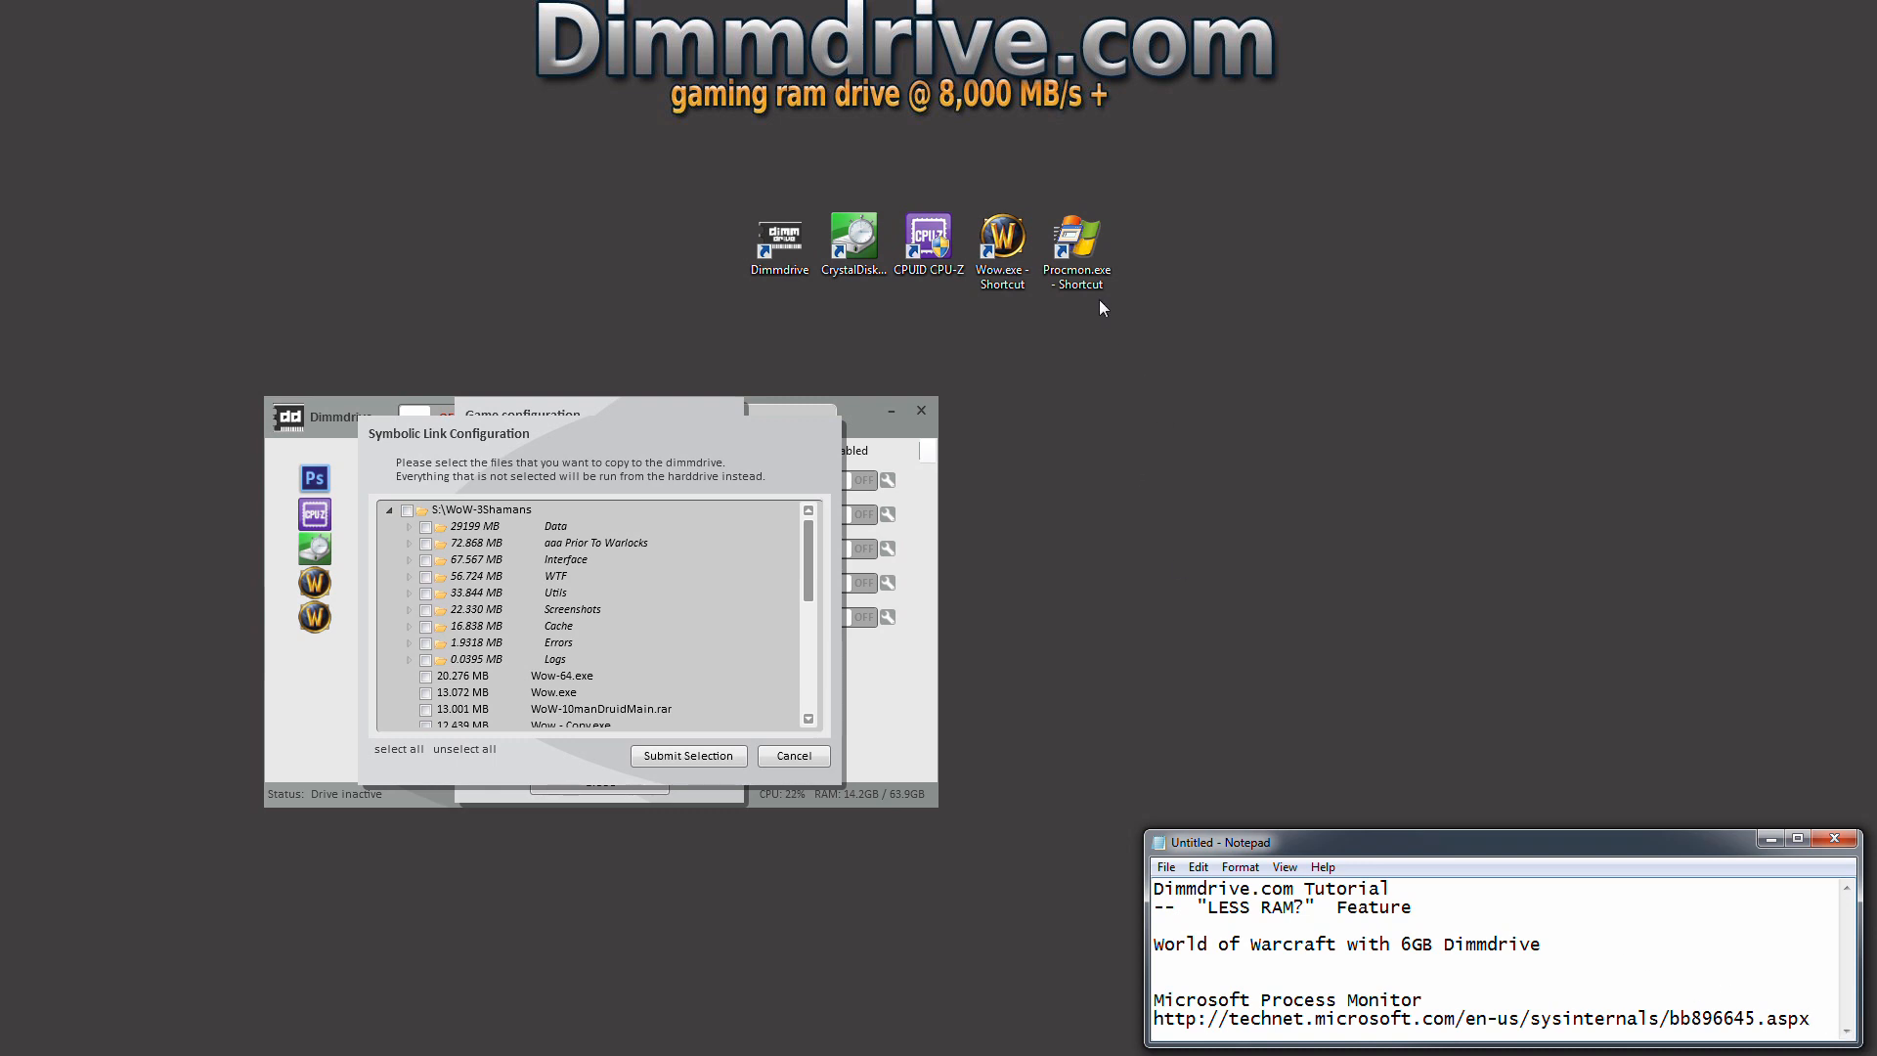
Launch World of Warcraft from Wow.exe and minimise its window back to the Dimmdrive list.
click(1075, 238)
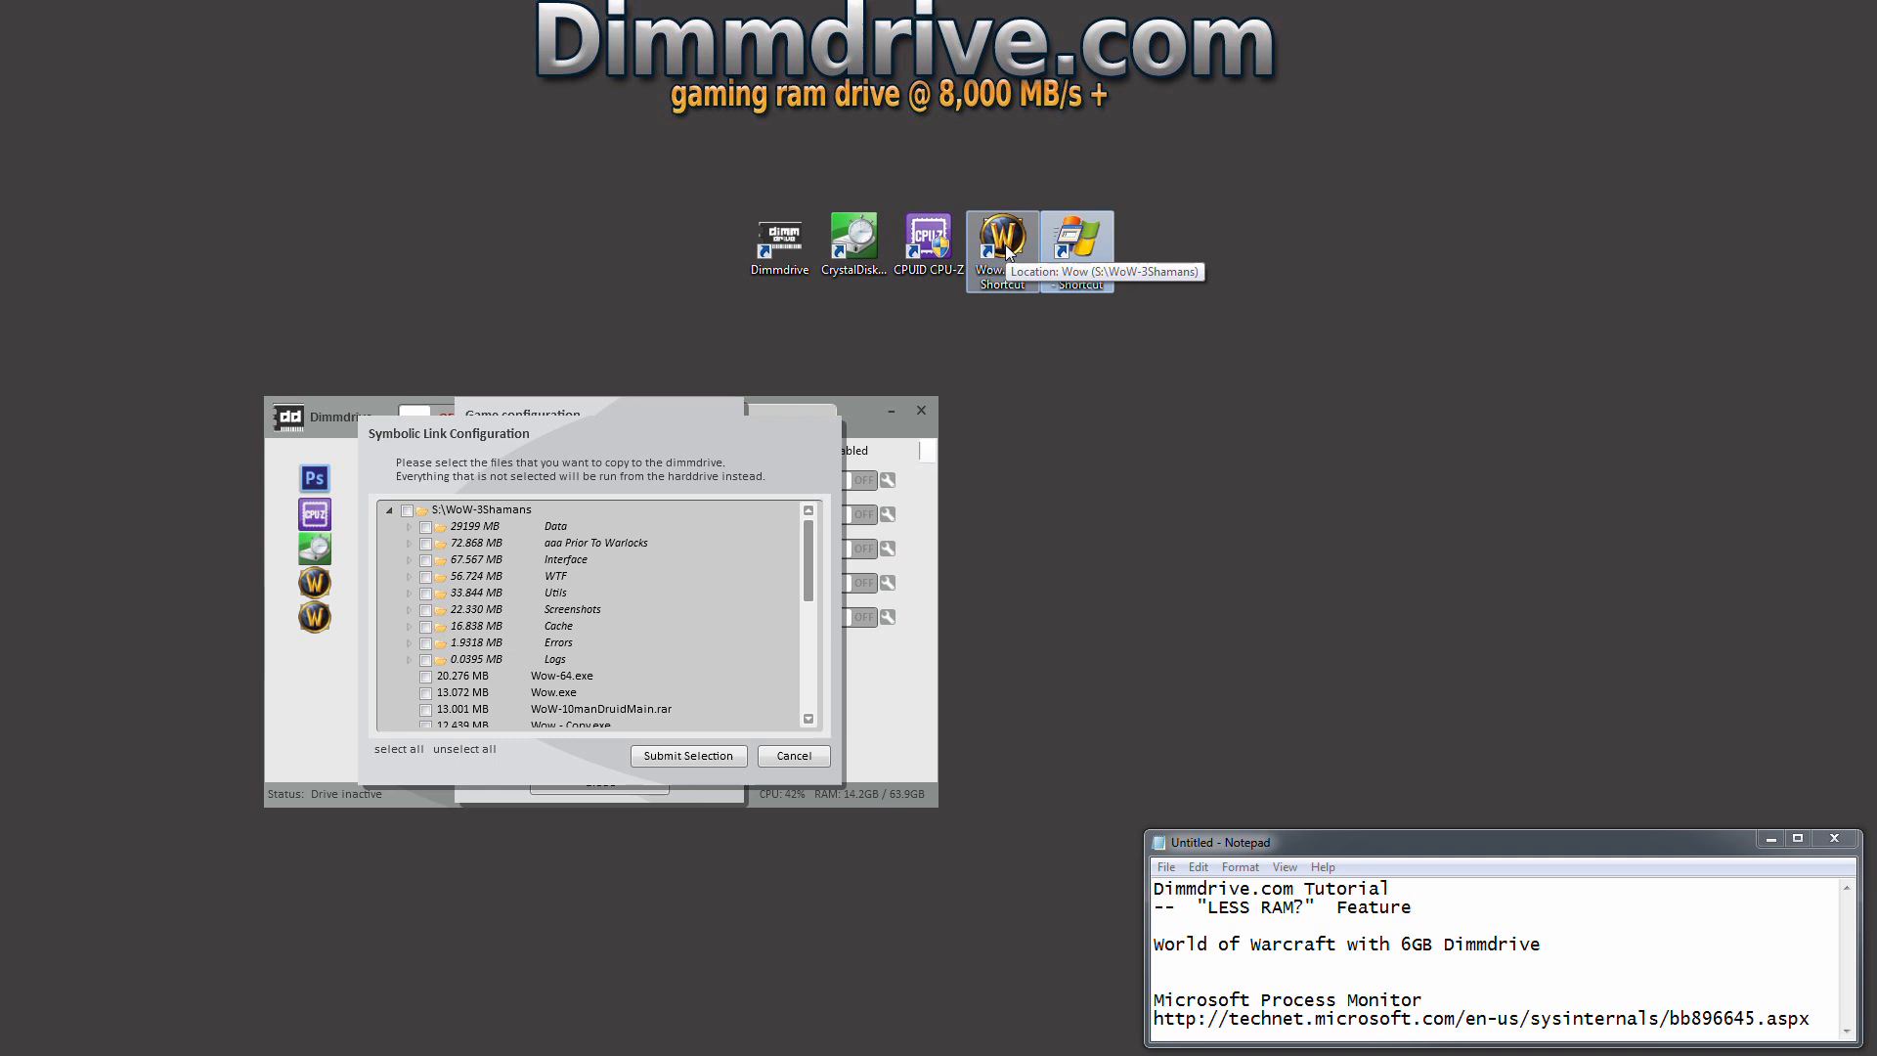
mouse_move(1093, 242)
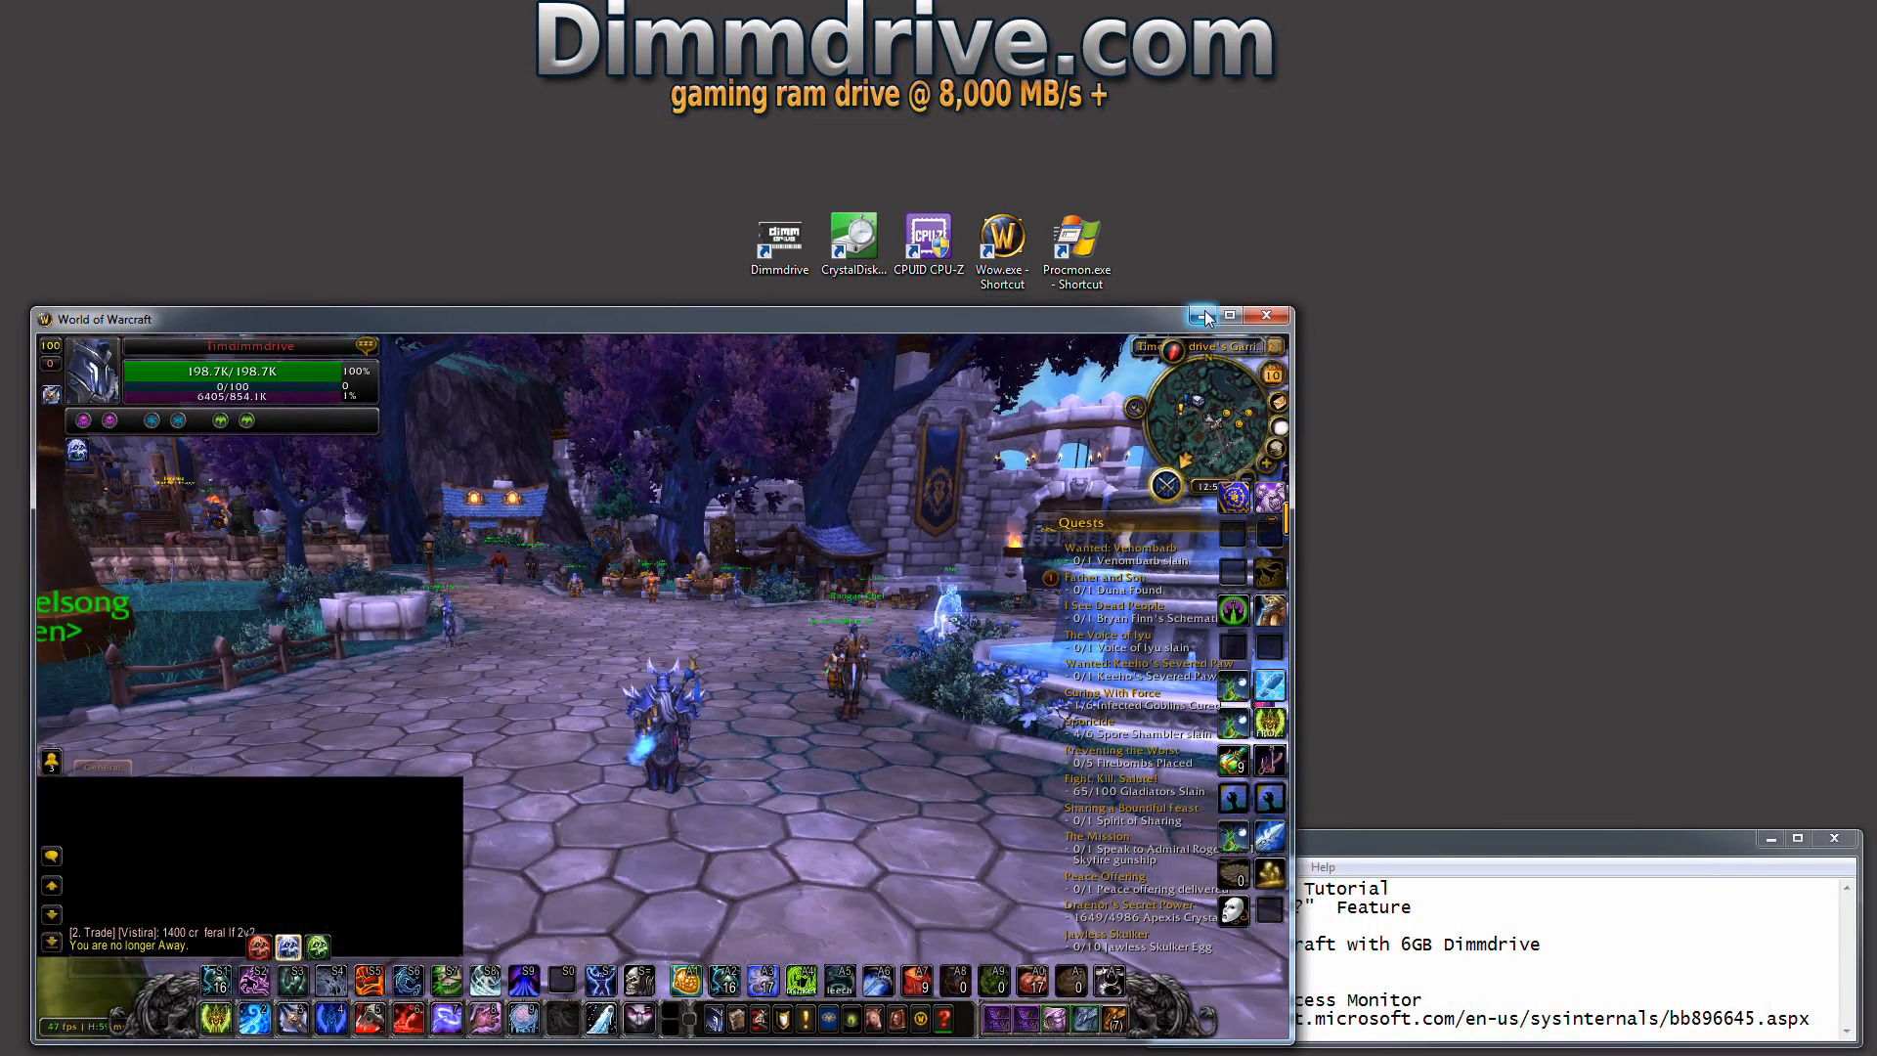
click(1203, 315)
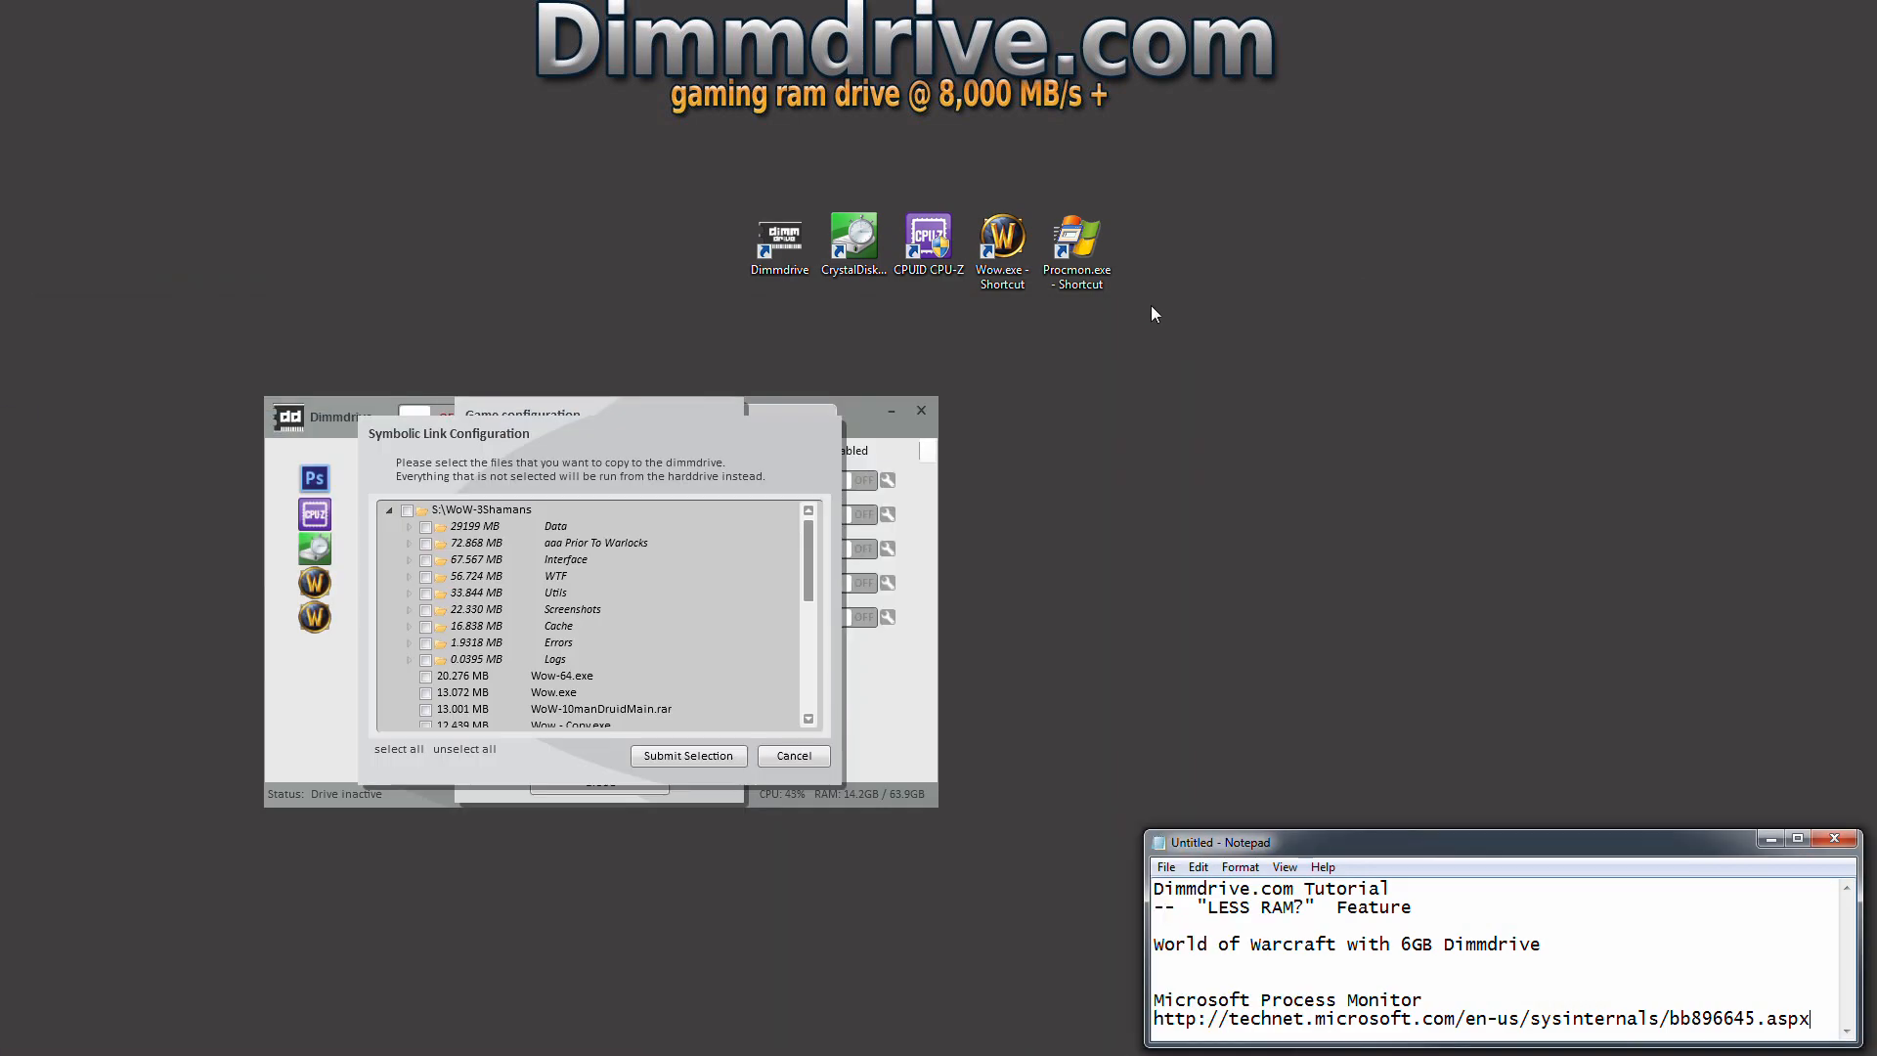
click(1076, 239)
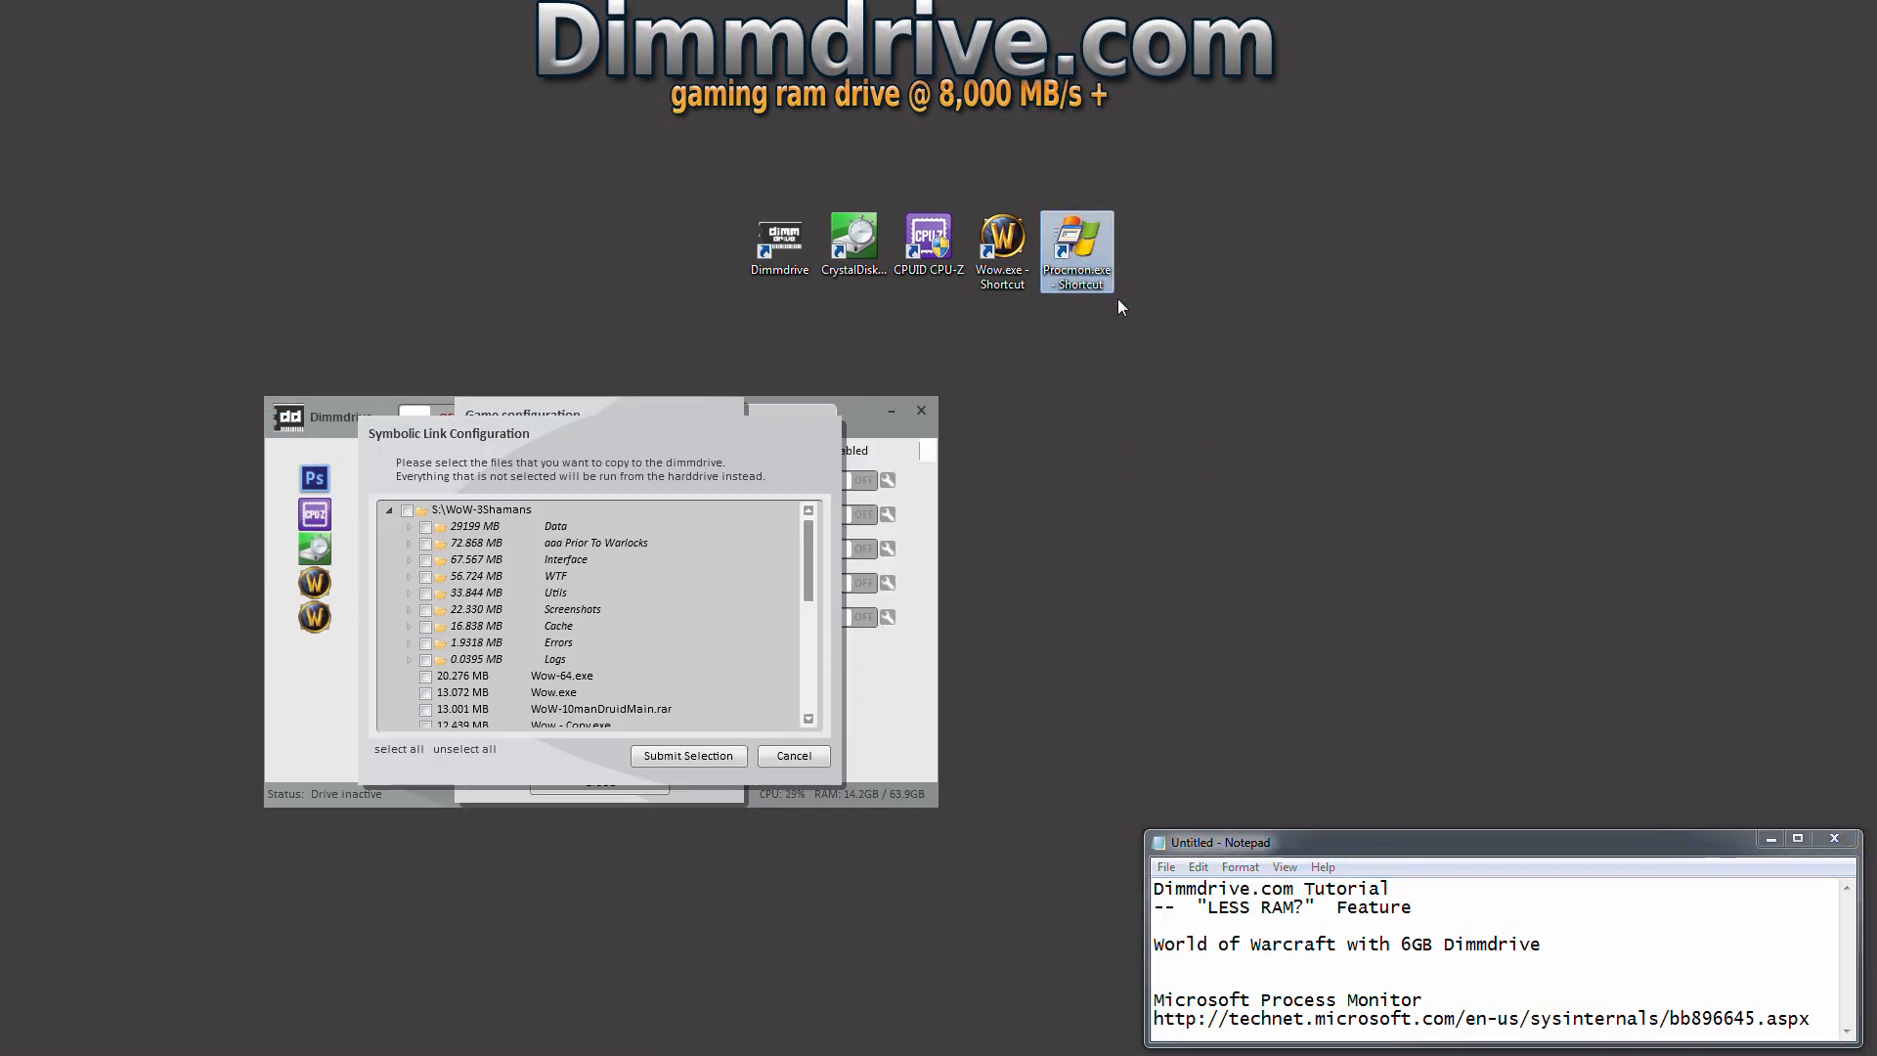
Launch Process Monitor and accept the S:\WoW-3Shamans folder filter to start capturing.
double_click(1075, 242)
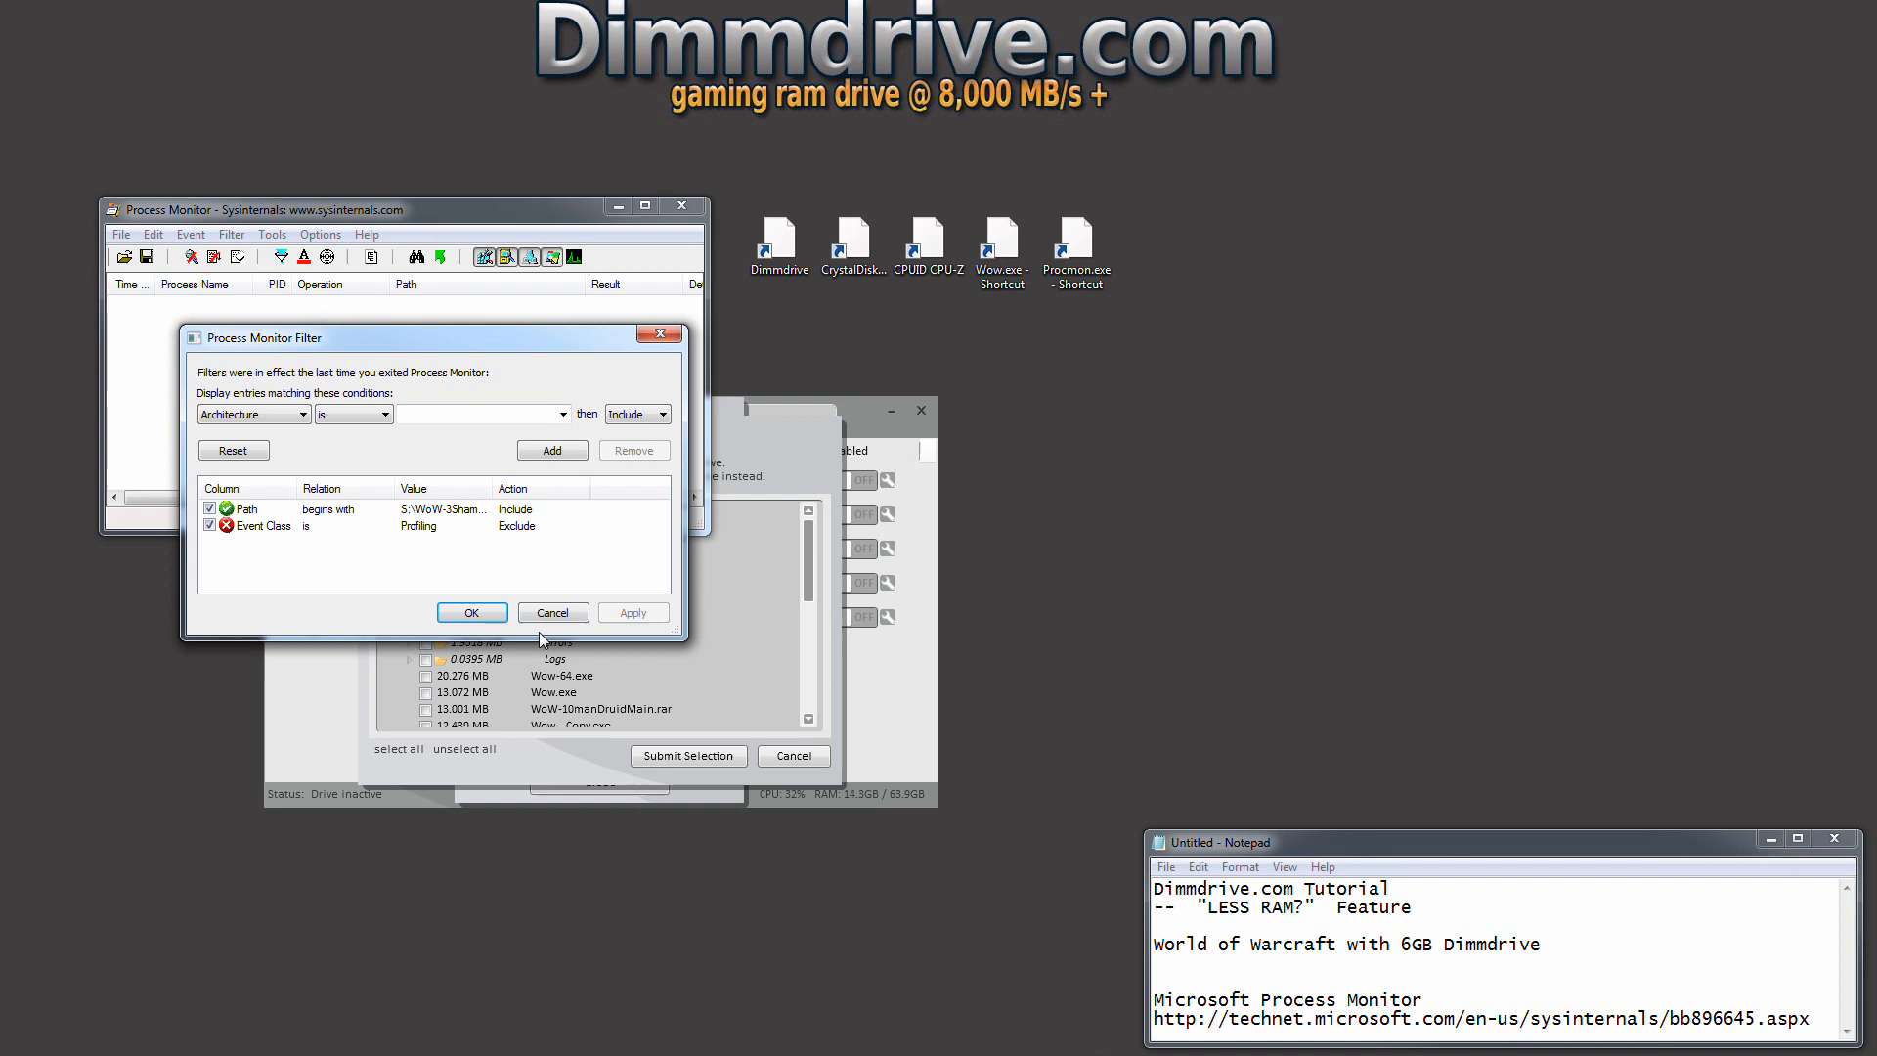
click(472, 612)
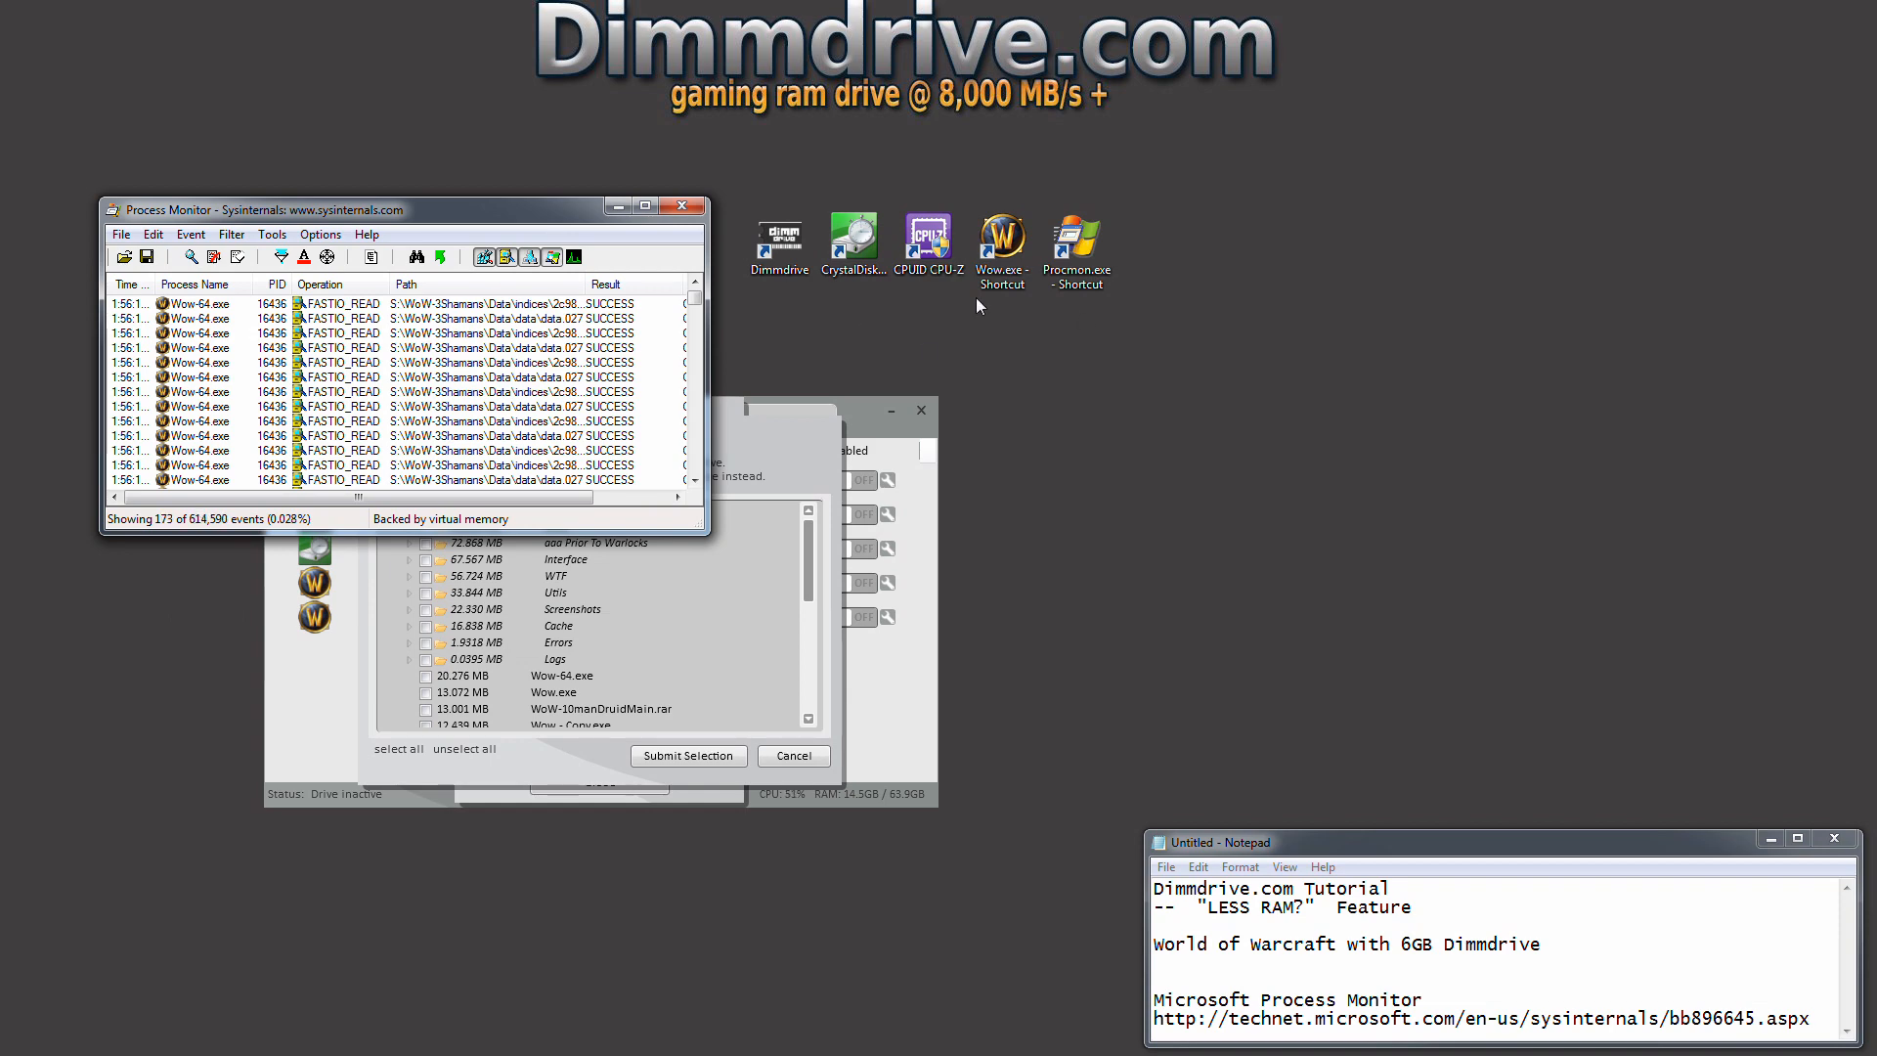
right_click(1003, 231)
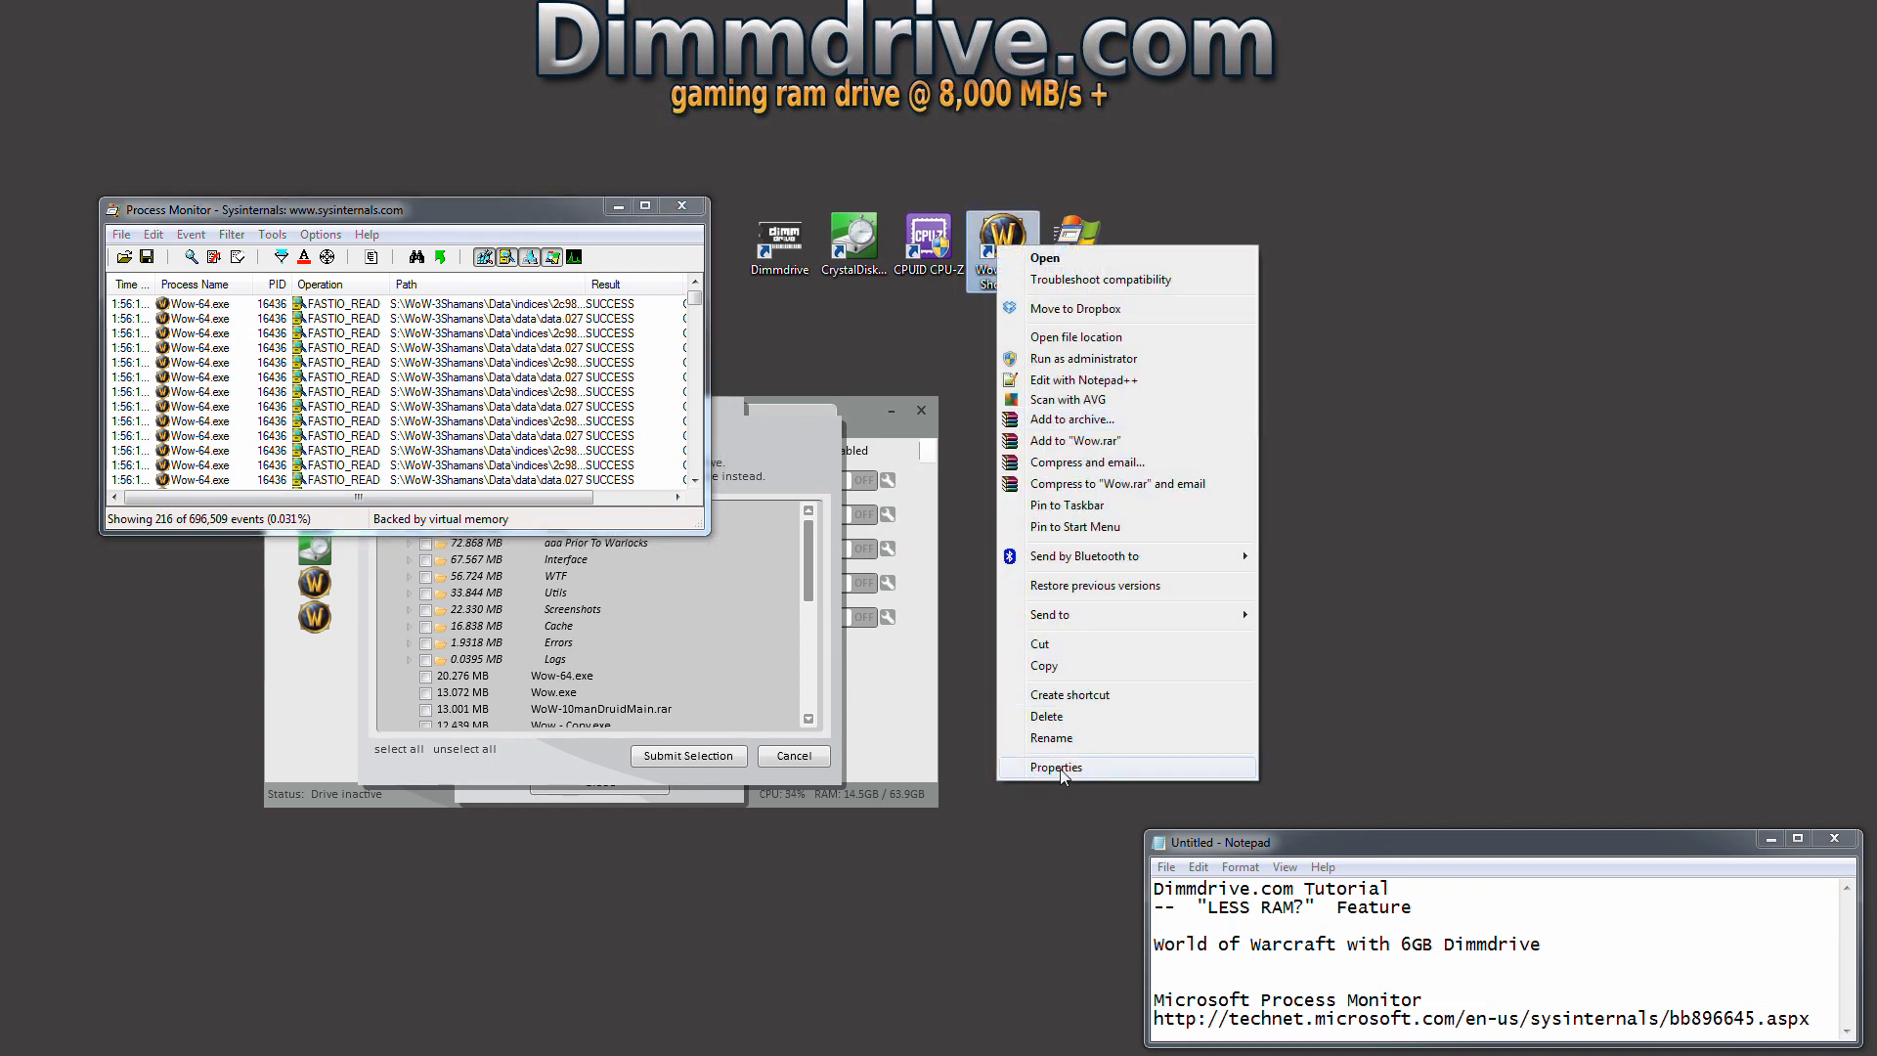
click(1056, 766)
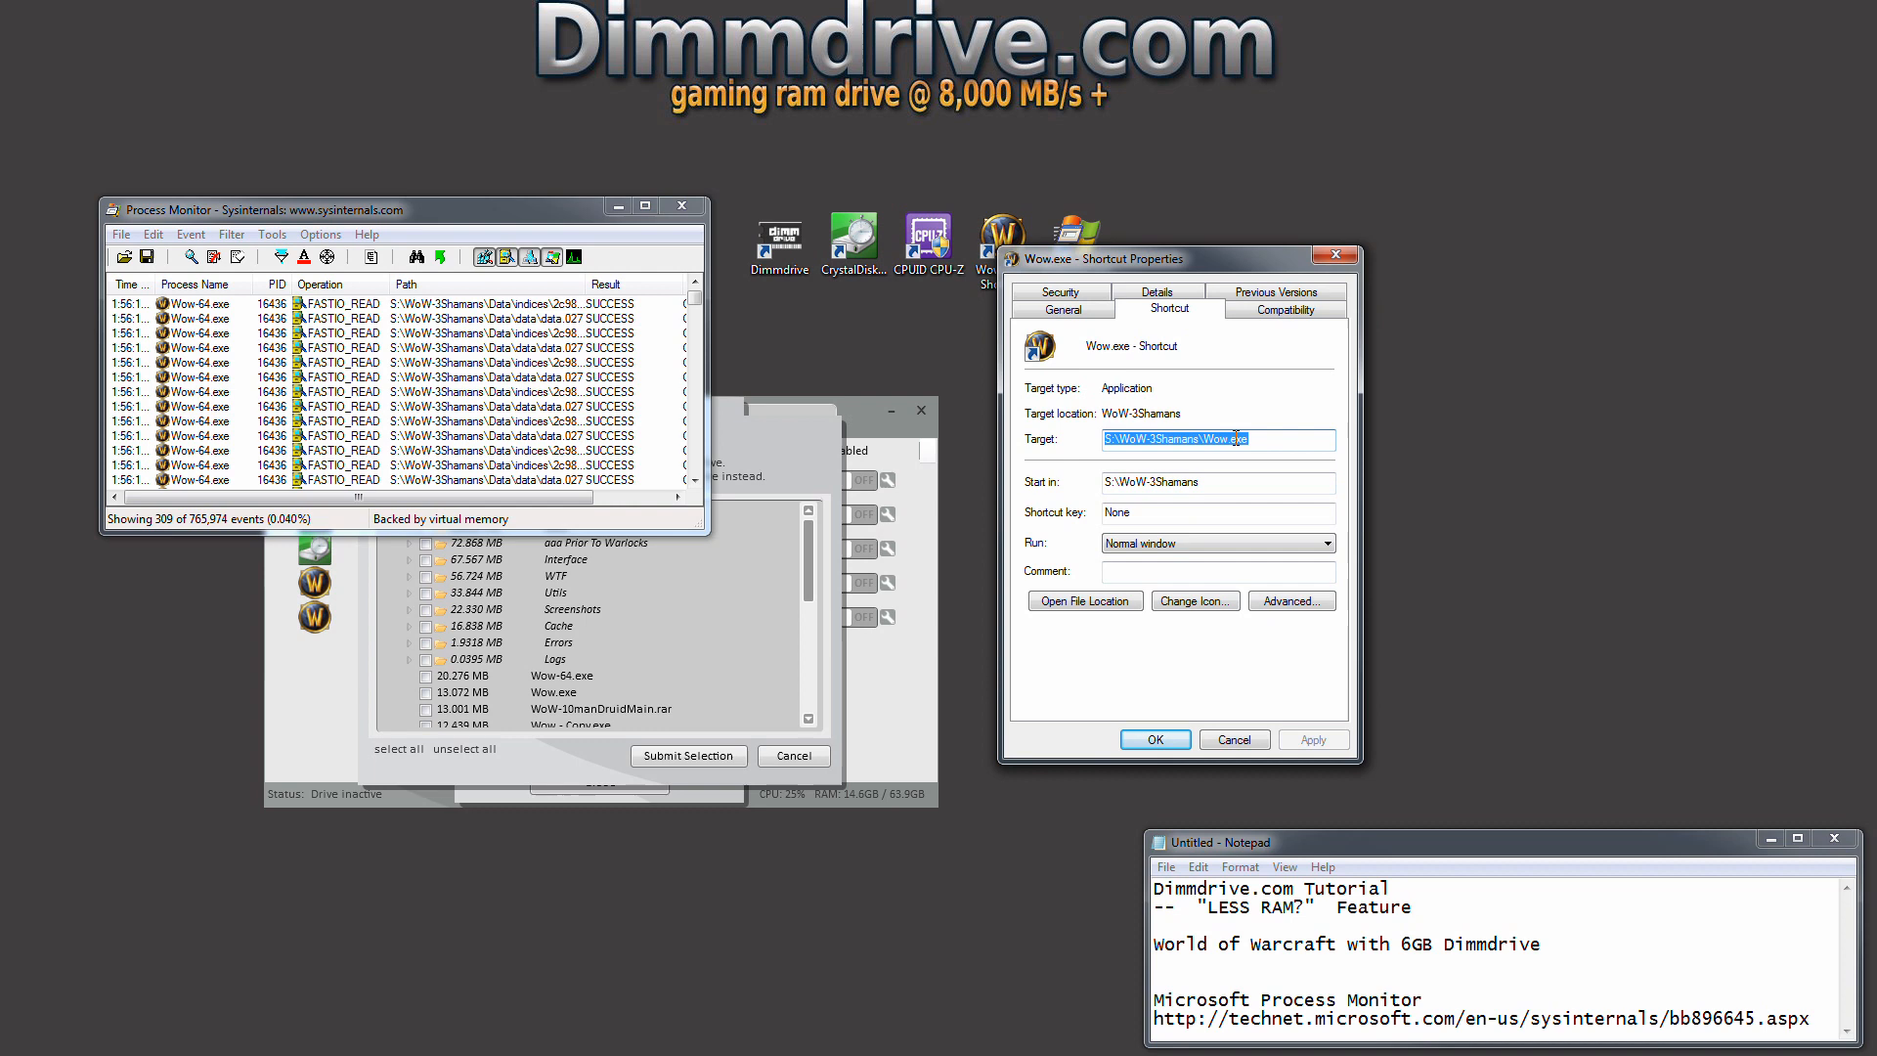
click(1247, 438)
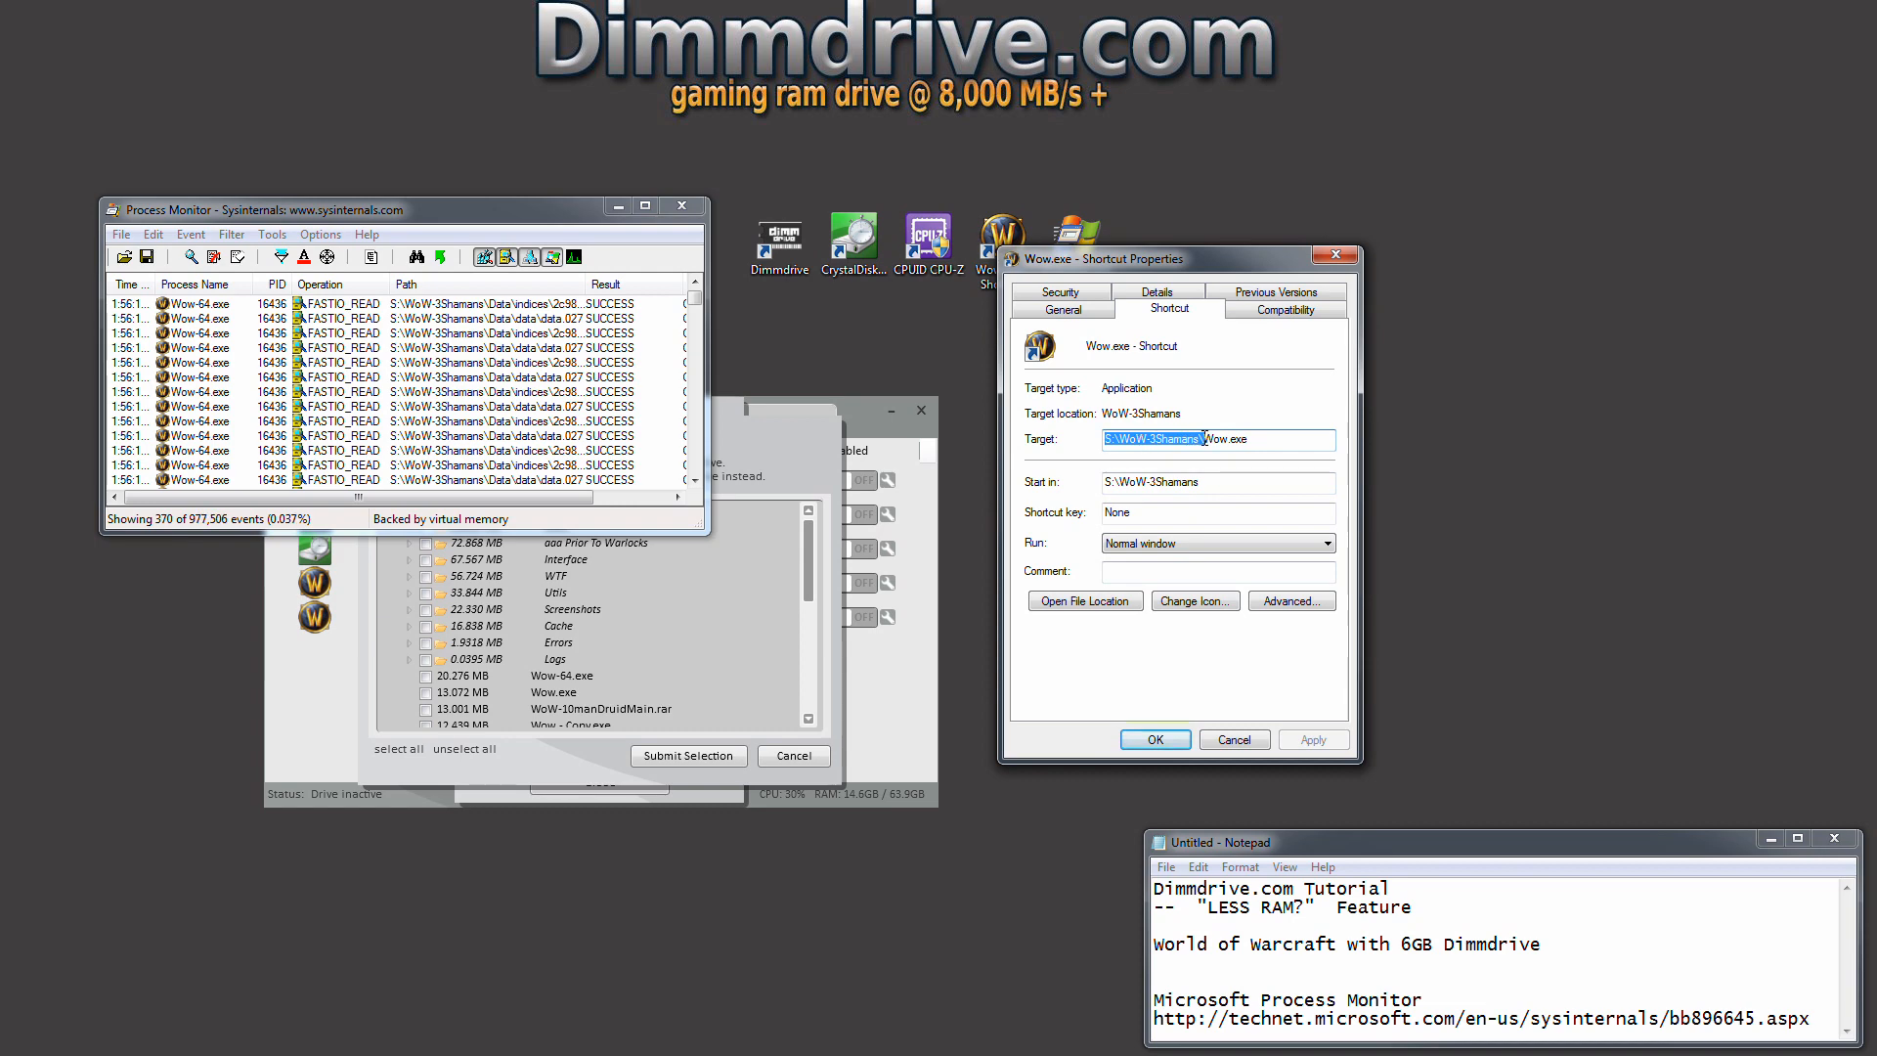
right_click(1185, 437)
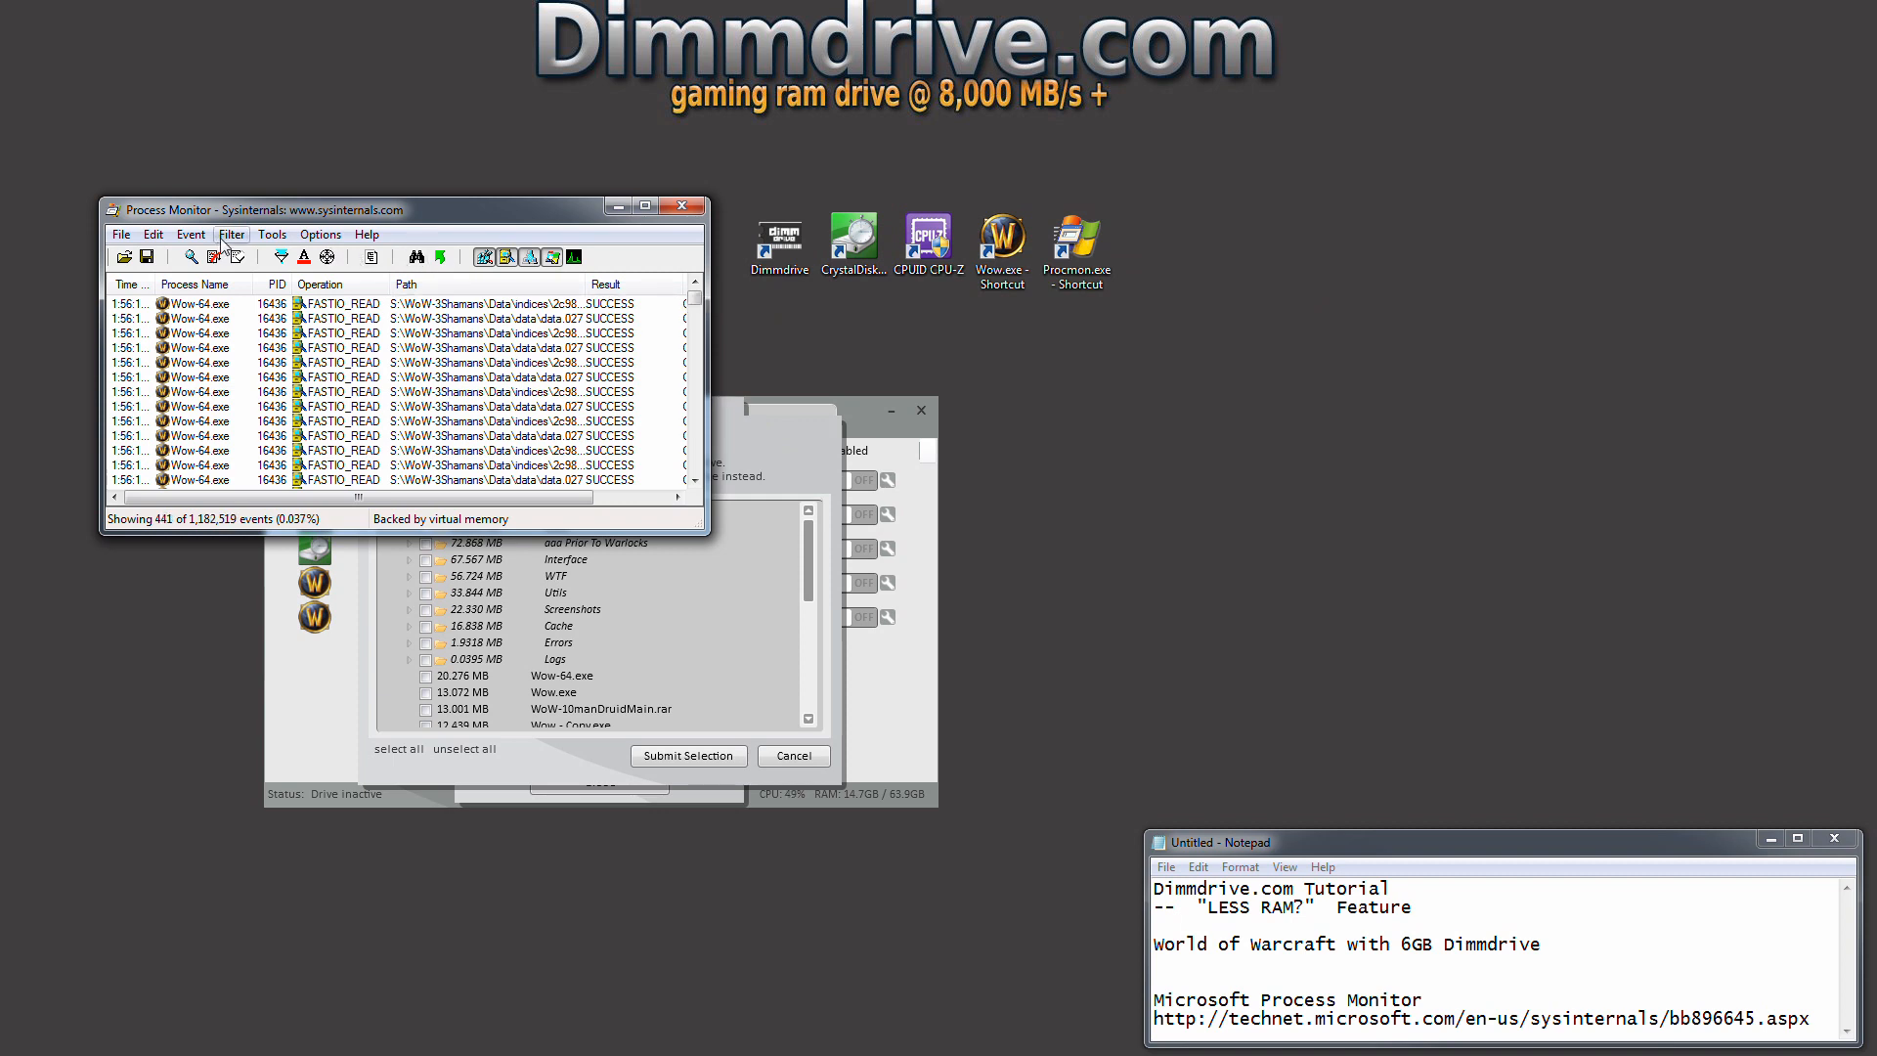
Show the File Summary of the trace from the Tools menu.
click(231, 235)
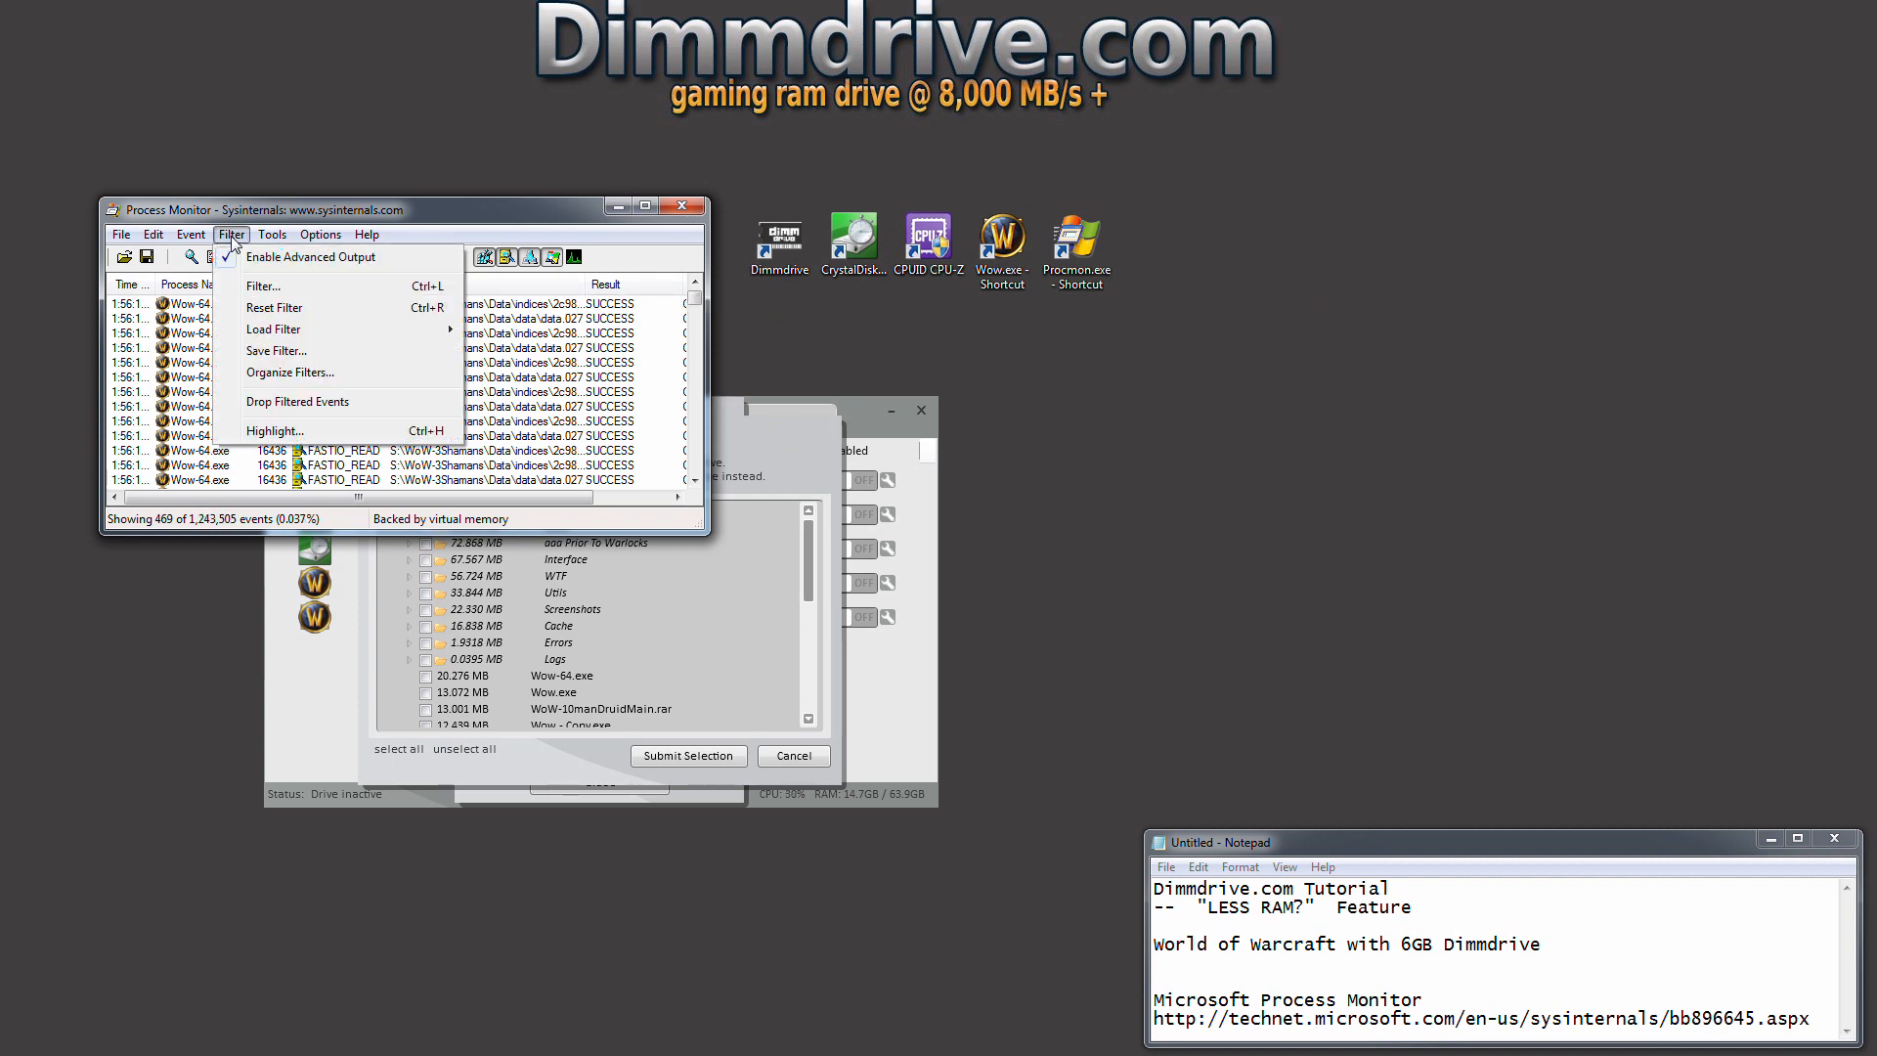
click(272, 235)
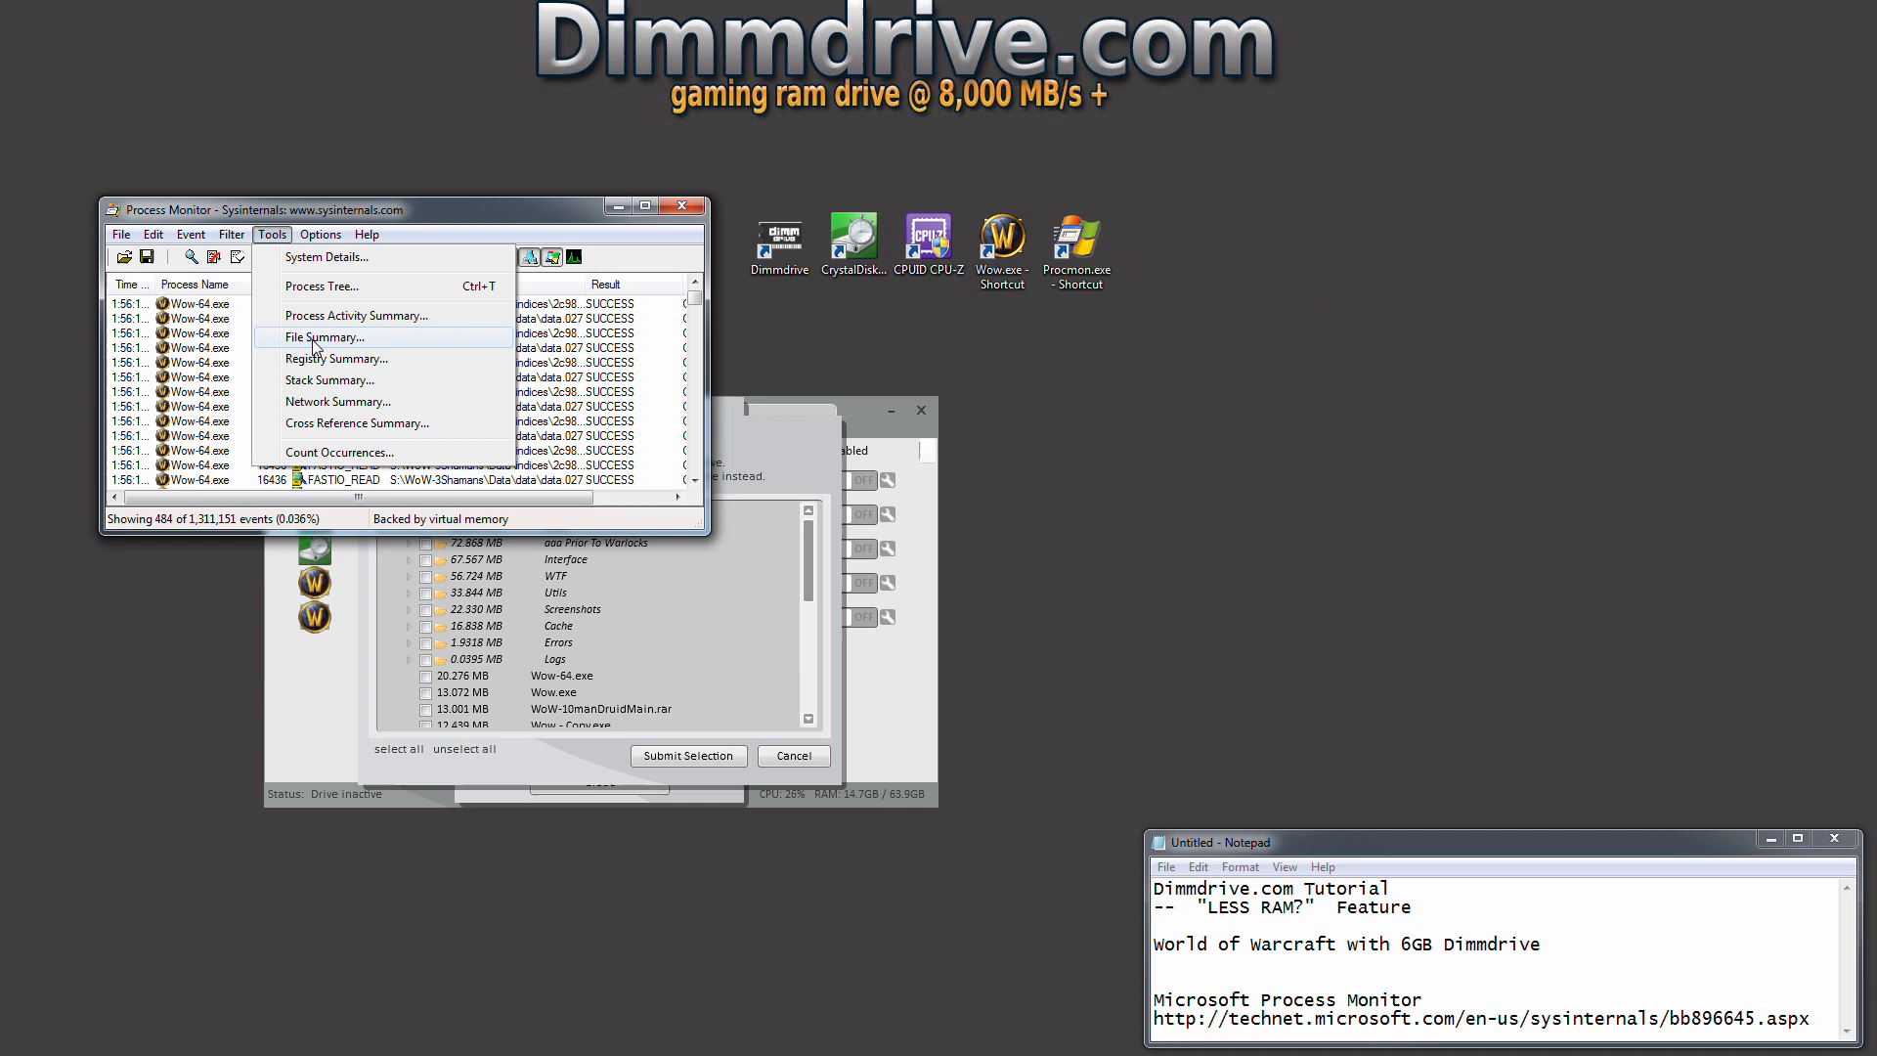
click(324, 336)
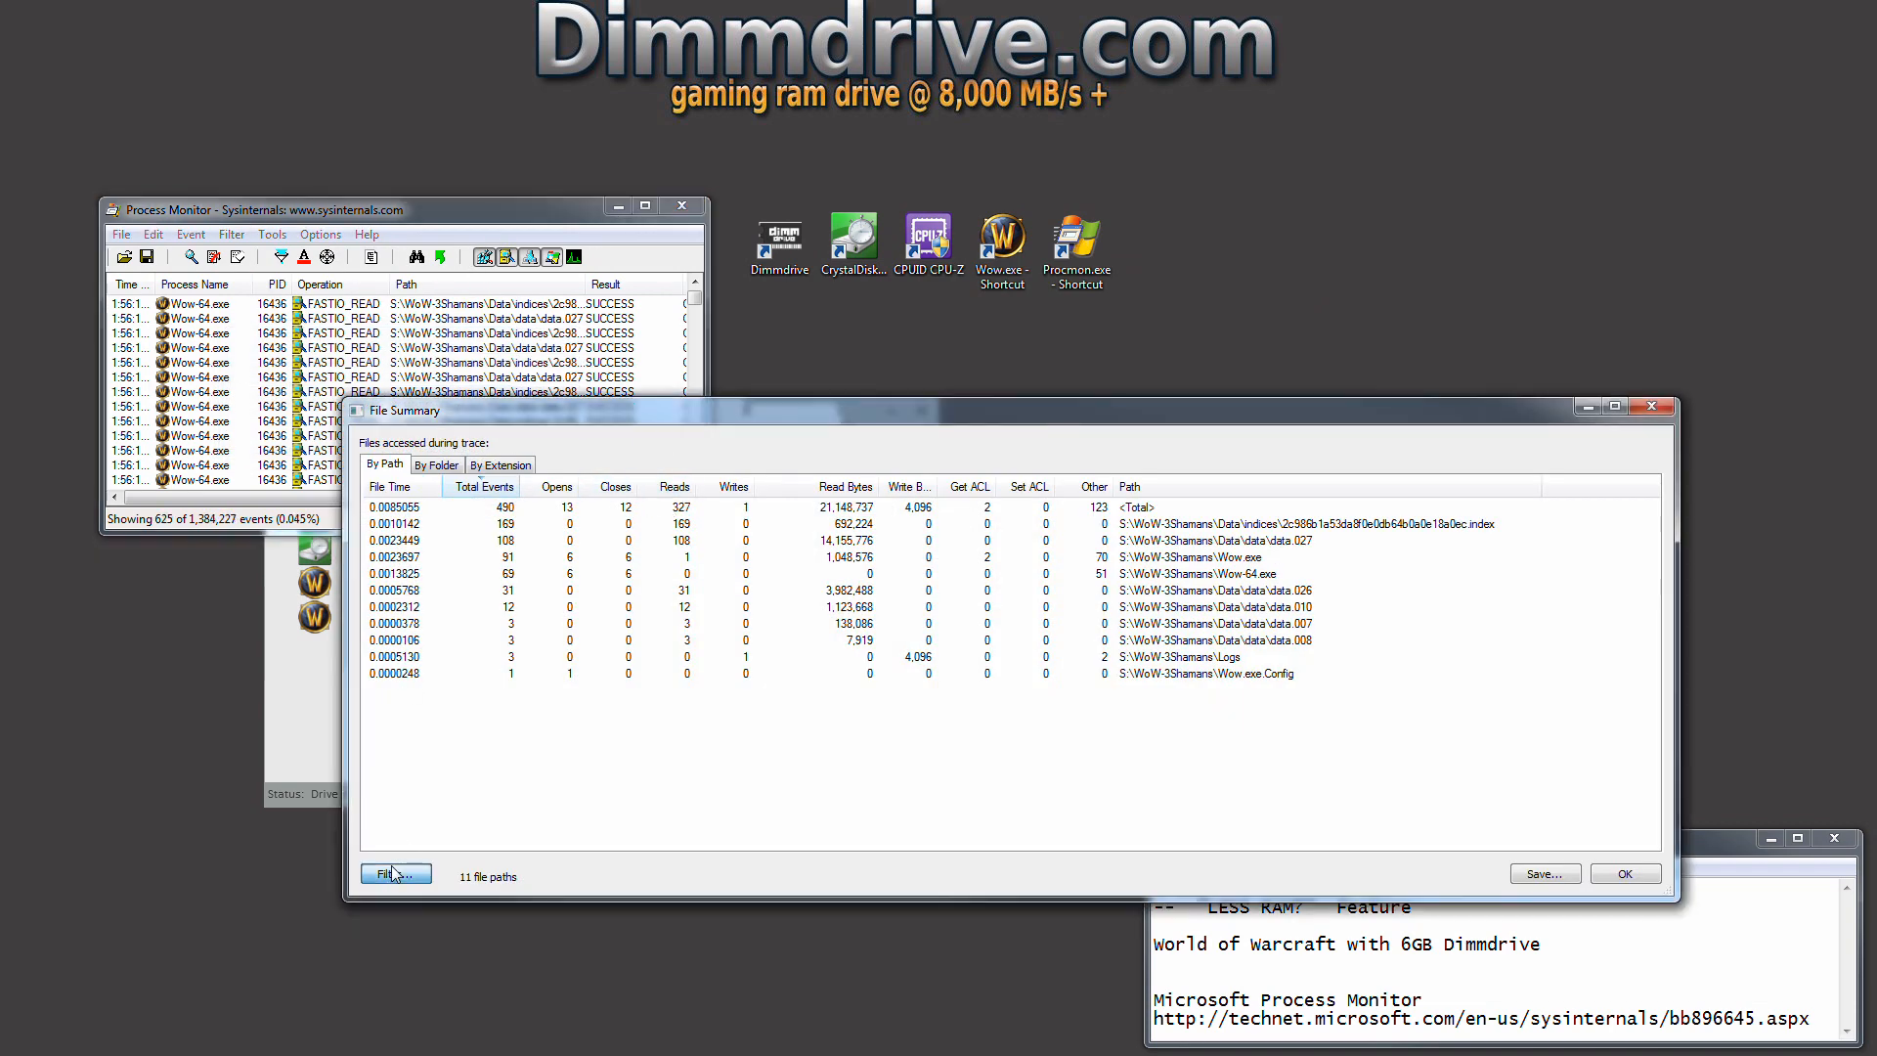
Re-add the 'Path begins with S:\WoW-3Shamans\' condition to the summary filter and apply it.
click(395, 874)
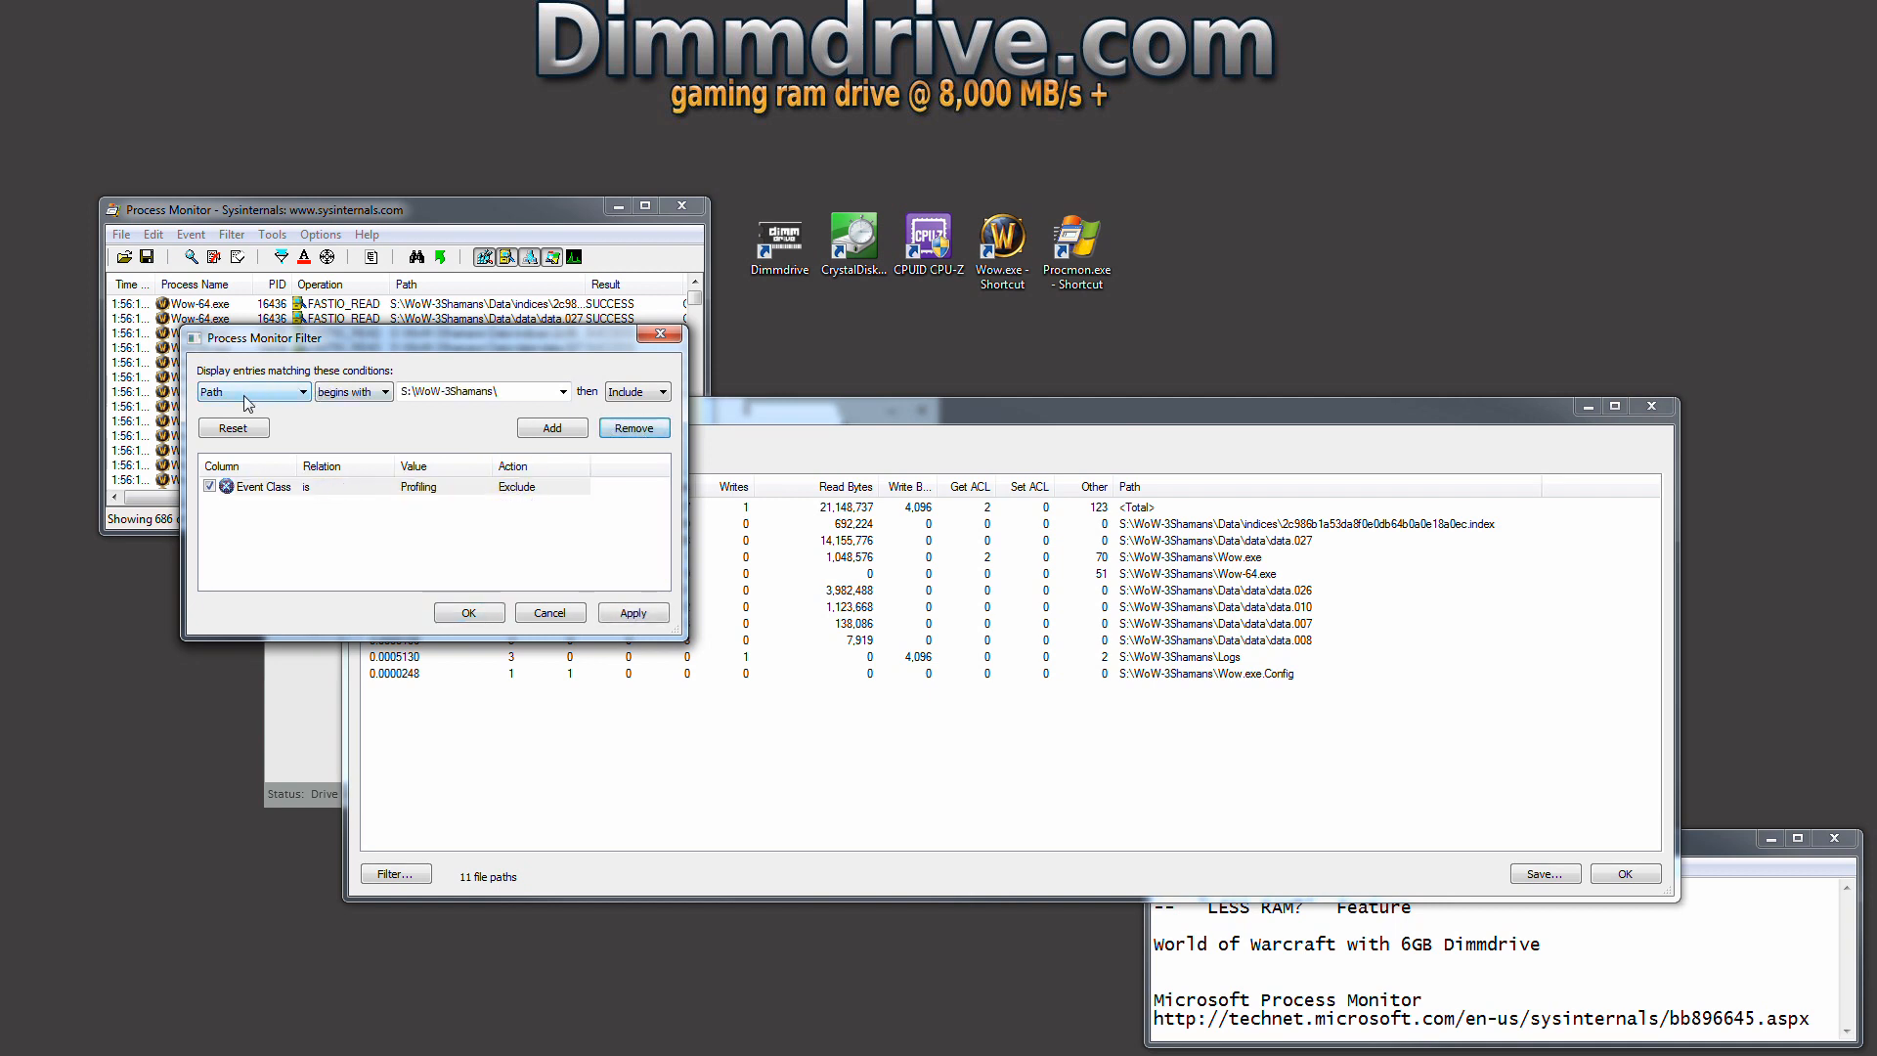
click(295, 391)
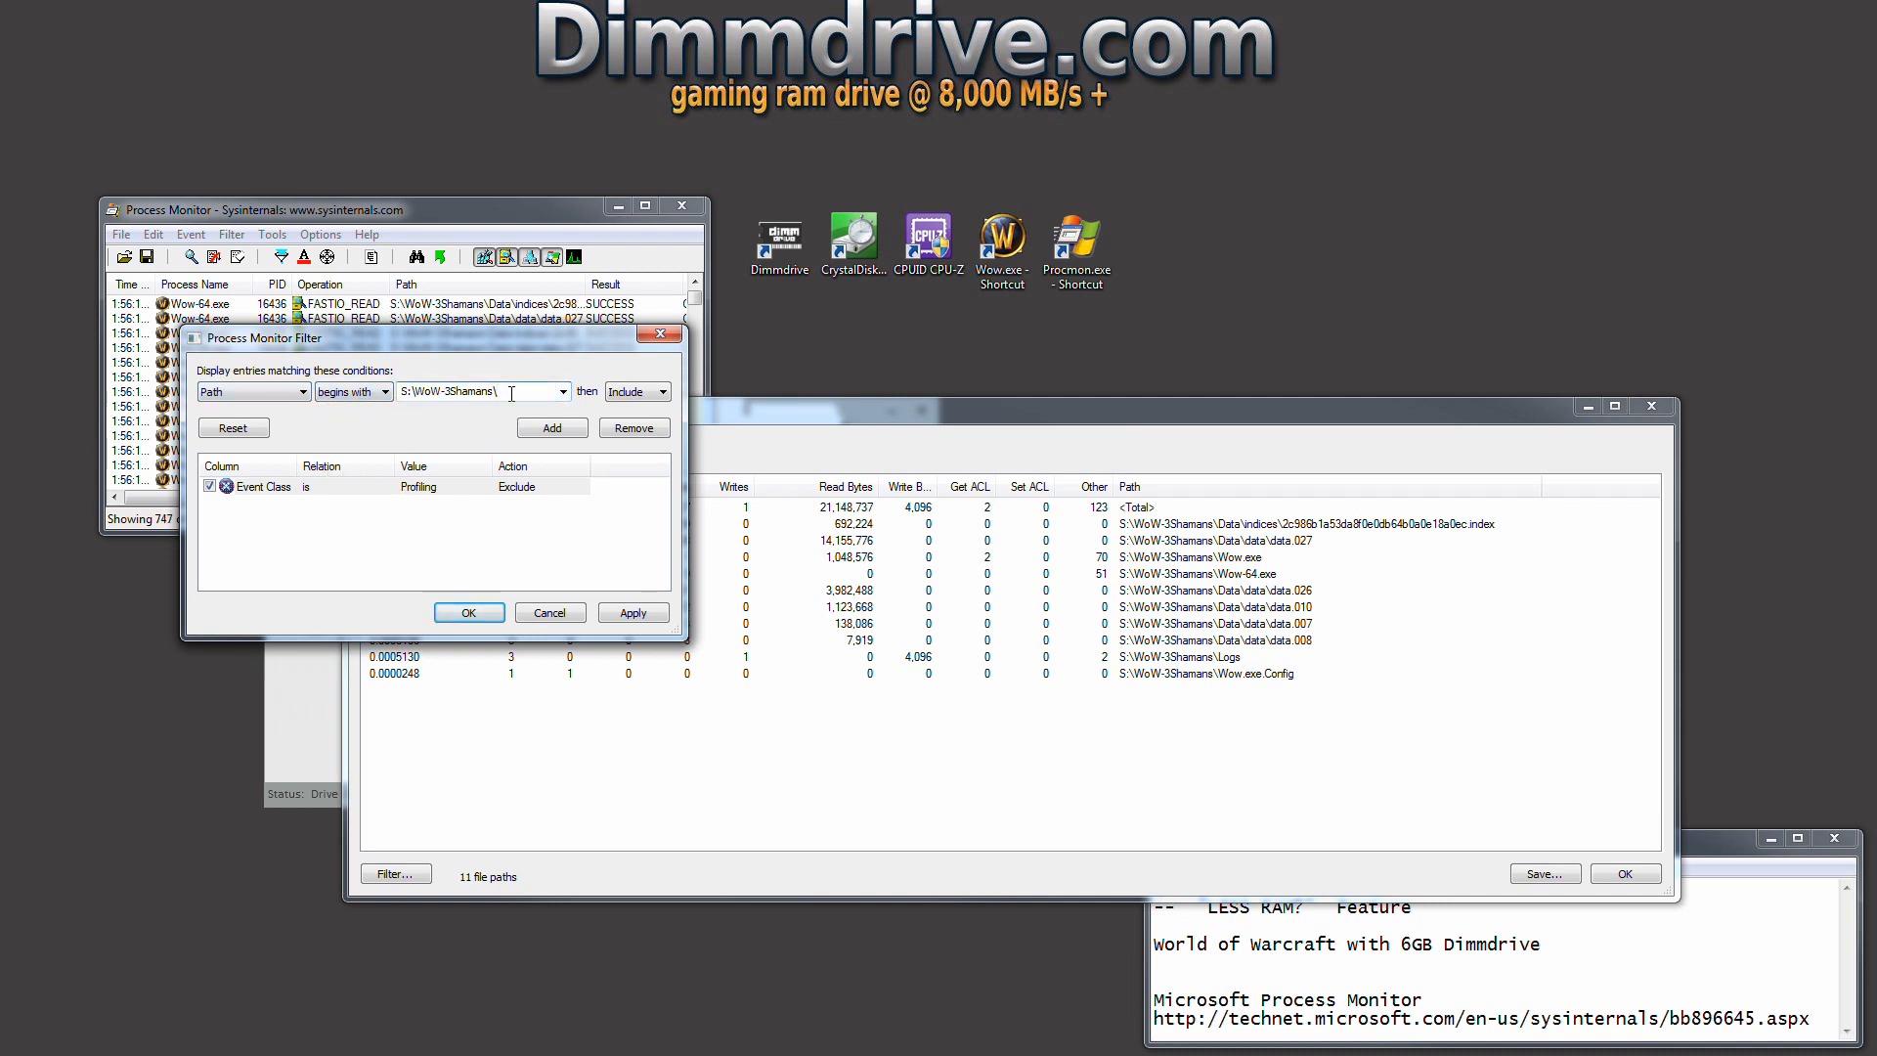
click(551, 426)
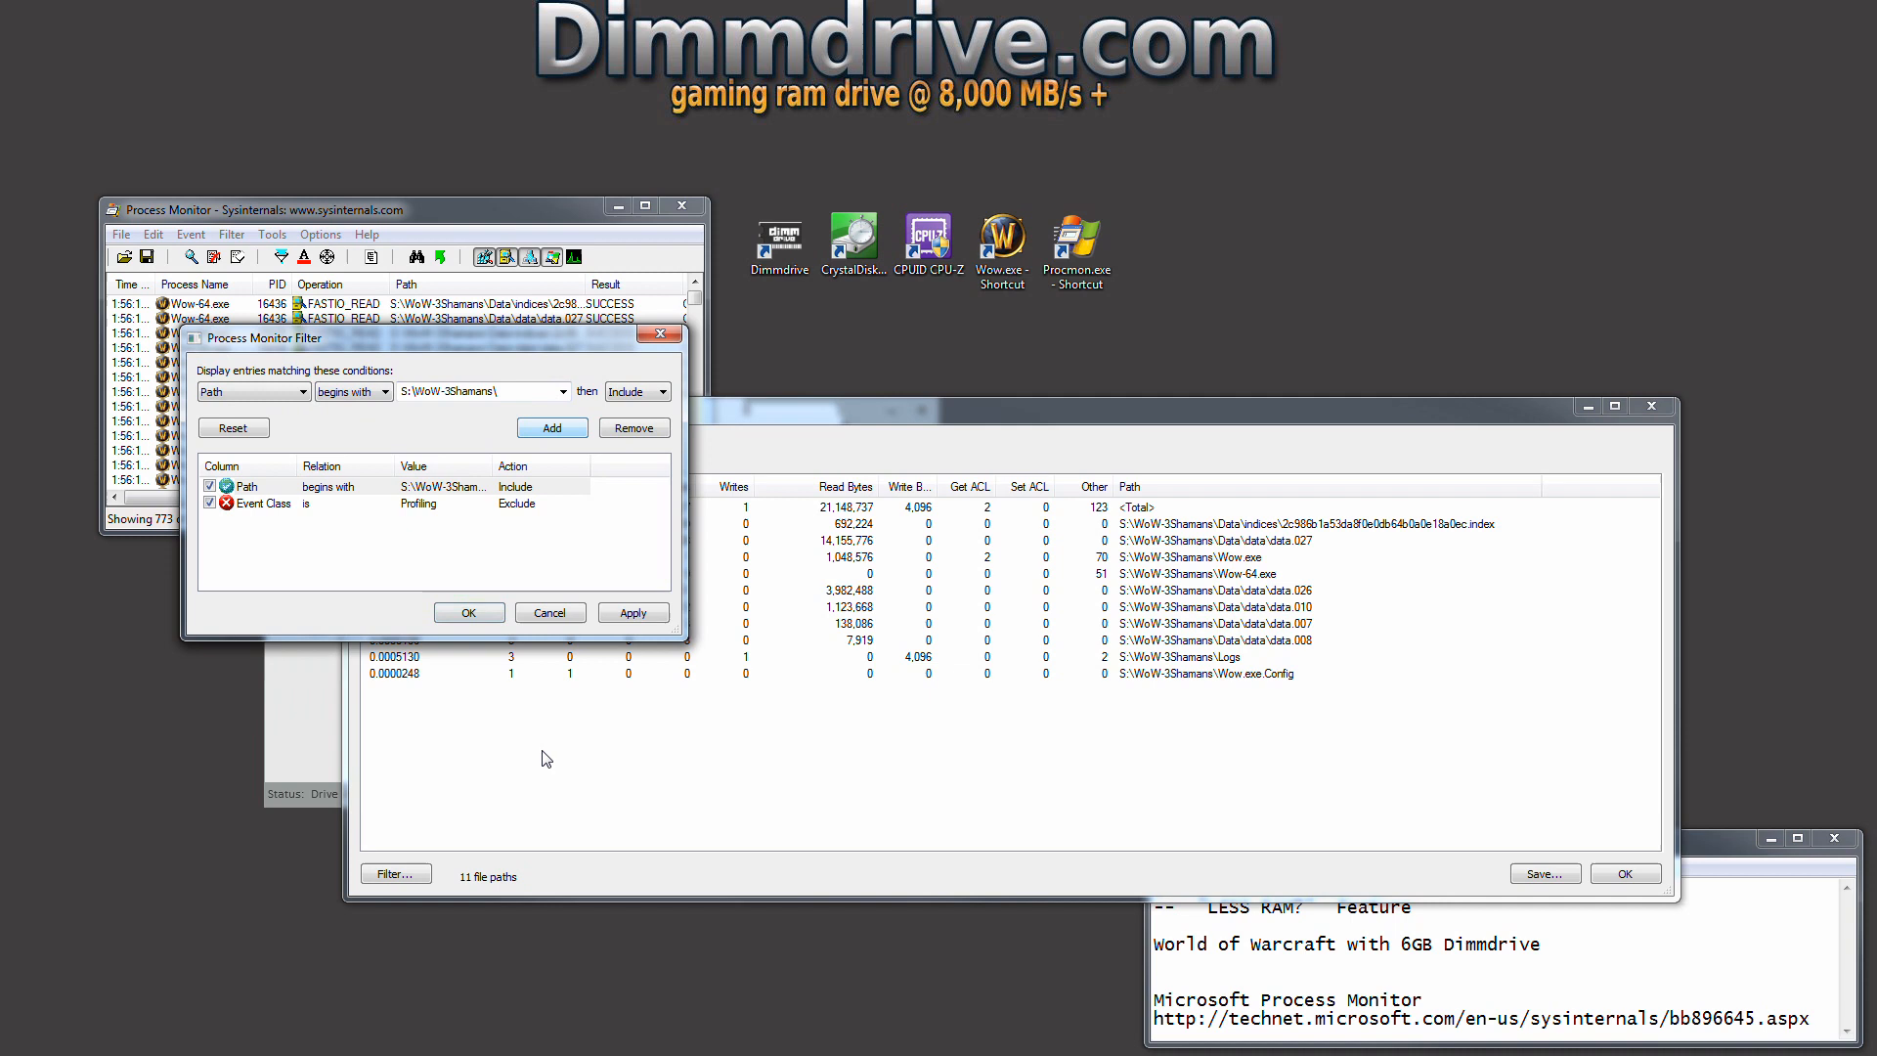
click(469, 612)
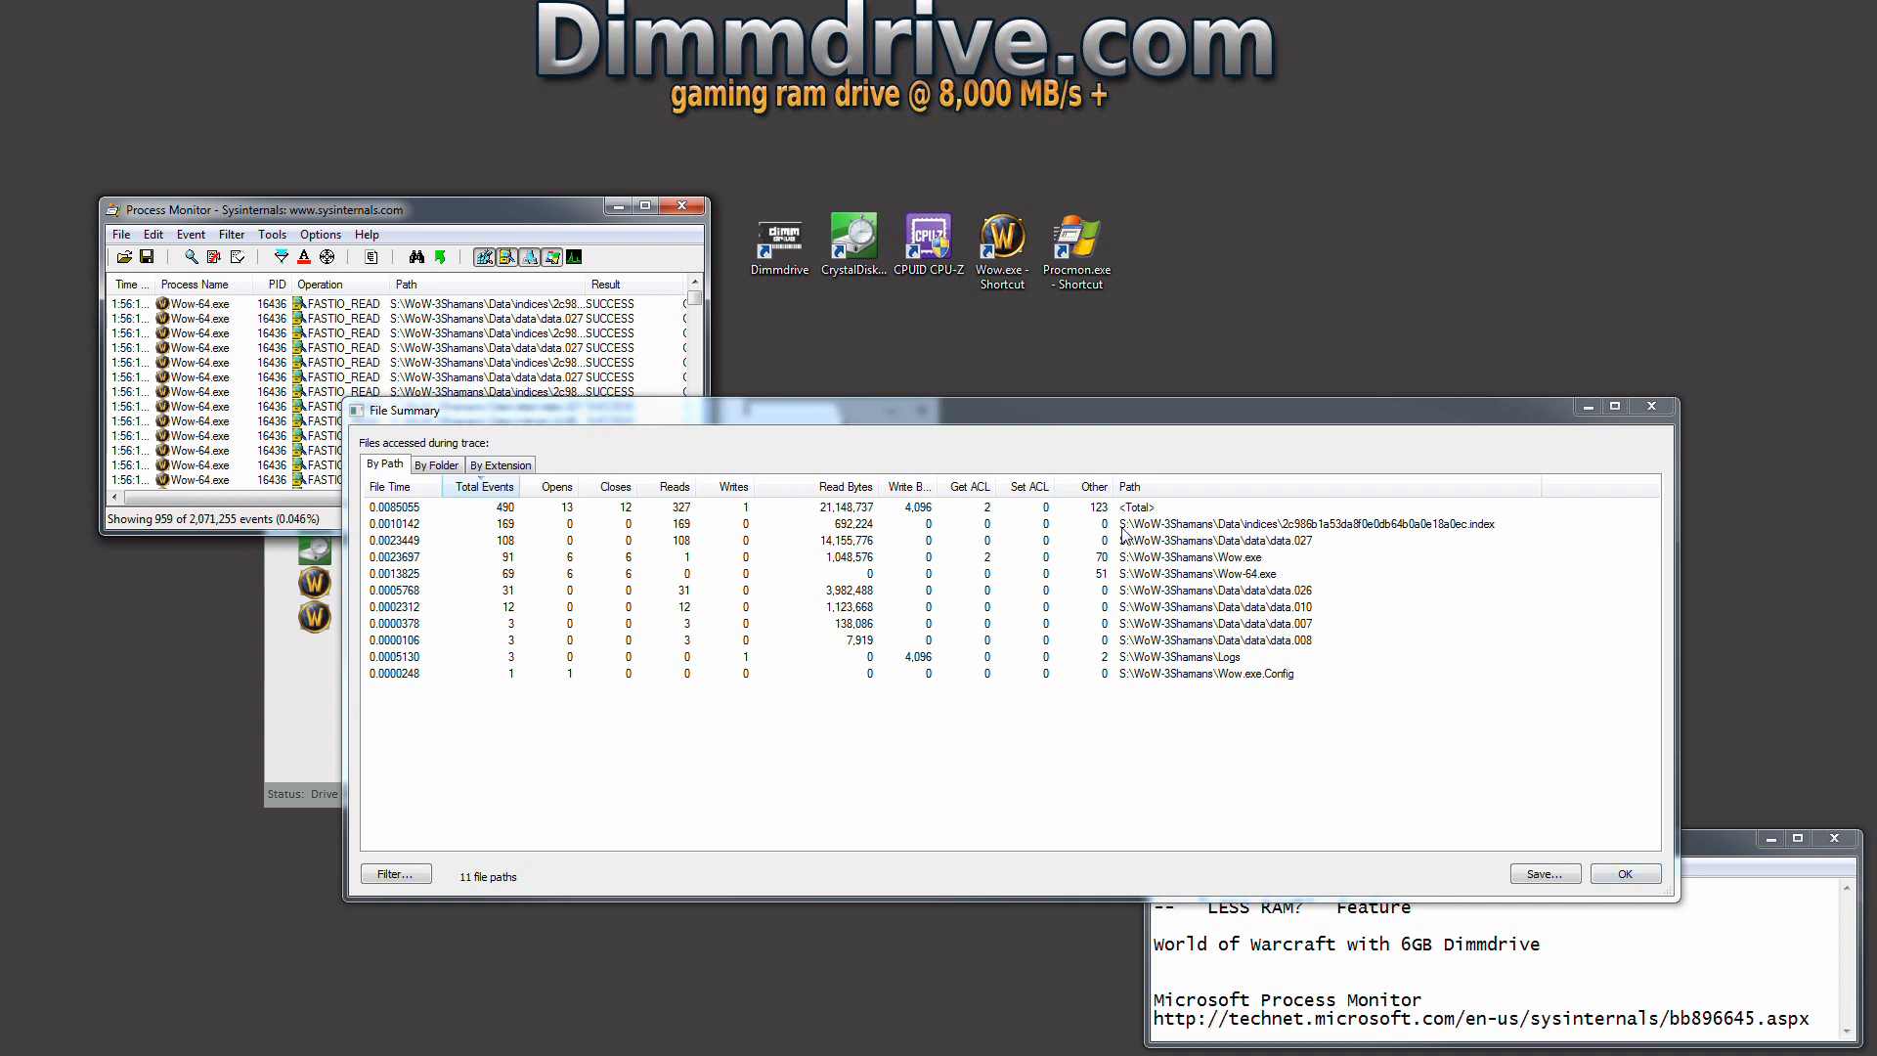
Claim the completed garrison mission's reward chest and quit World of Warcraft.
click(876, 524)
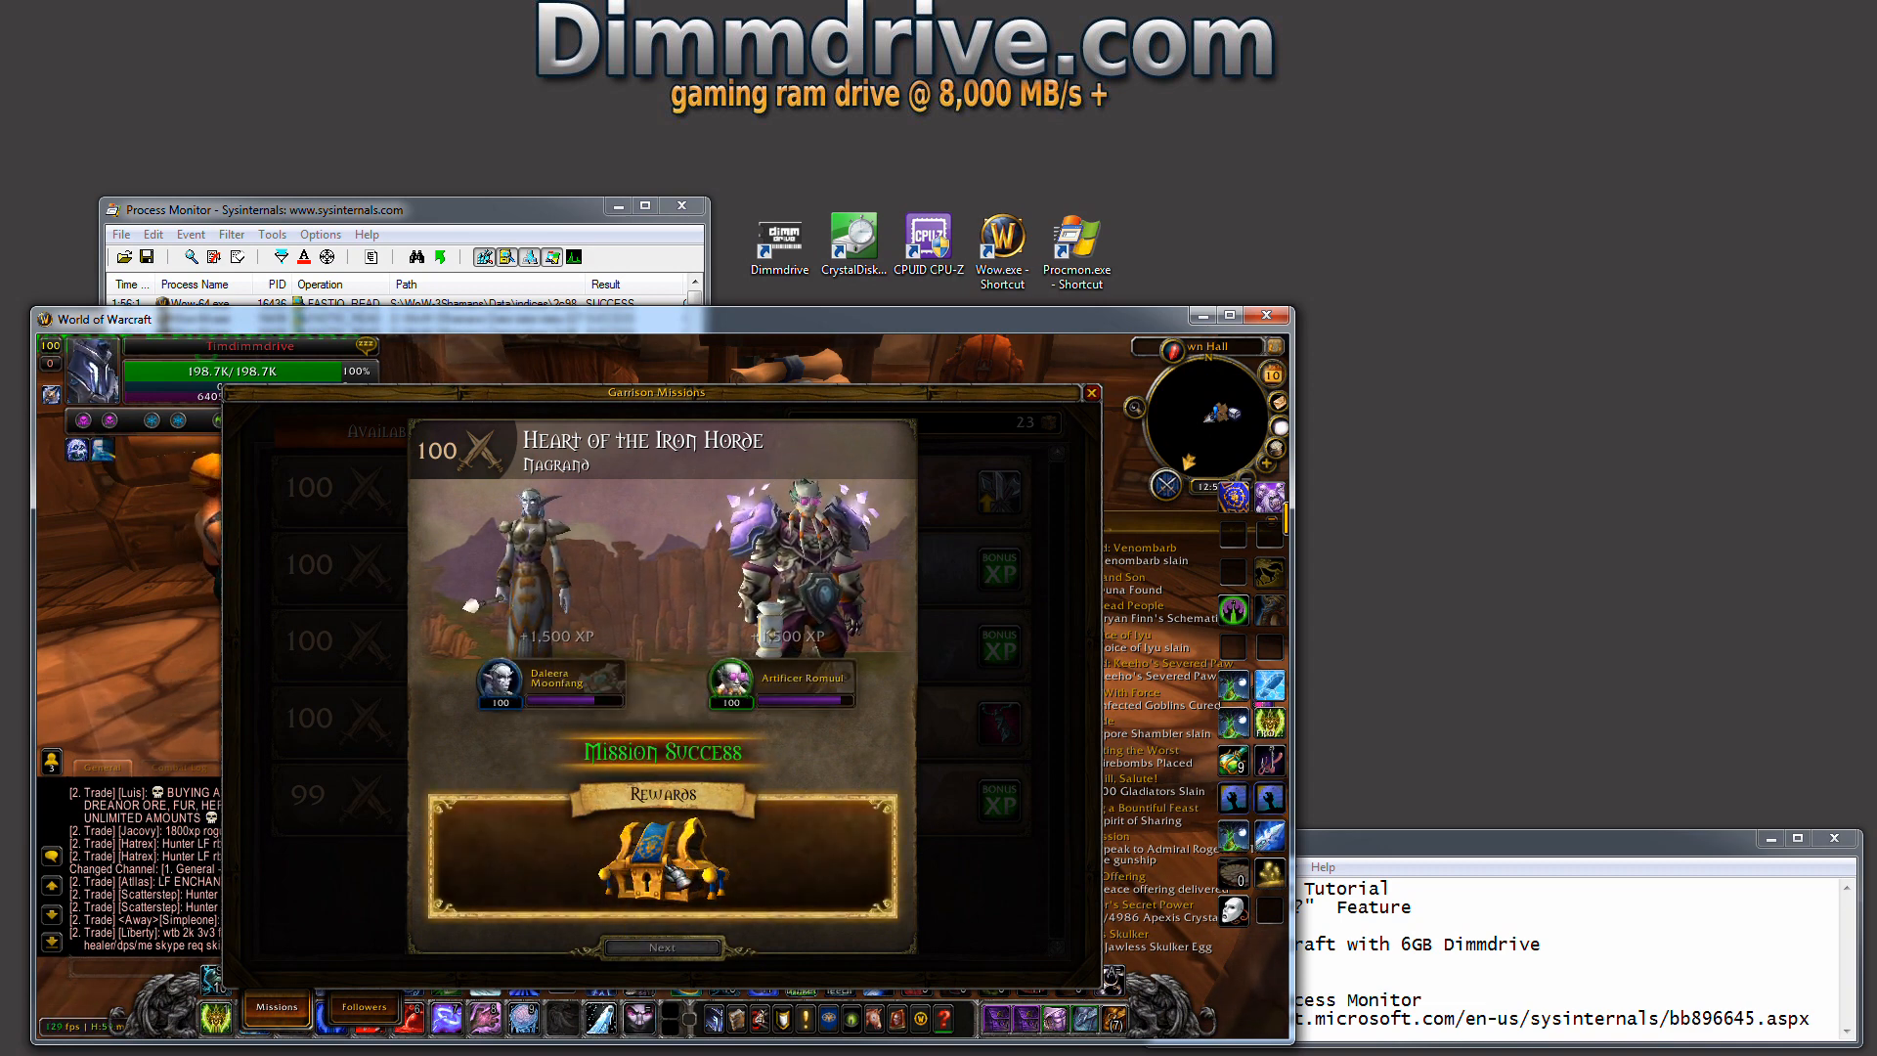
click(665, 946)
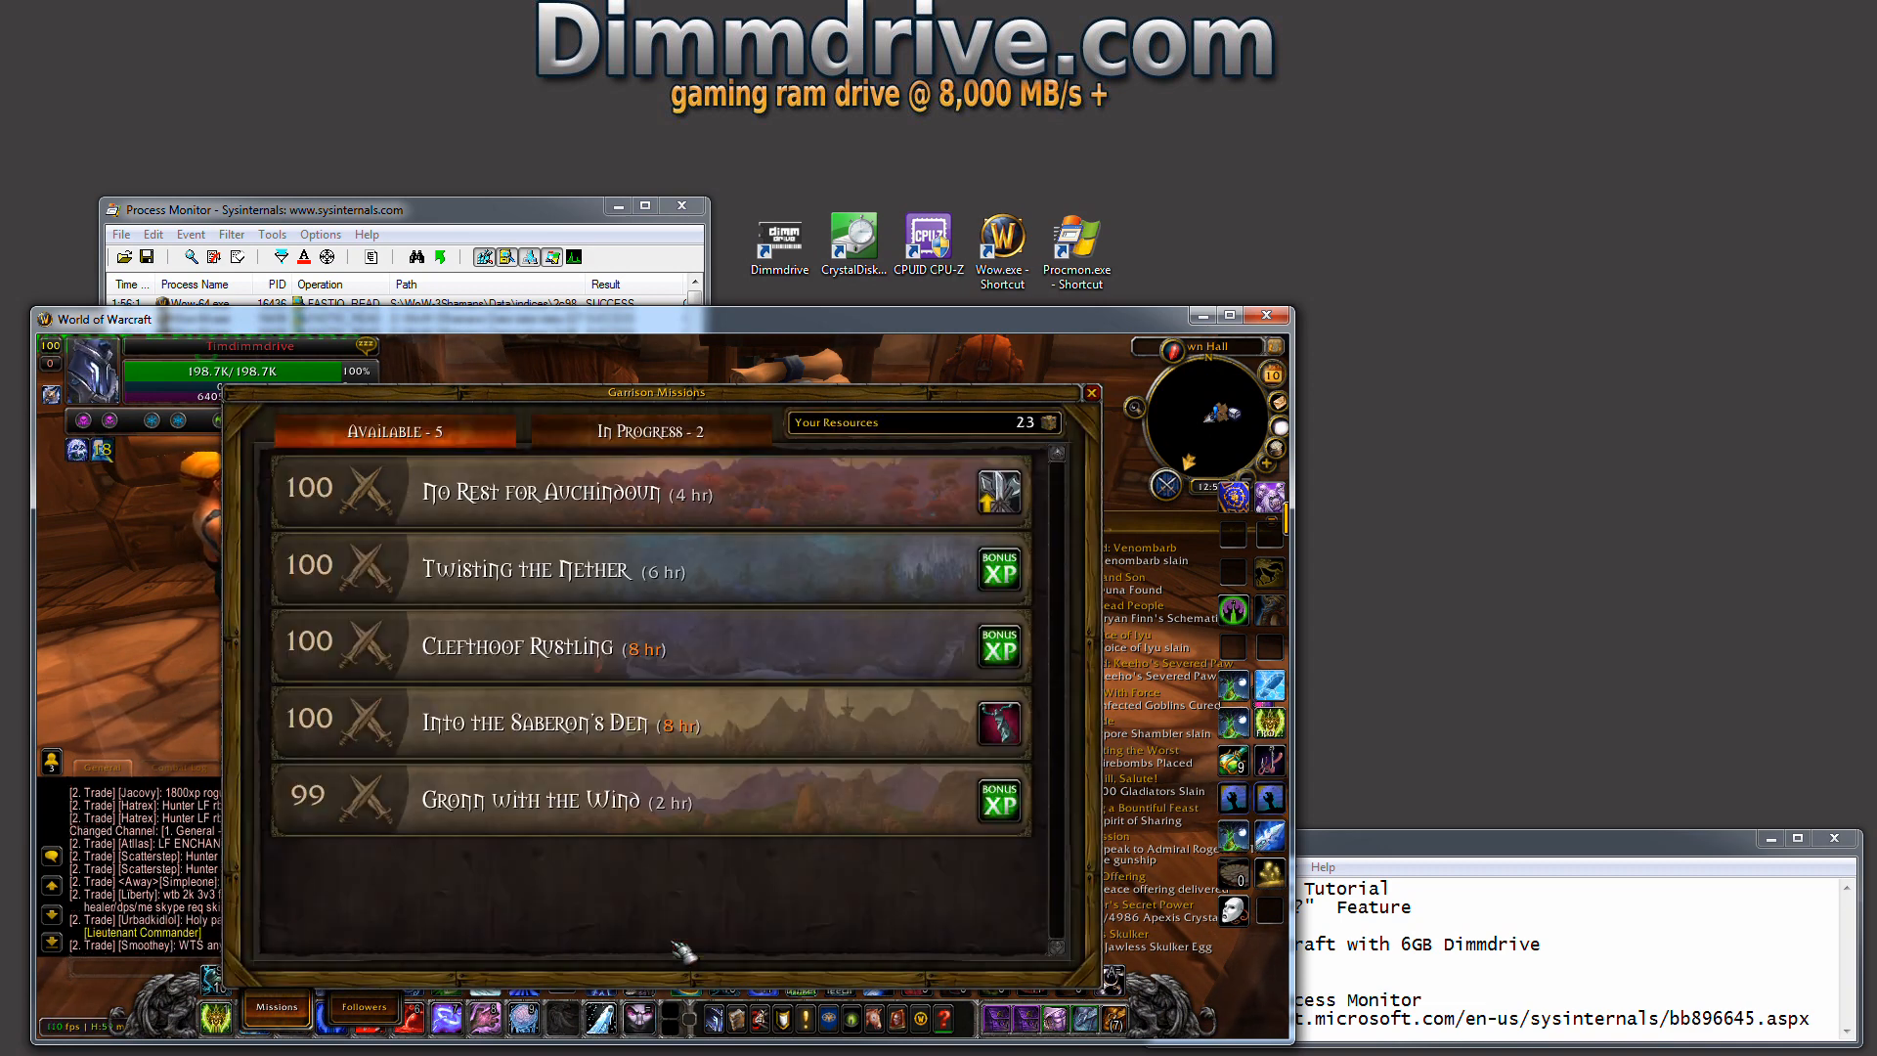
click(1091, 391)
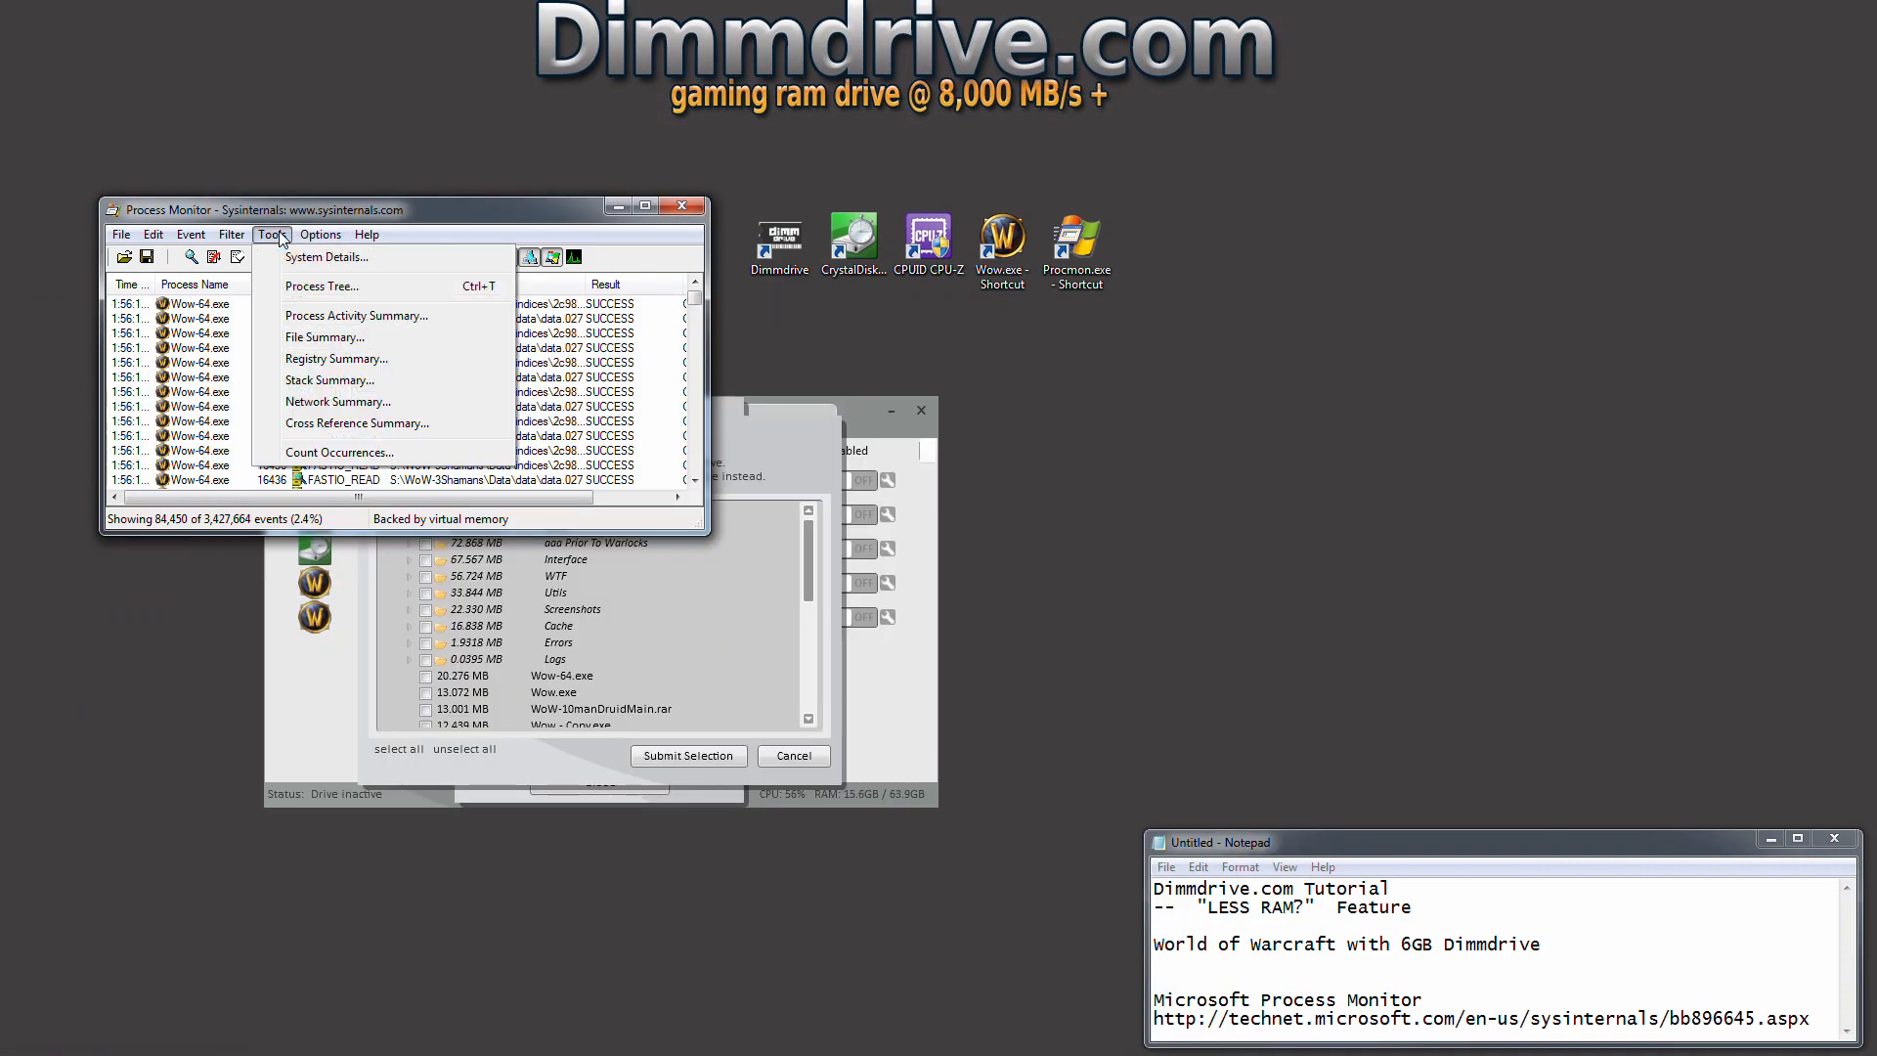
mouse_move(305, 340)
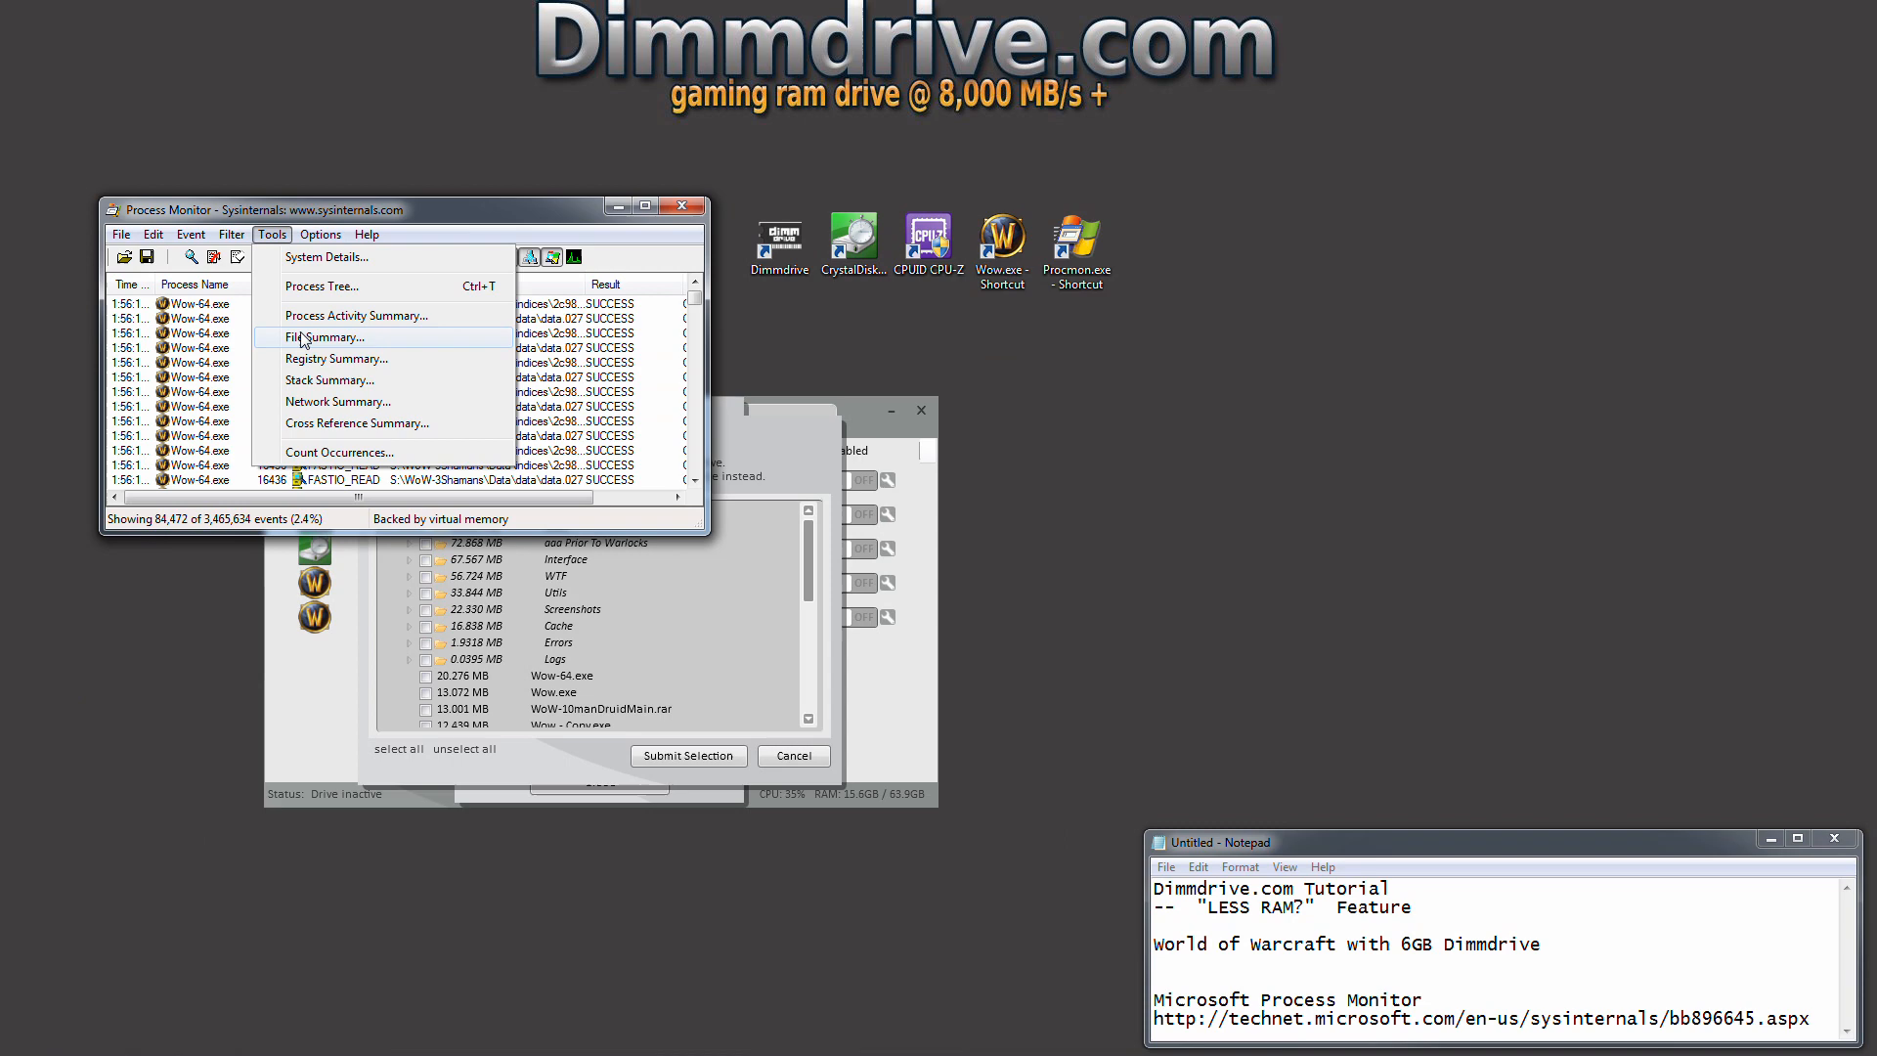
Show the File Summary sorted by Read Bytes descending, then return to Dimmdrive's Wow configuration.
click(324, 337)
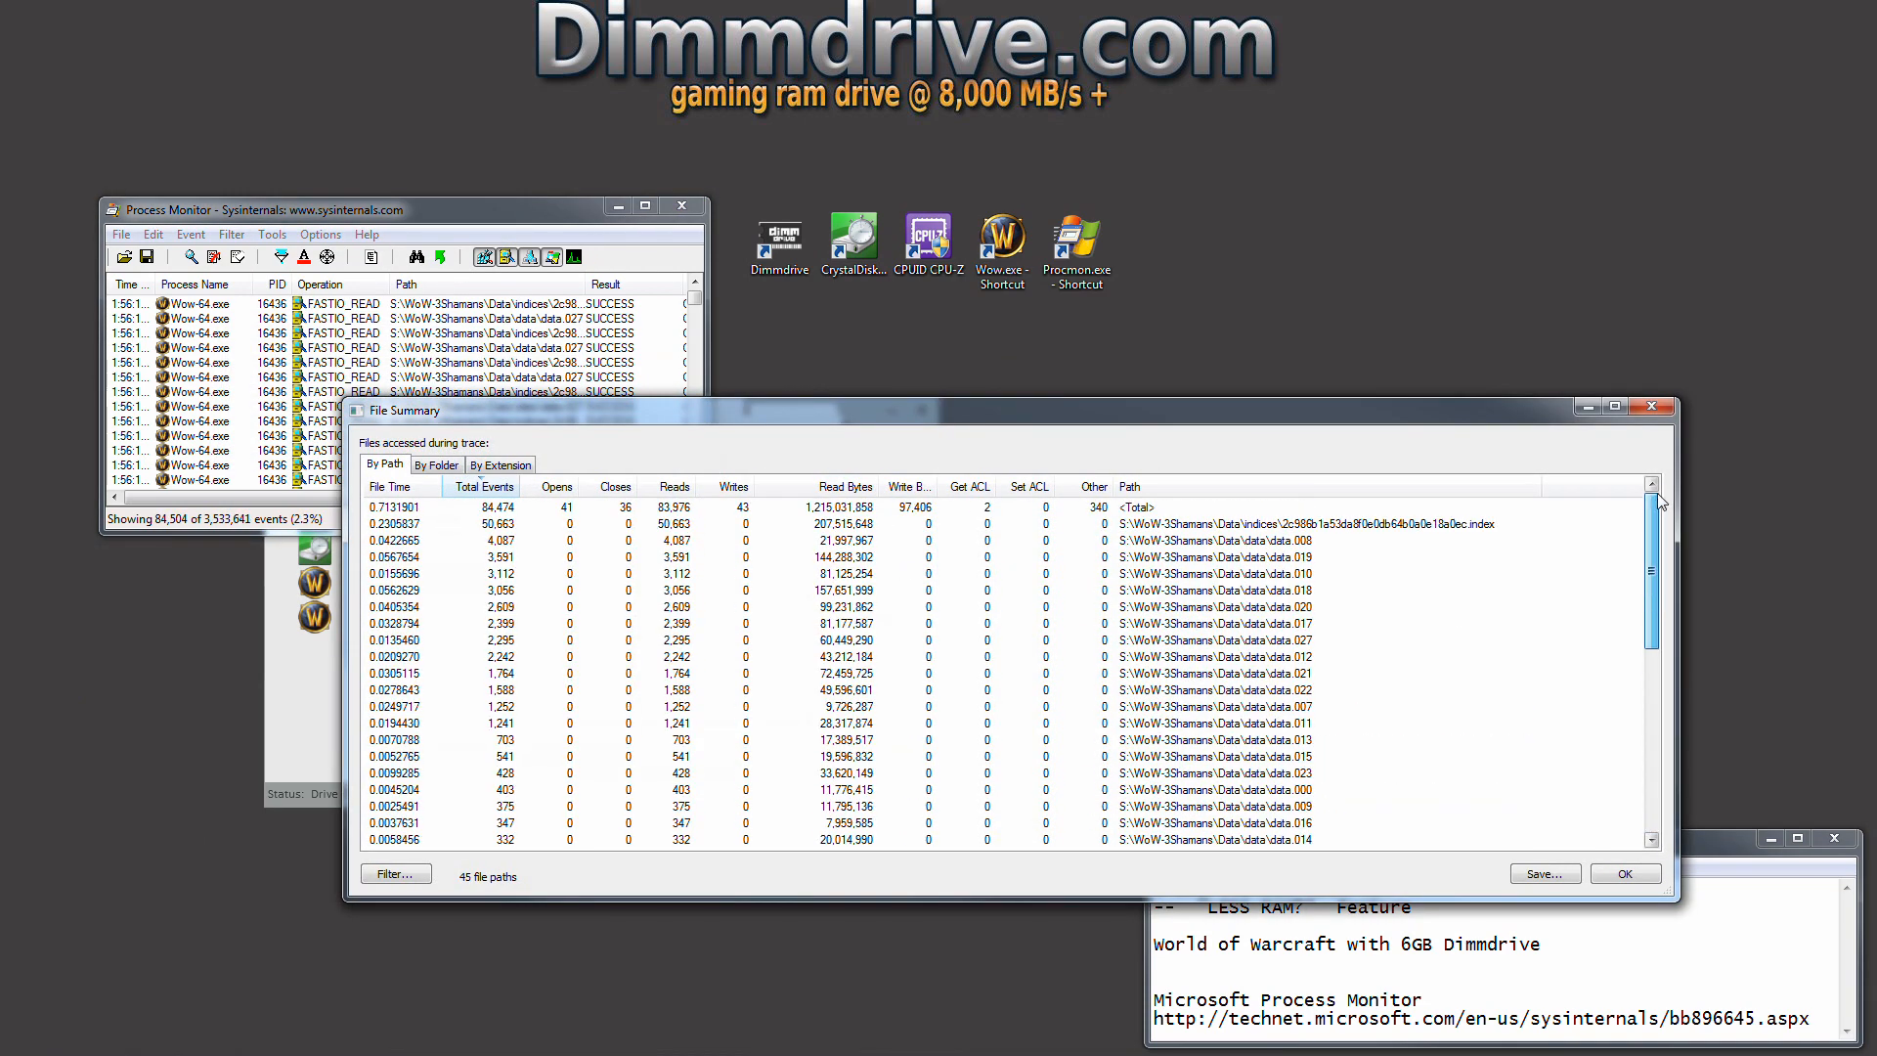
click(674, 487)
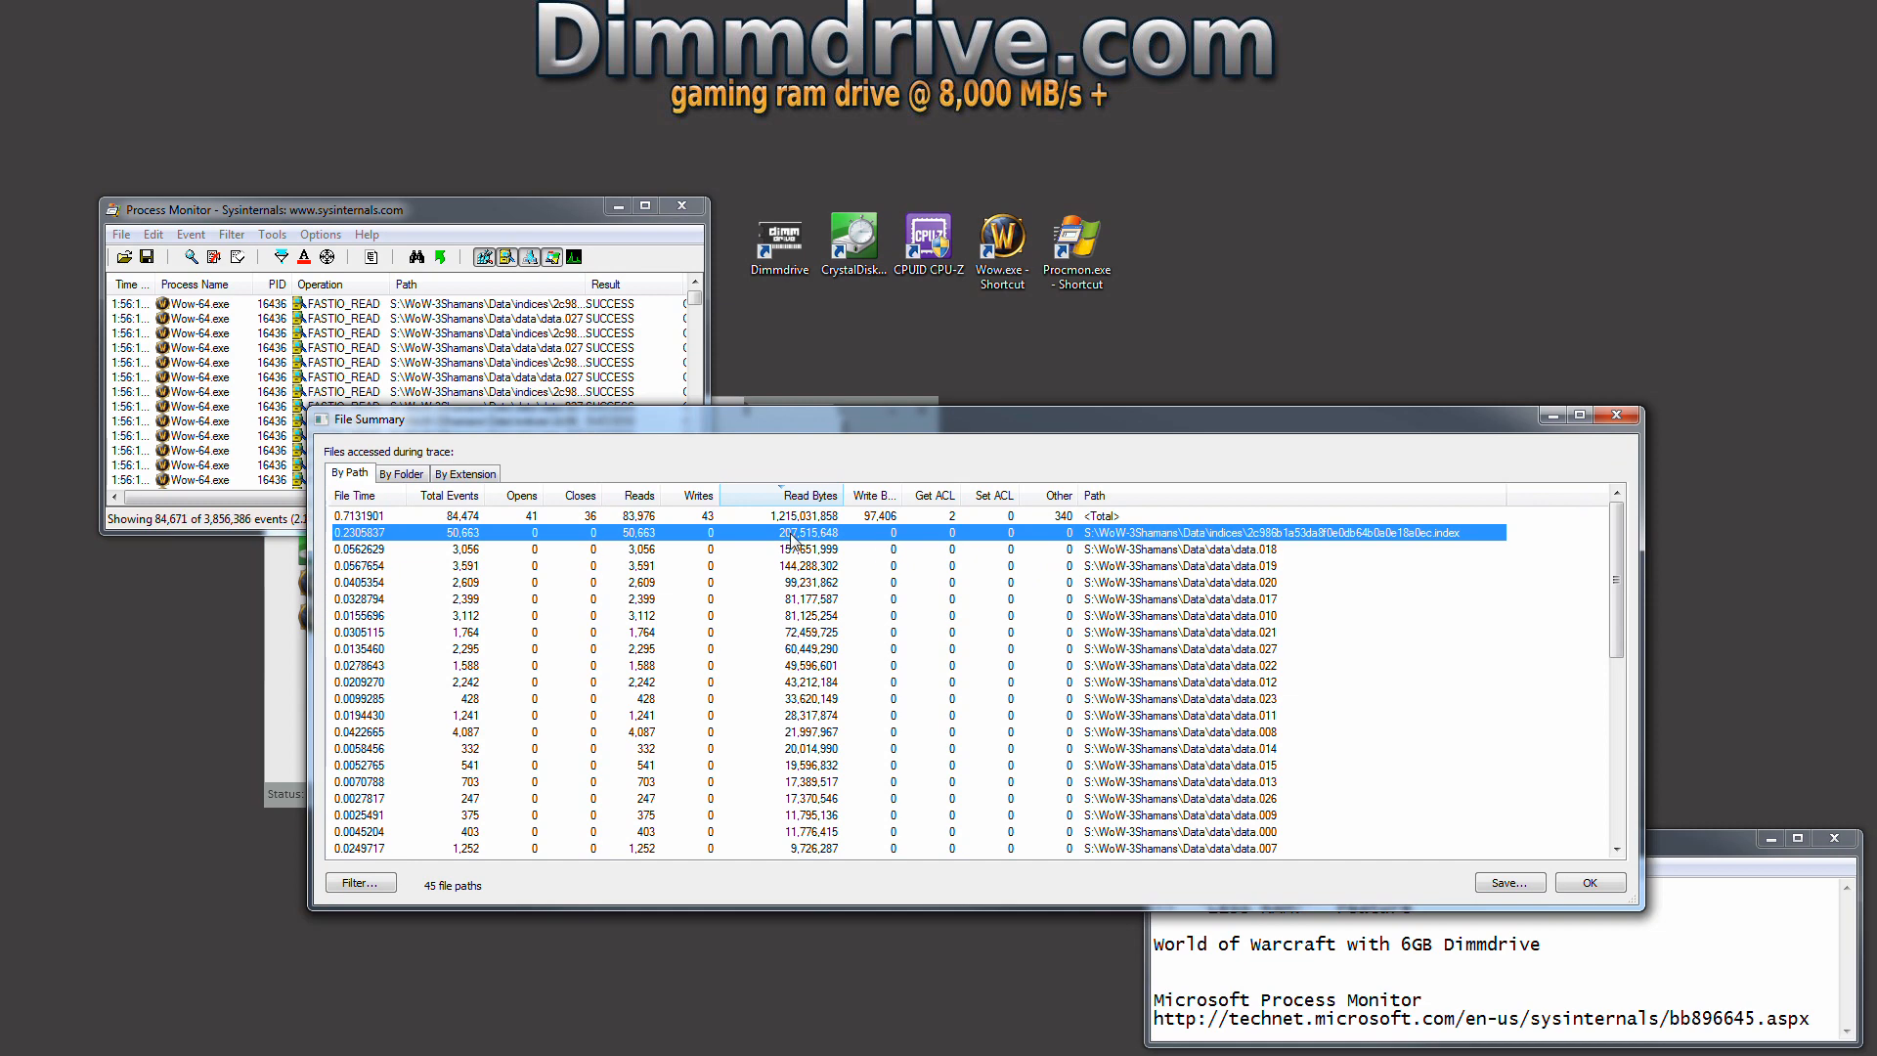
mouse_move(1650, 417)
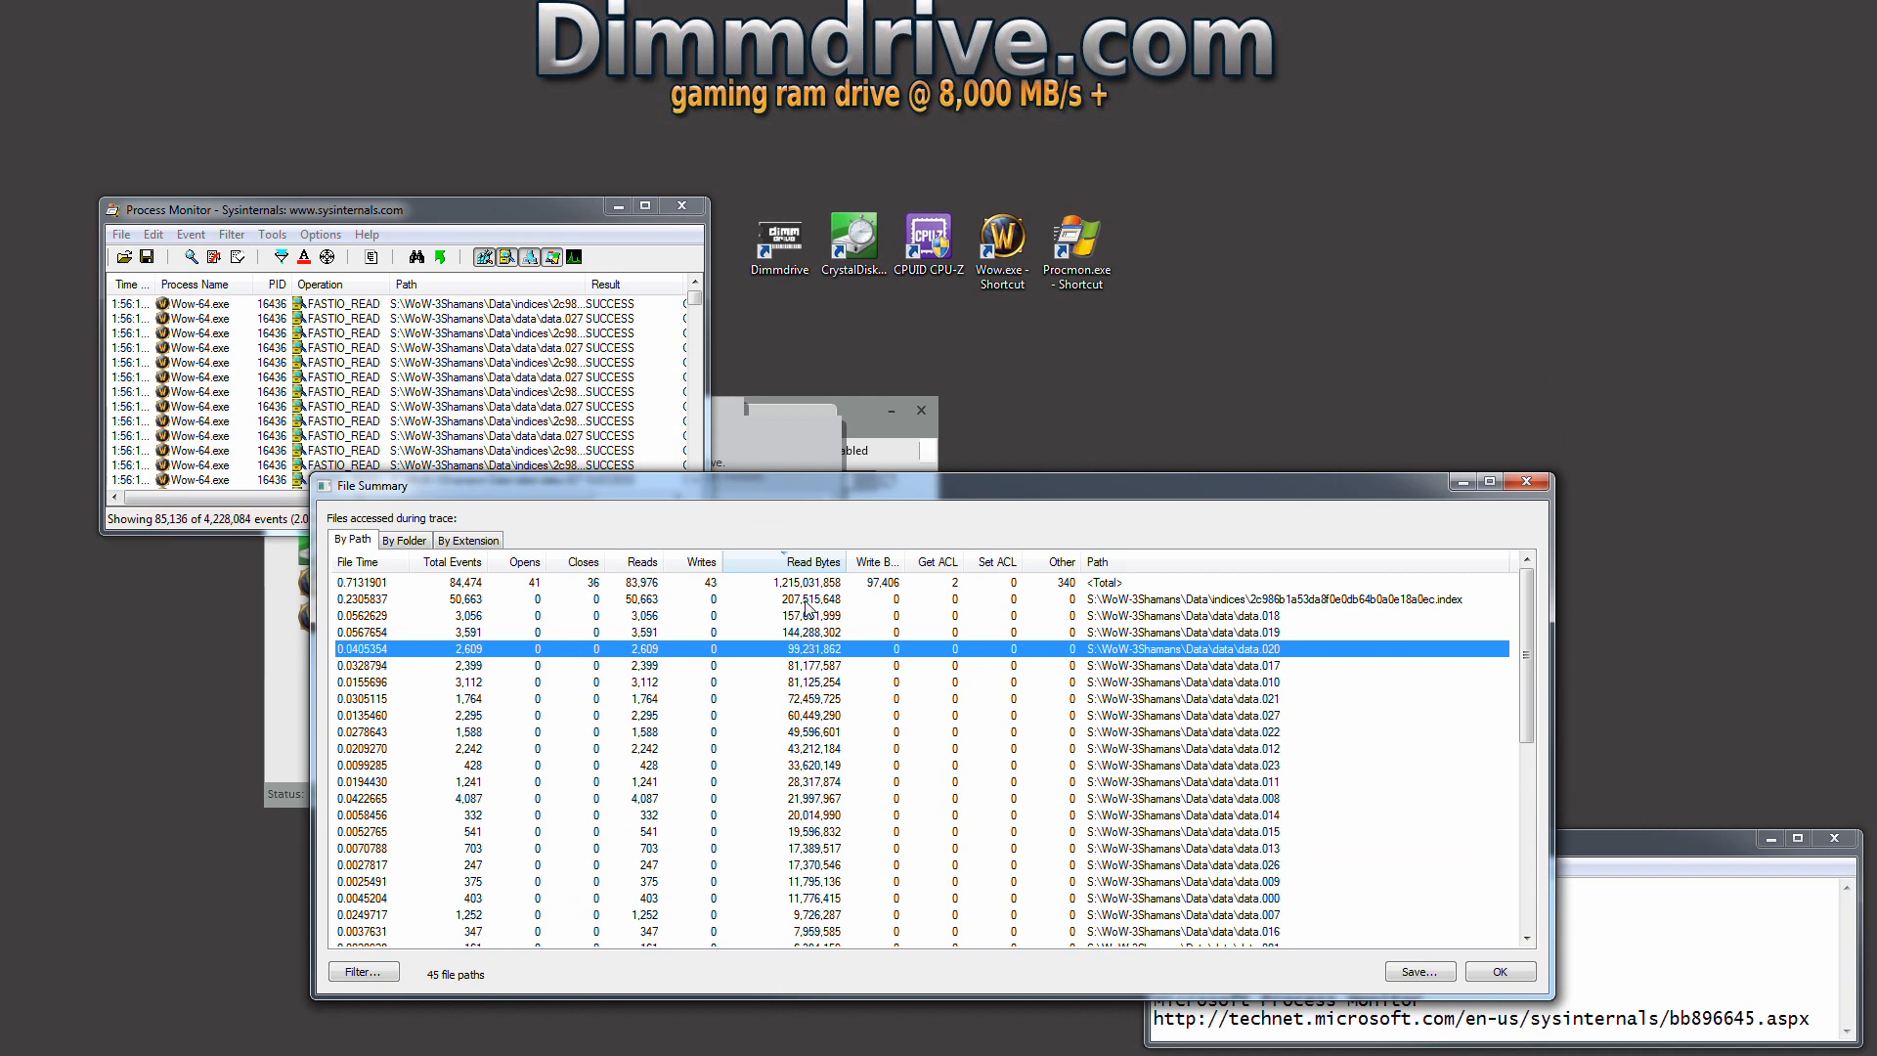
click(801, 631)
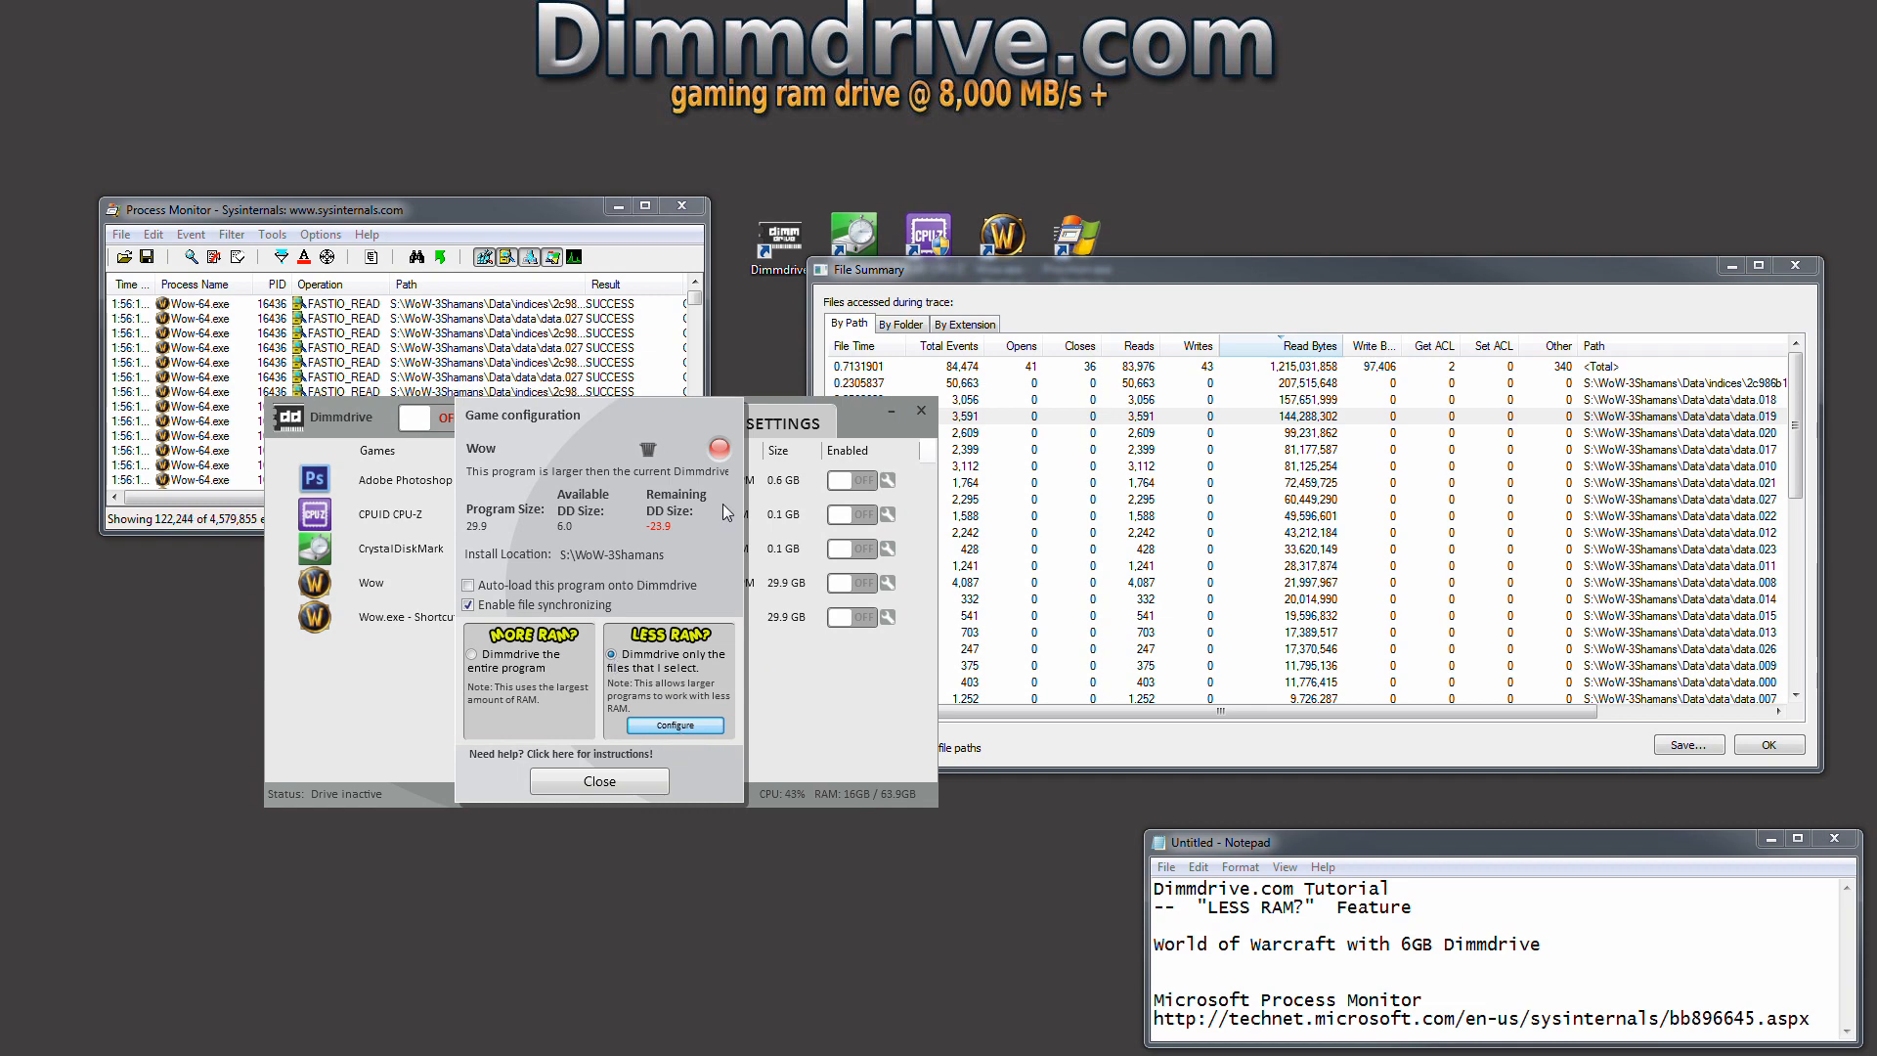
Open Wow's Less RAM file selection and expand the Data folder and its data subfolder.
click(674, 723)
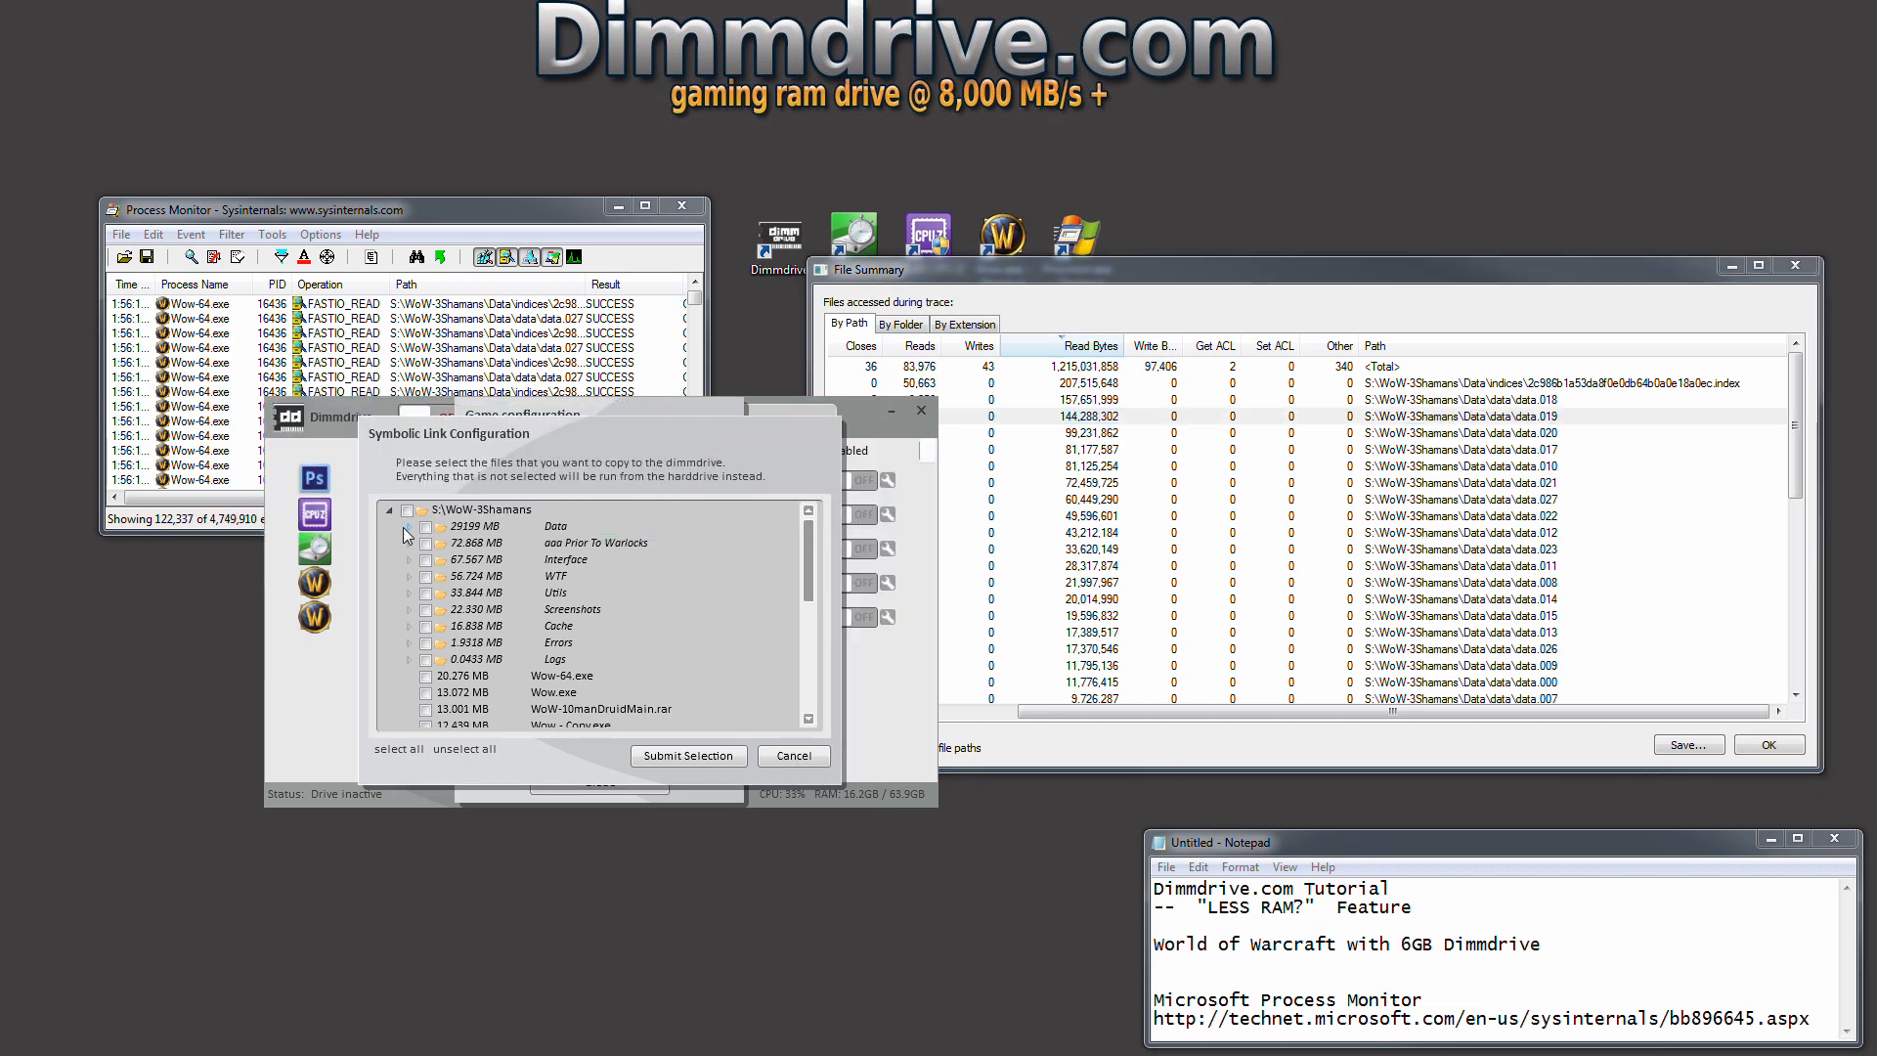
click(410, 526)
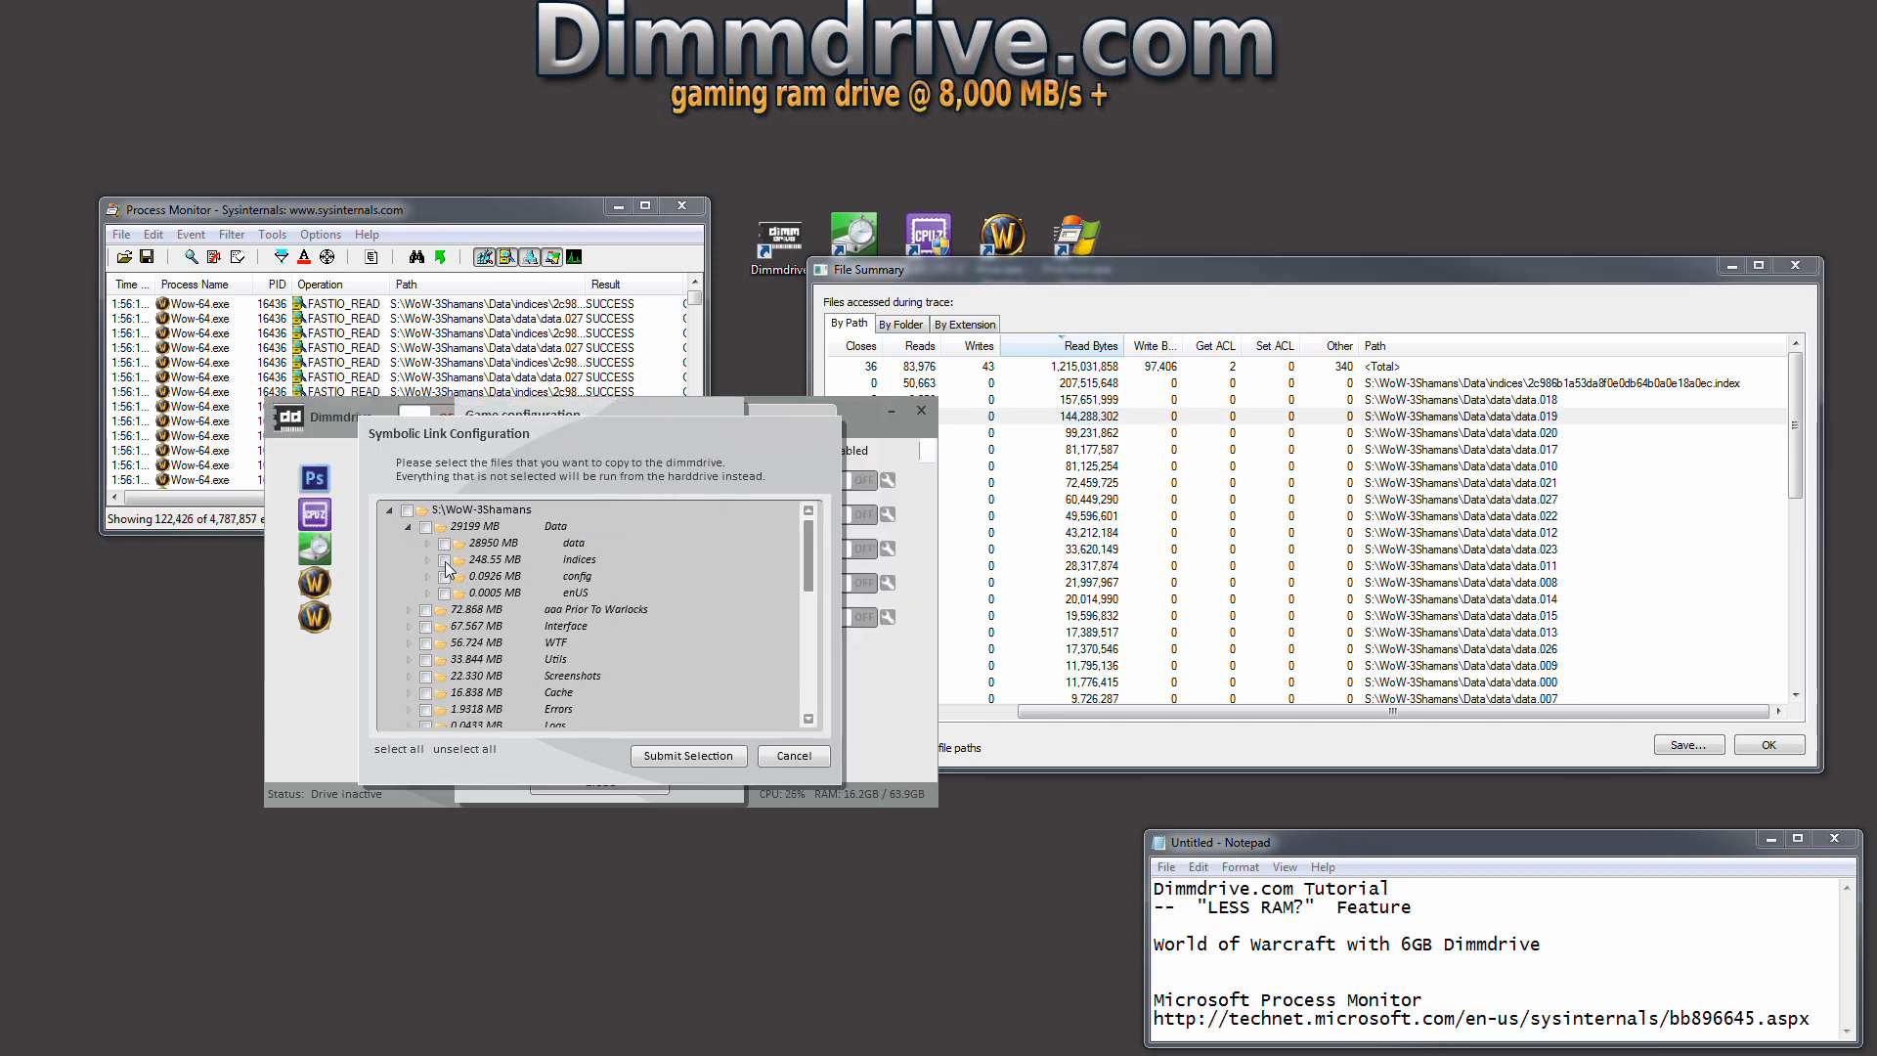
click(444, 559)
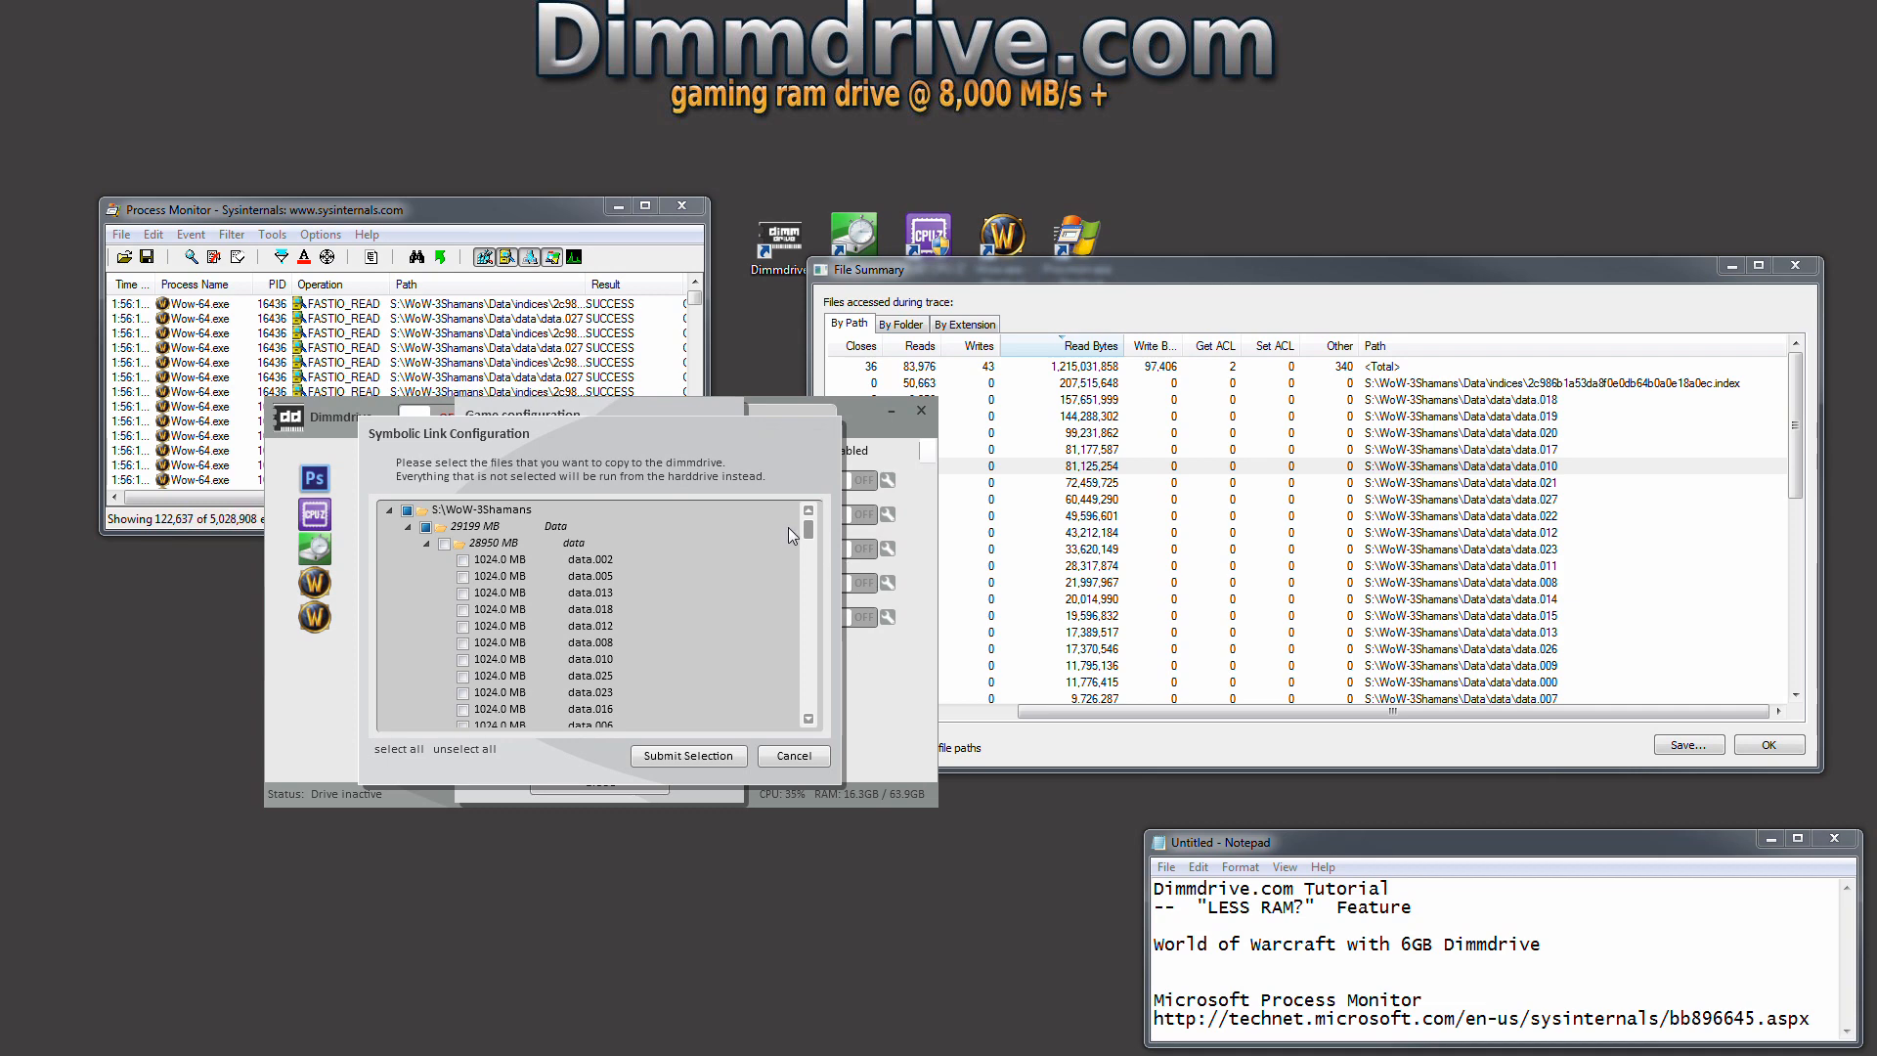
Tick data.018, data.019, data.020 and data.010 for copying to the RAM drive.
scroll(down, 3)
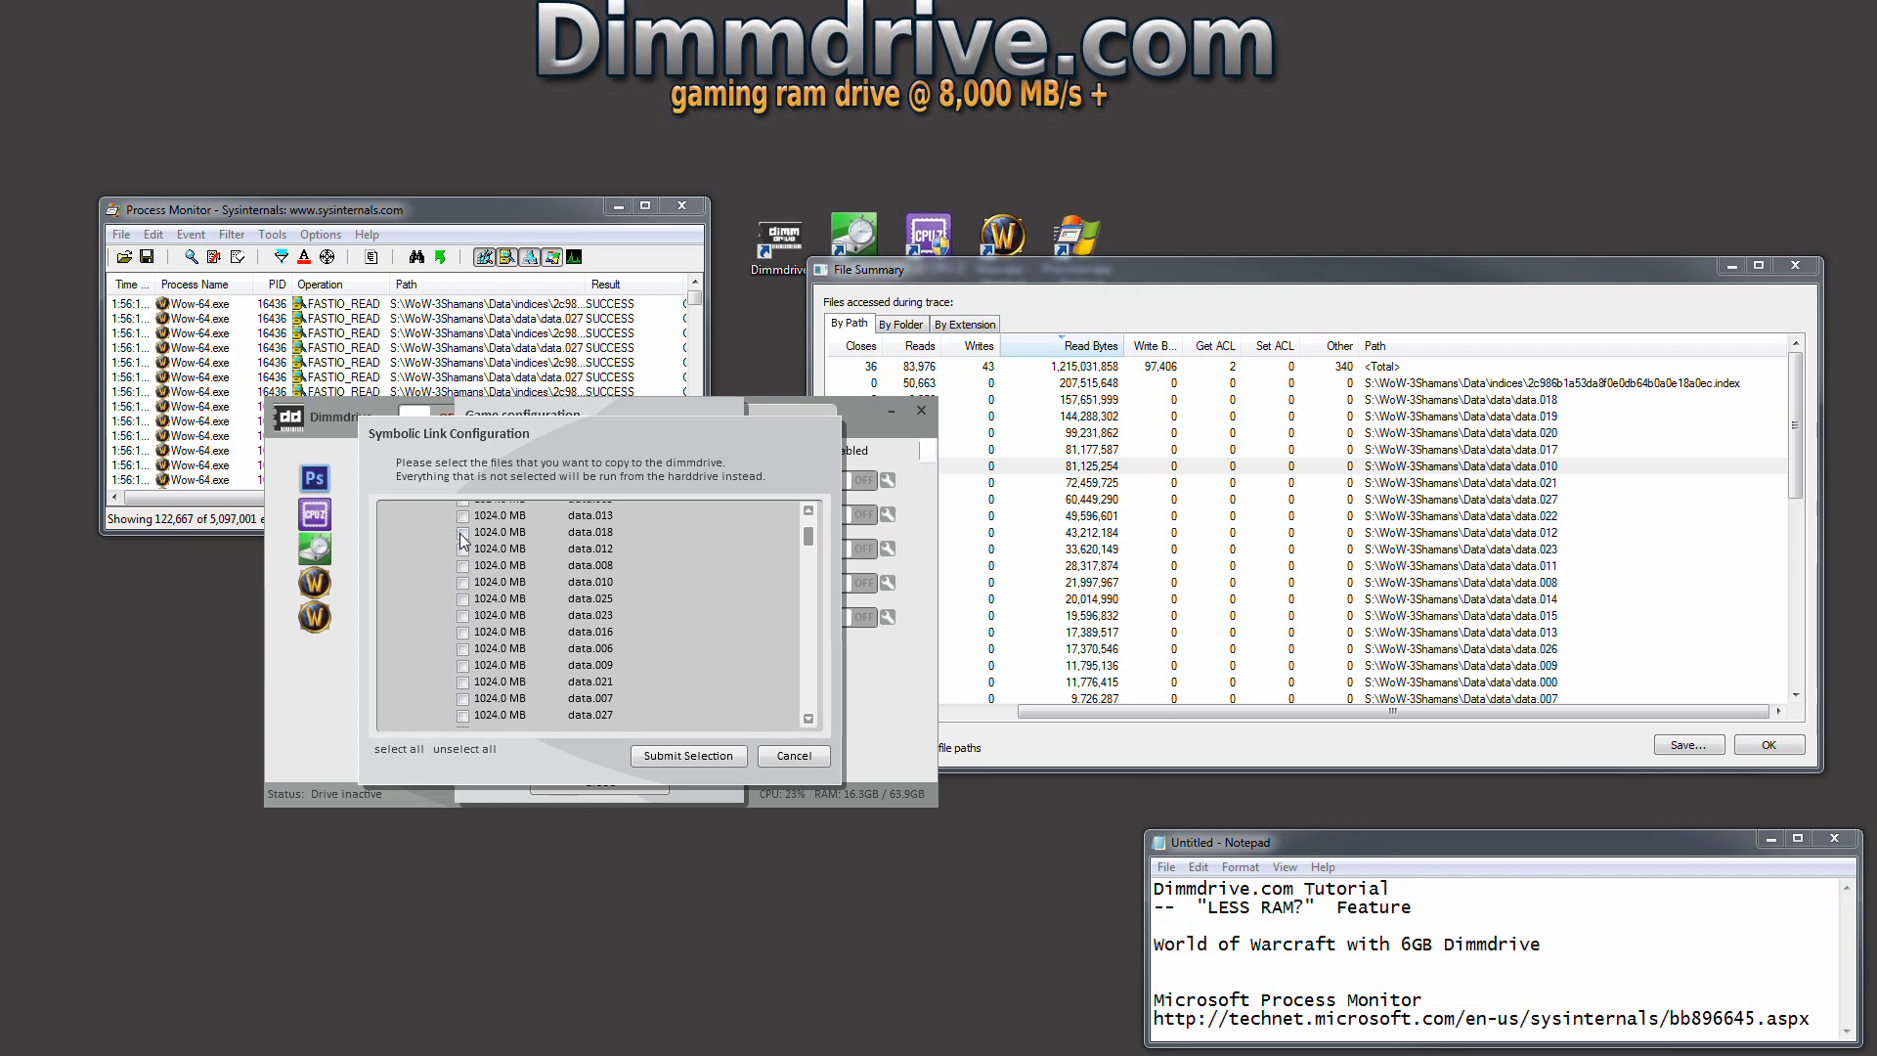
click(461, 532)
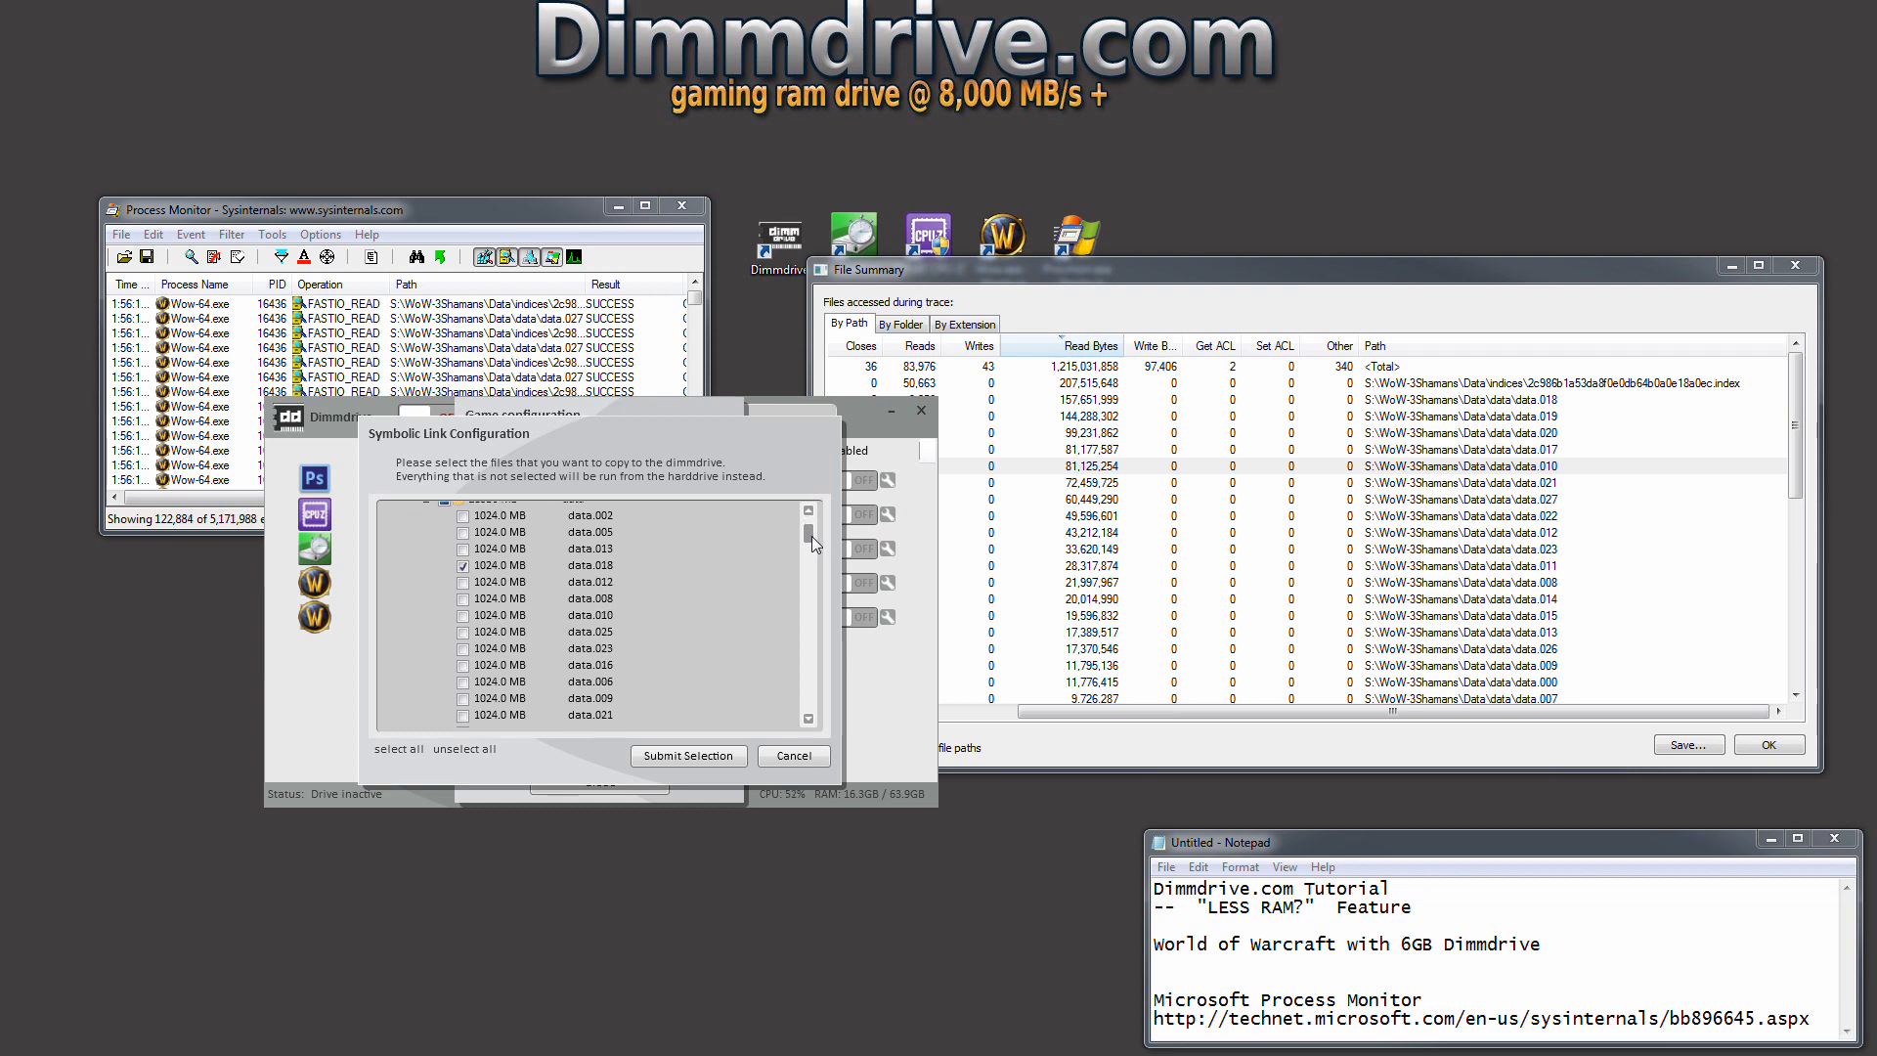
scroll(down, 3)
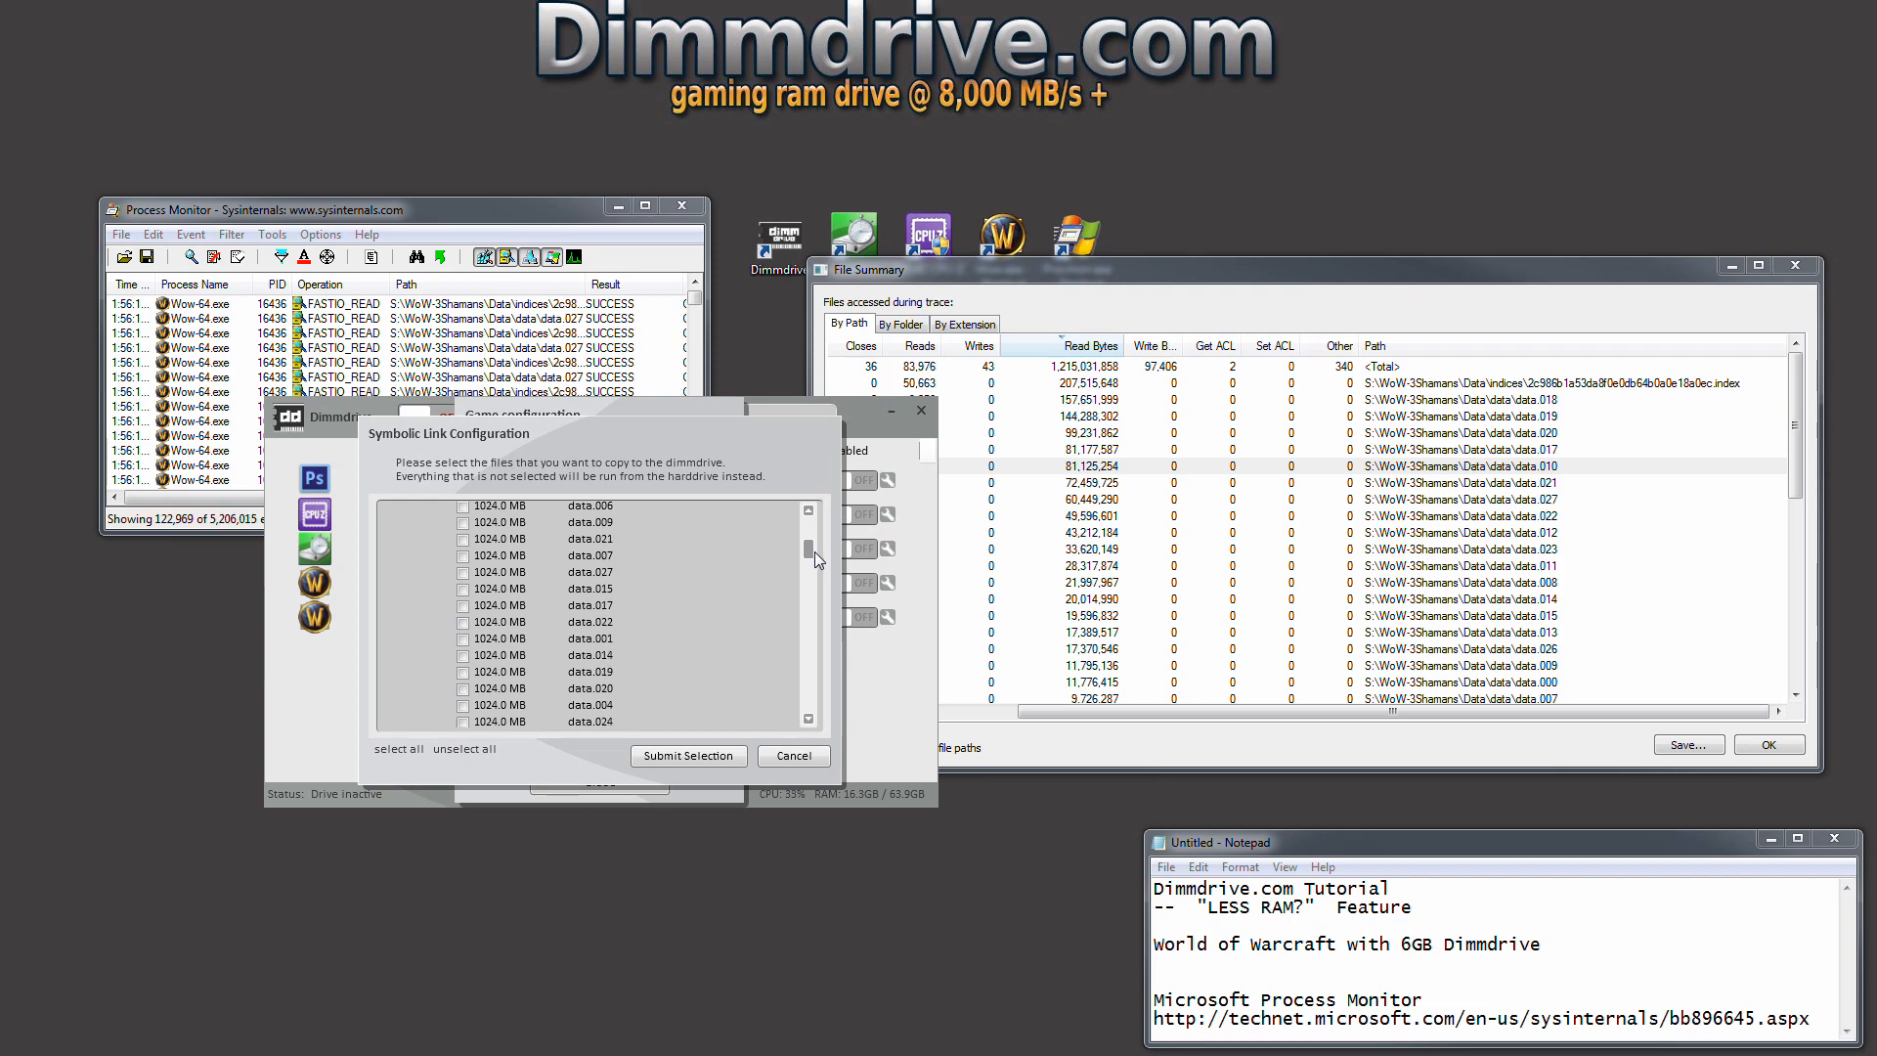
click(462, 672)
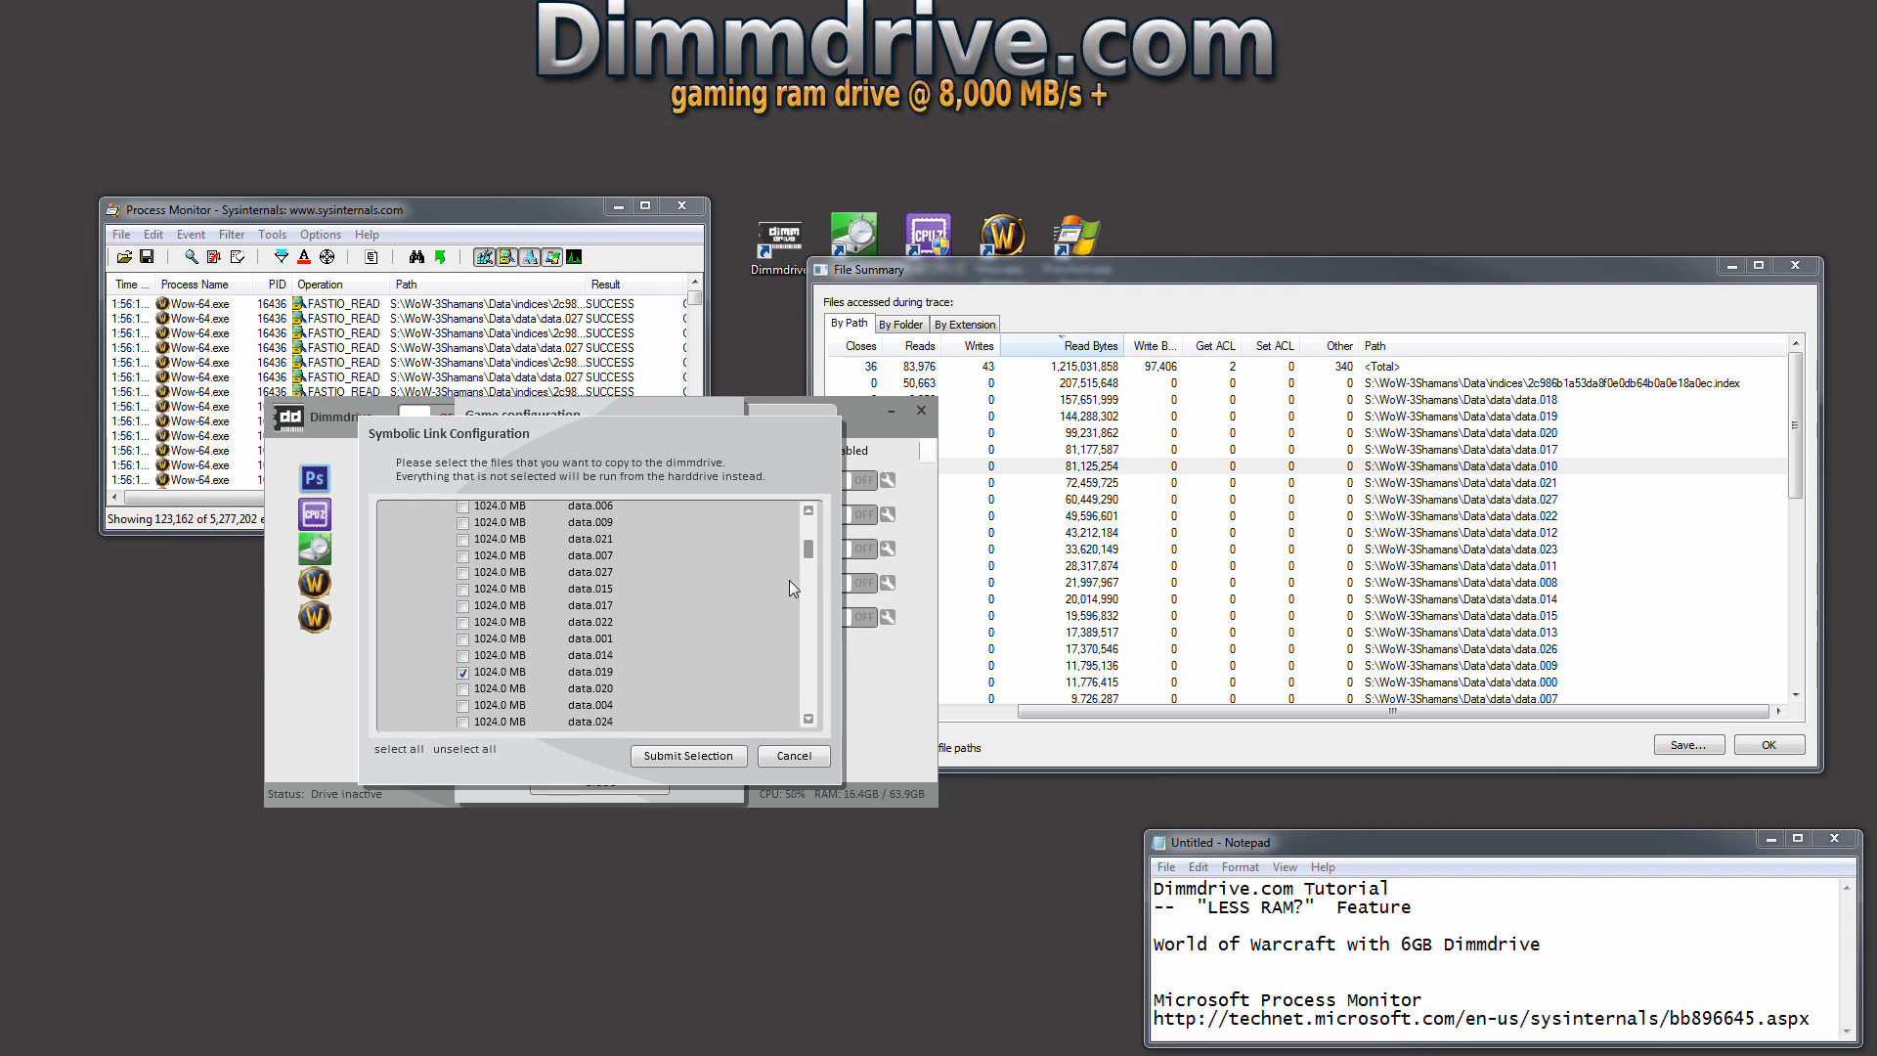
click(464, 688)
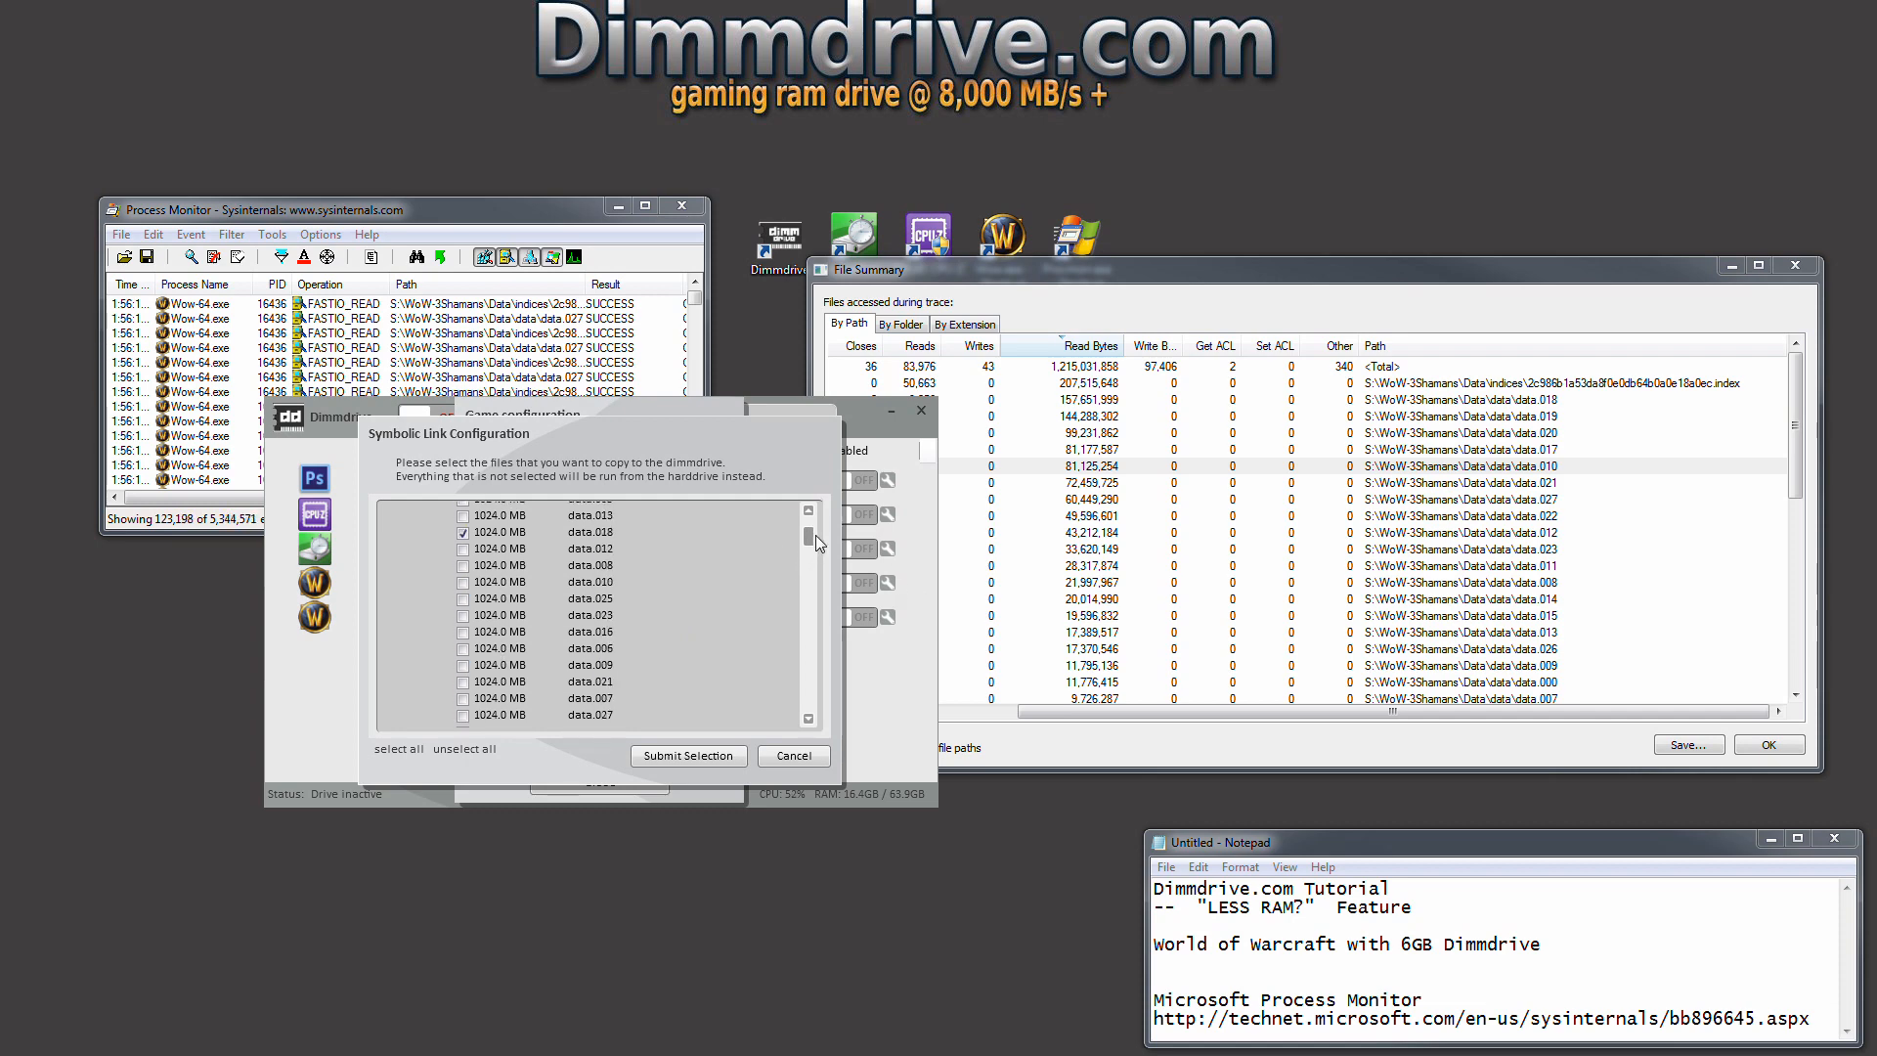
scroll(down, 3)
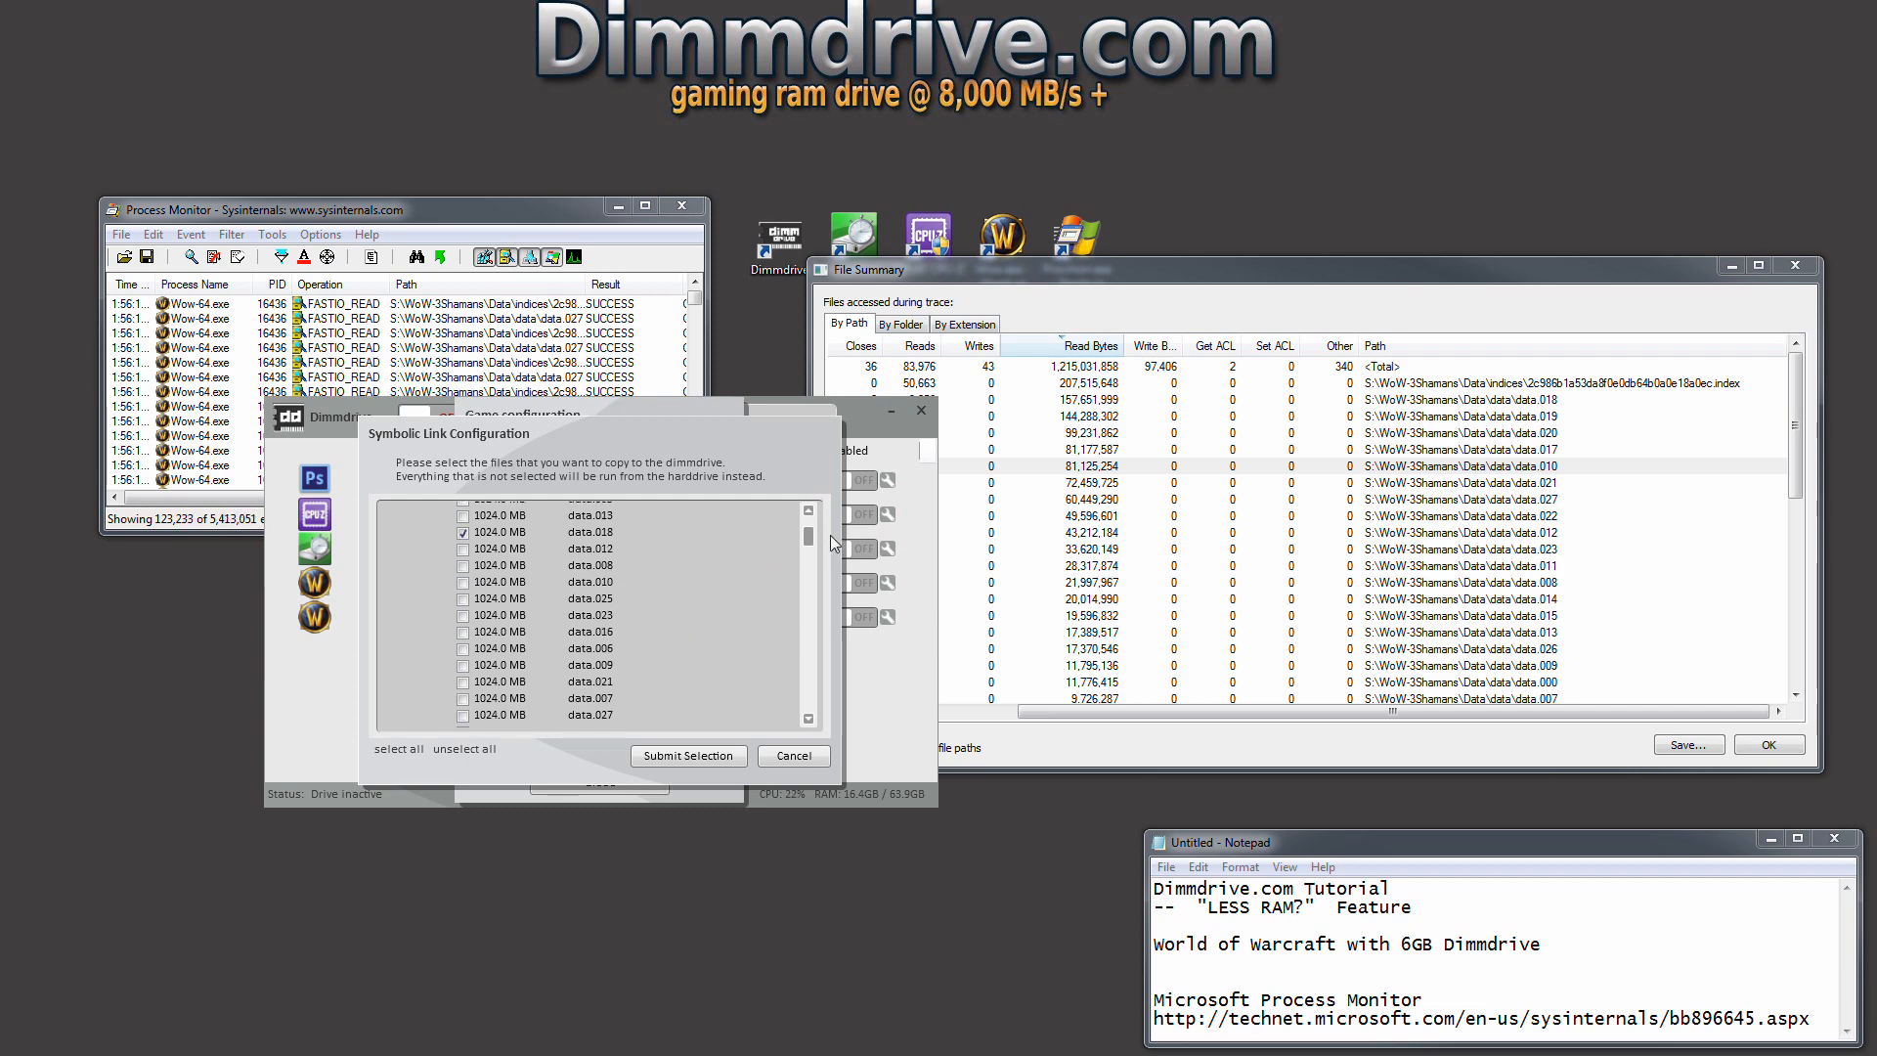
scroll(down, 3)
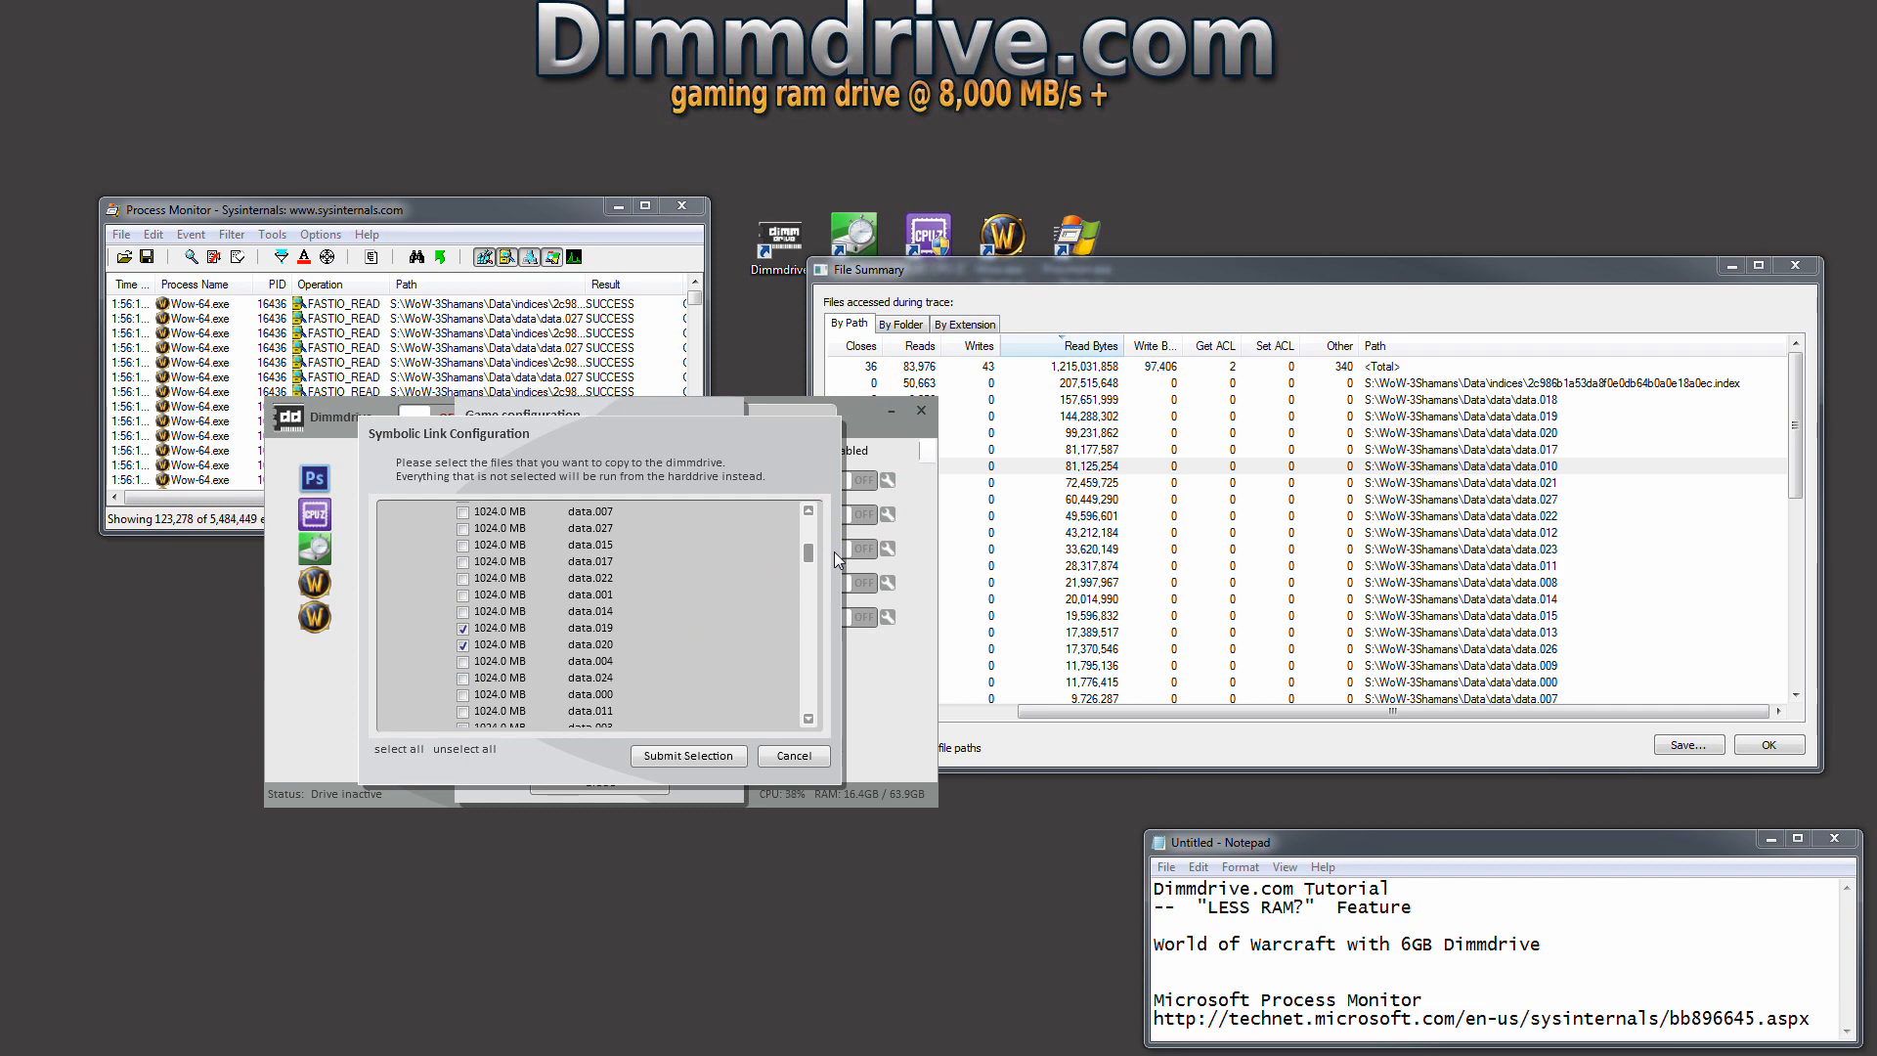
click(461, 561)
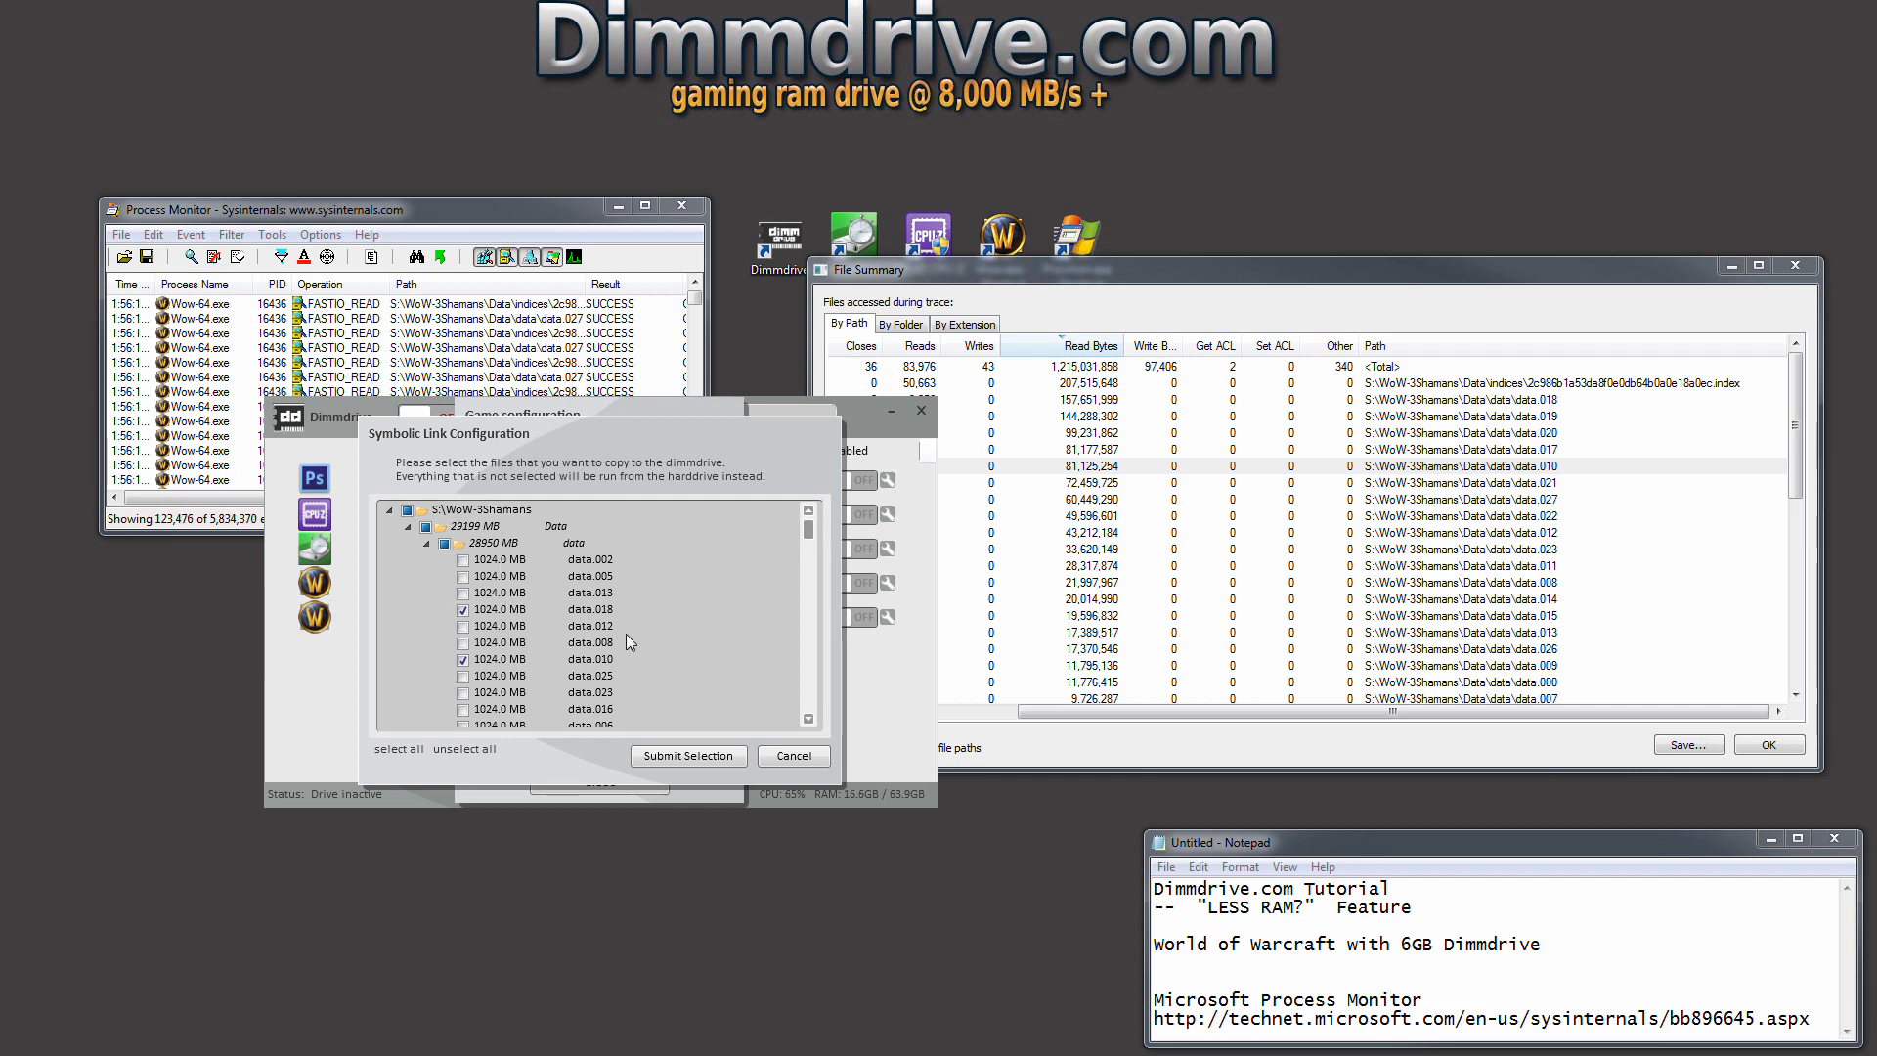
Collapse the data folder and submit the selection so Wow drops to 5.3 GB on the 6 GB drive.
click(426, 543)
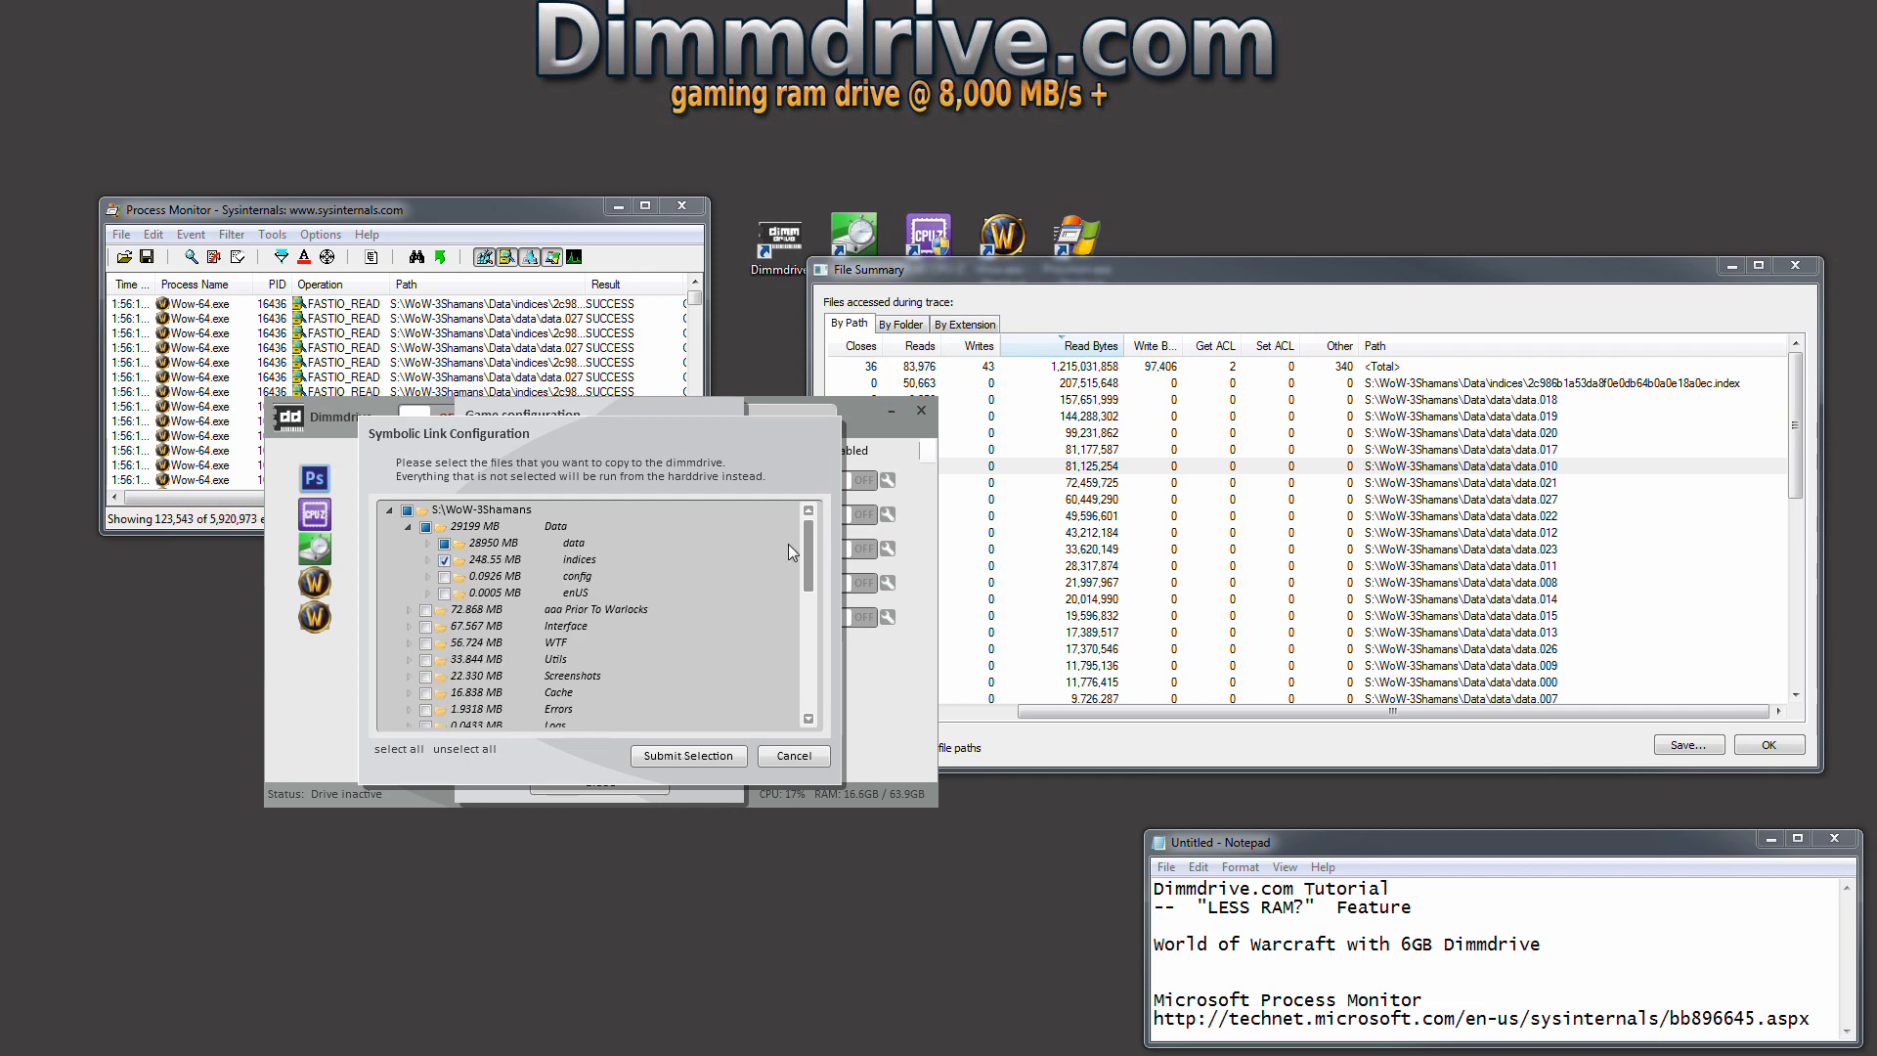
scroll(down, 3)
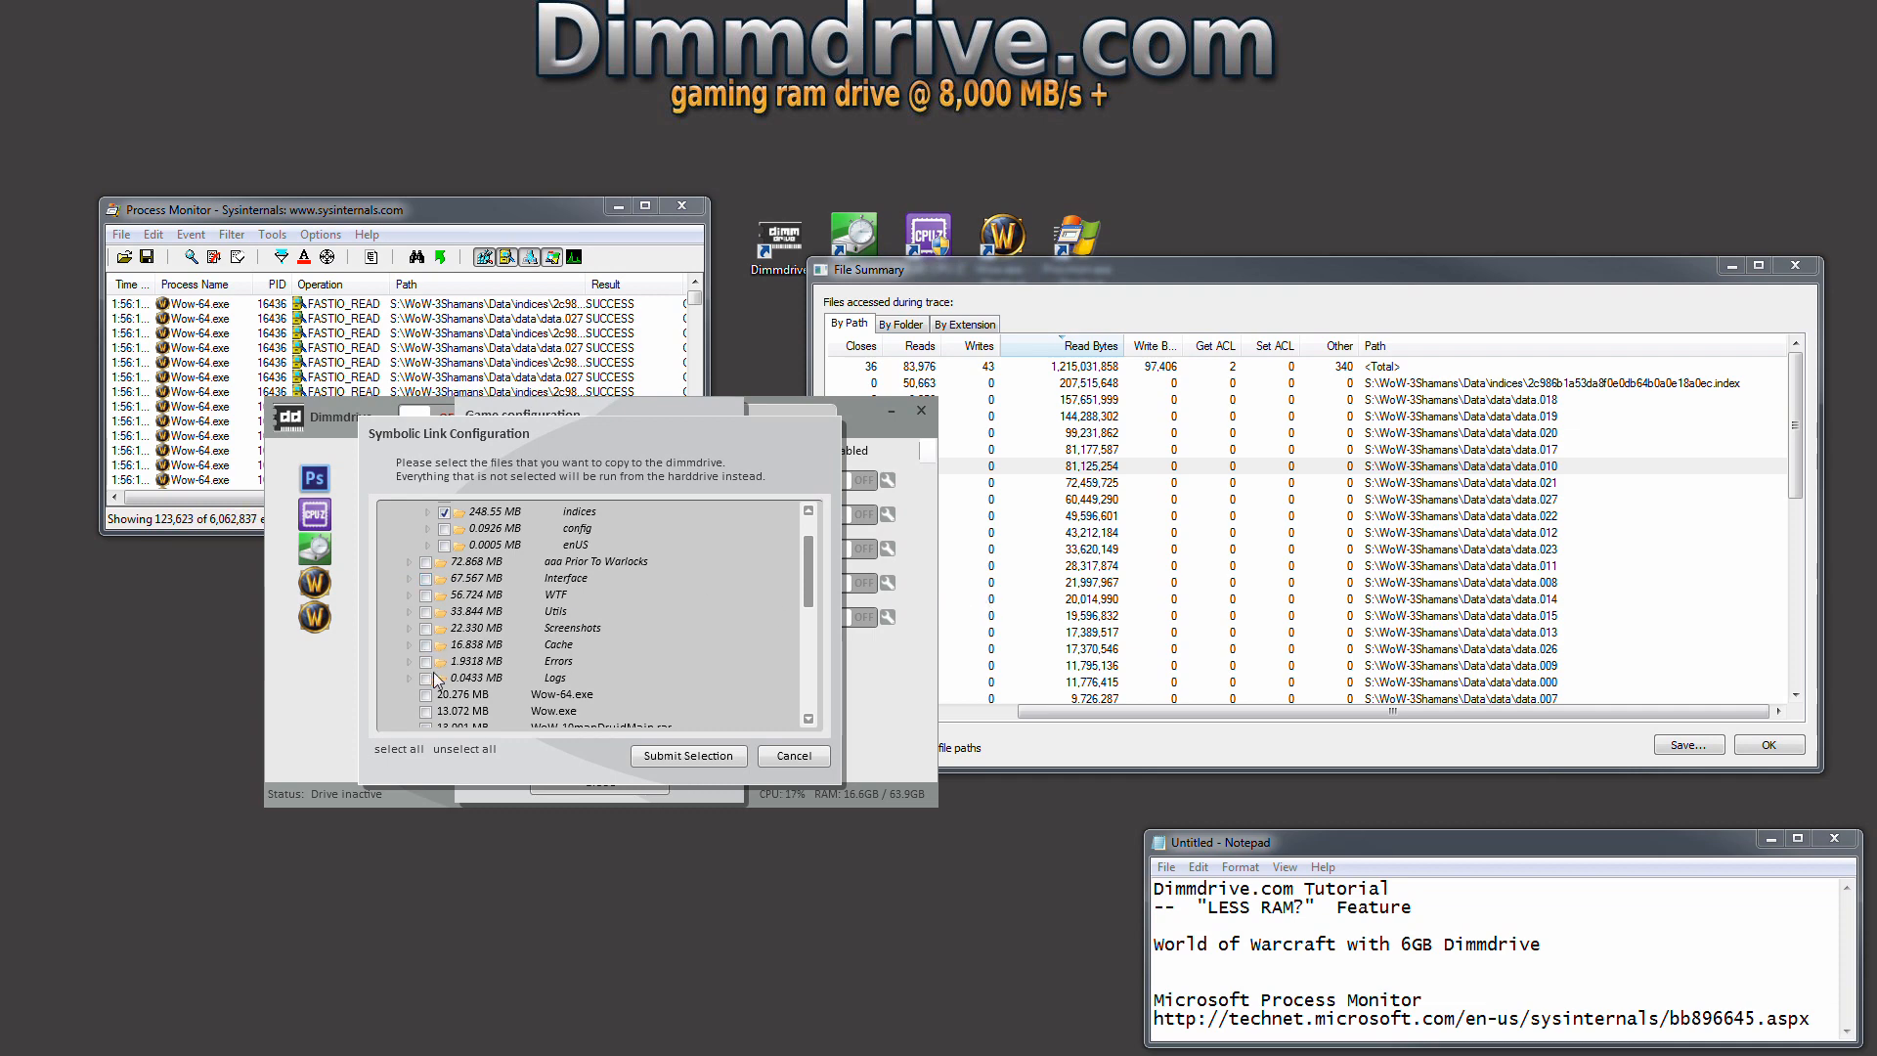
click(426, 645)
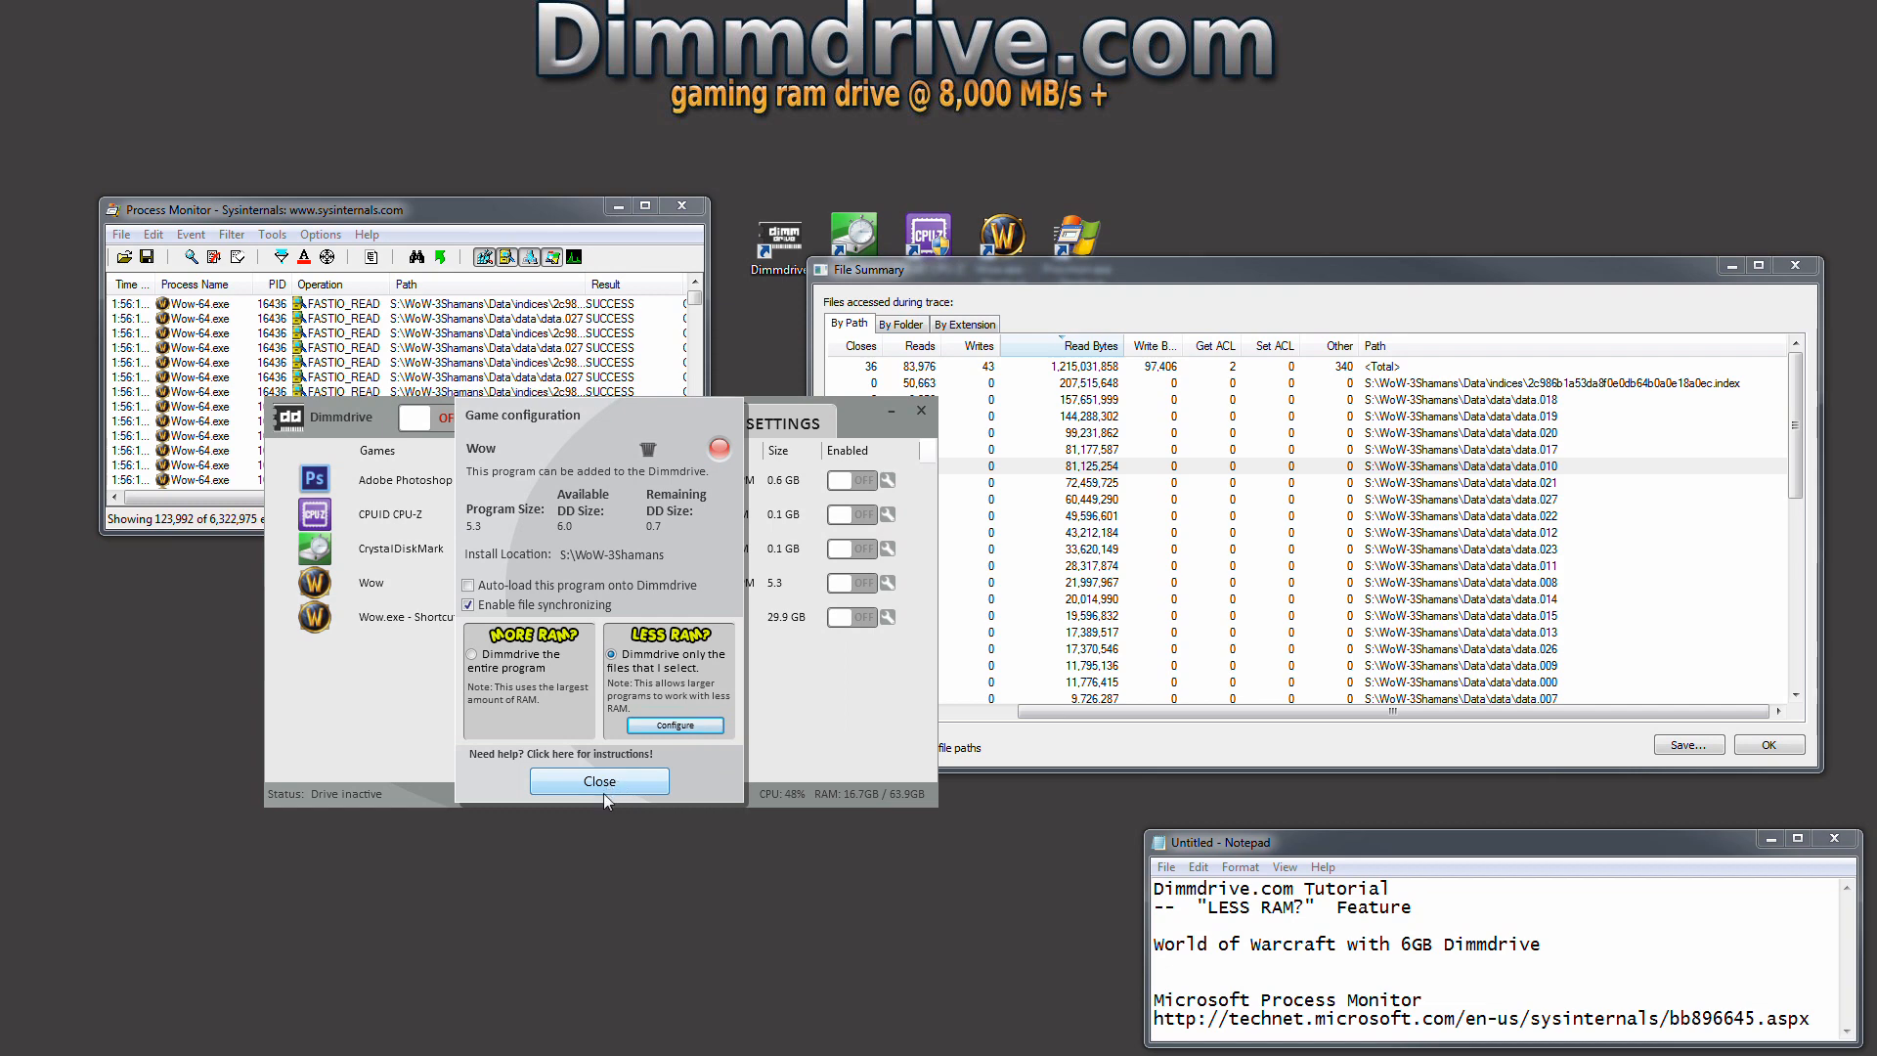
Enable WoW (5.3 GB) in the apps list and confirm the RAM drive size is 6 GB.
click(598, 782)
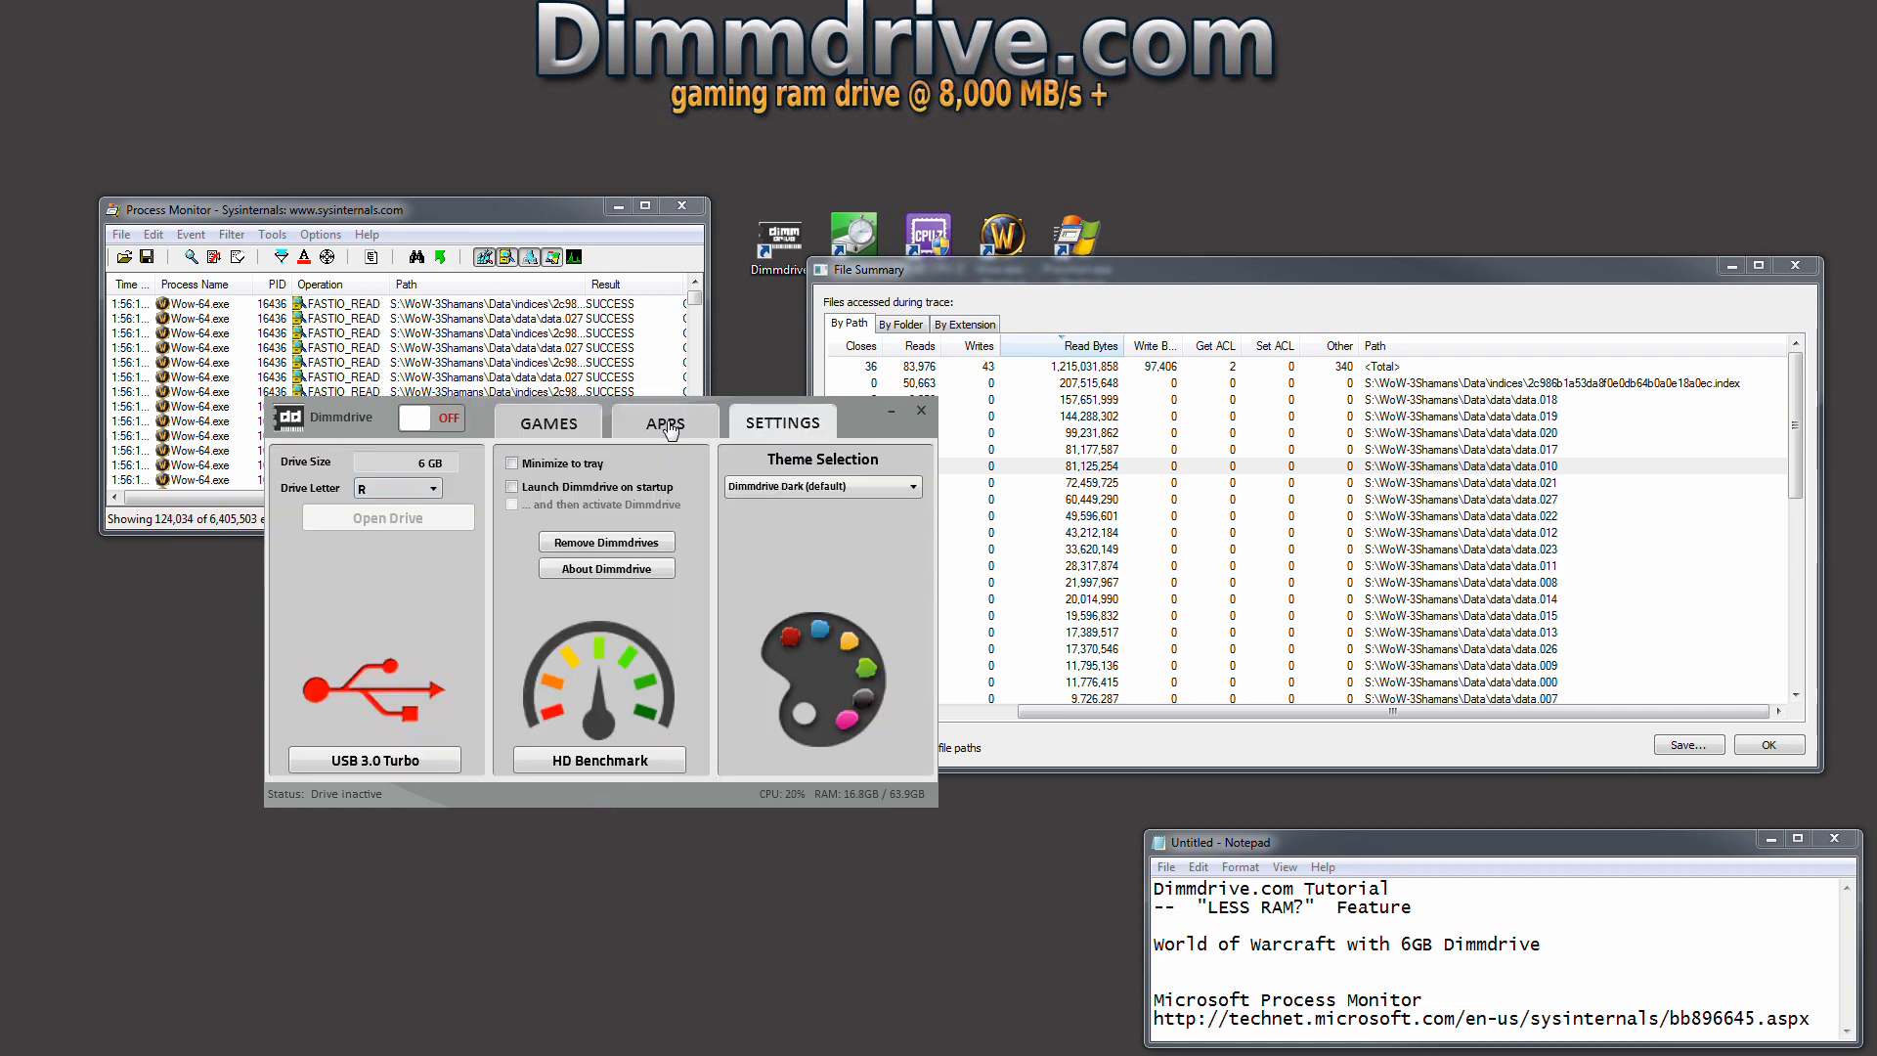
click(665, 423)
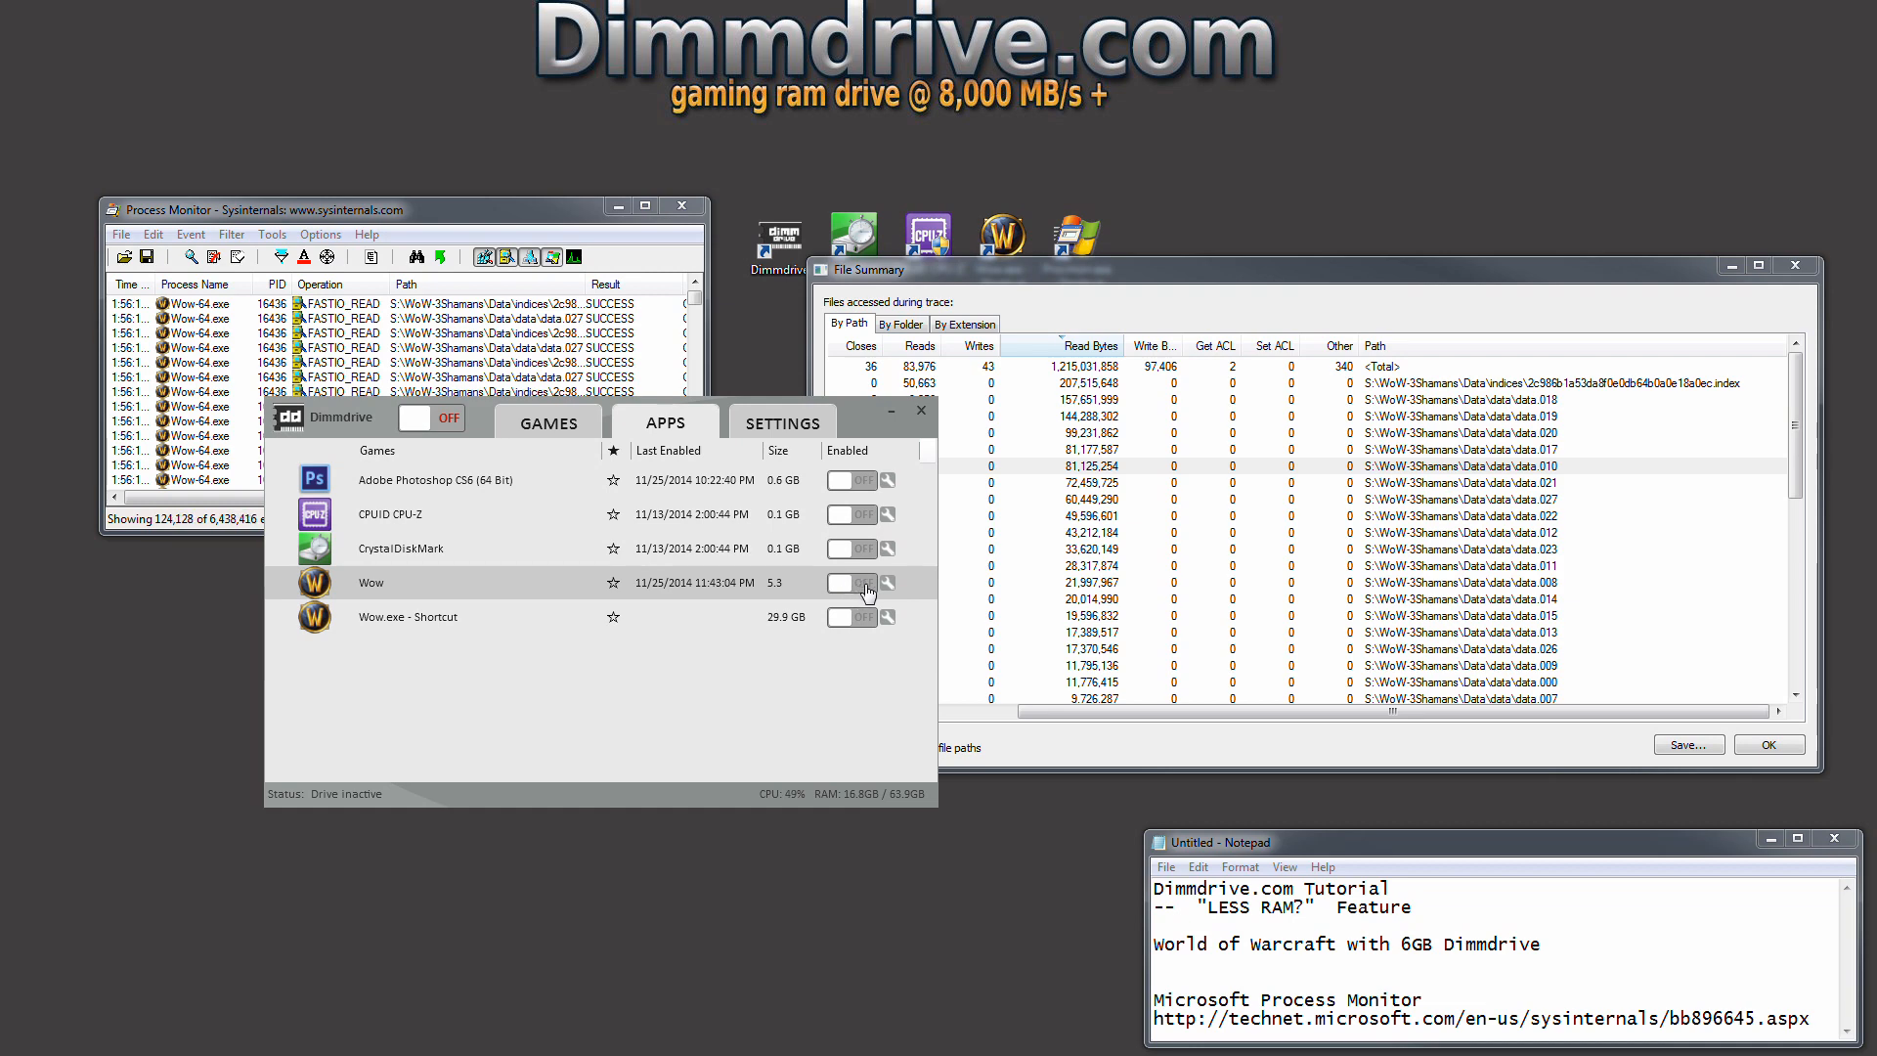
click(850, 583)
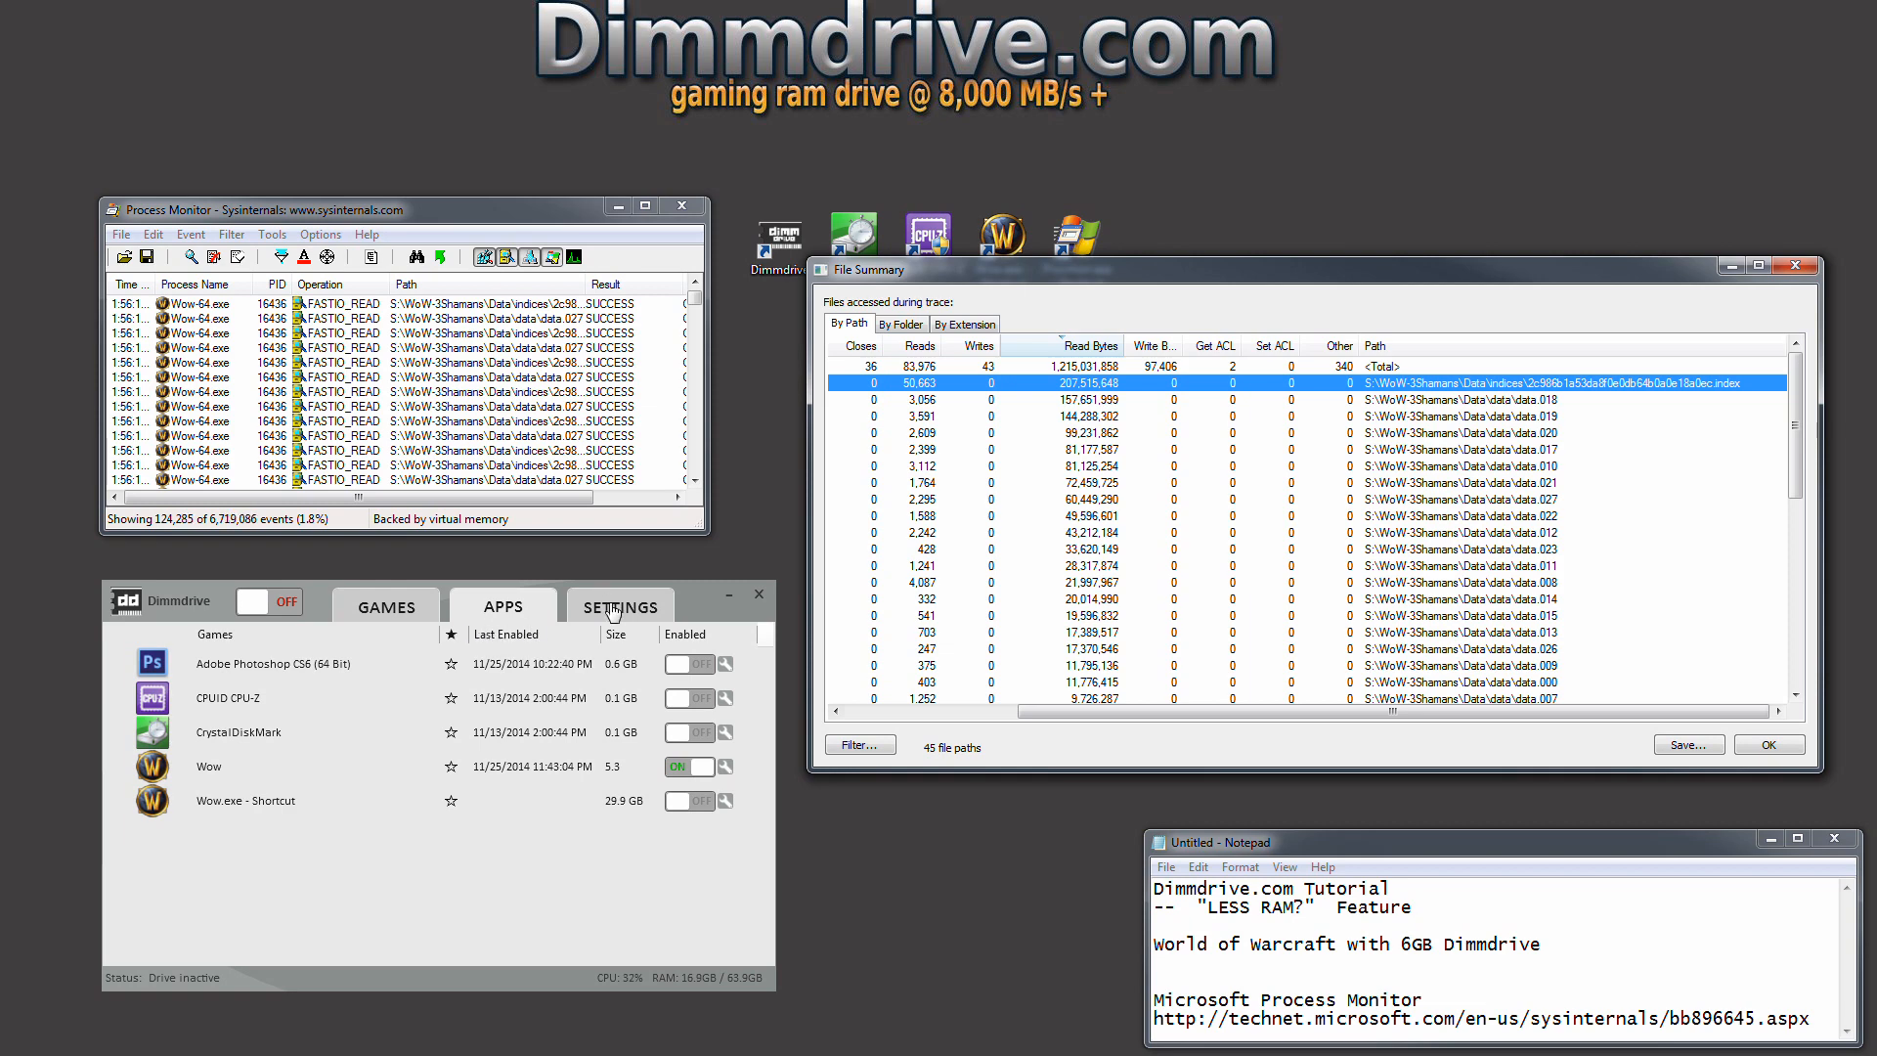
click(619, 606)
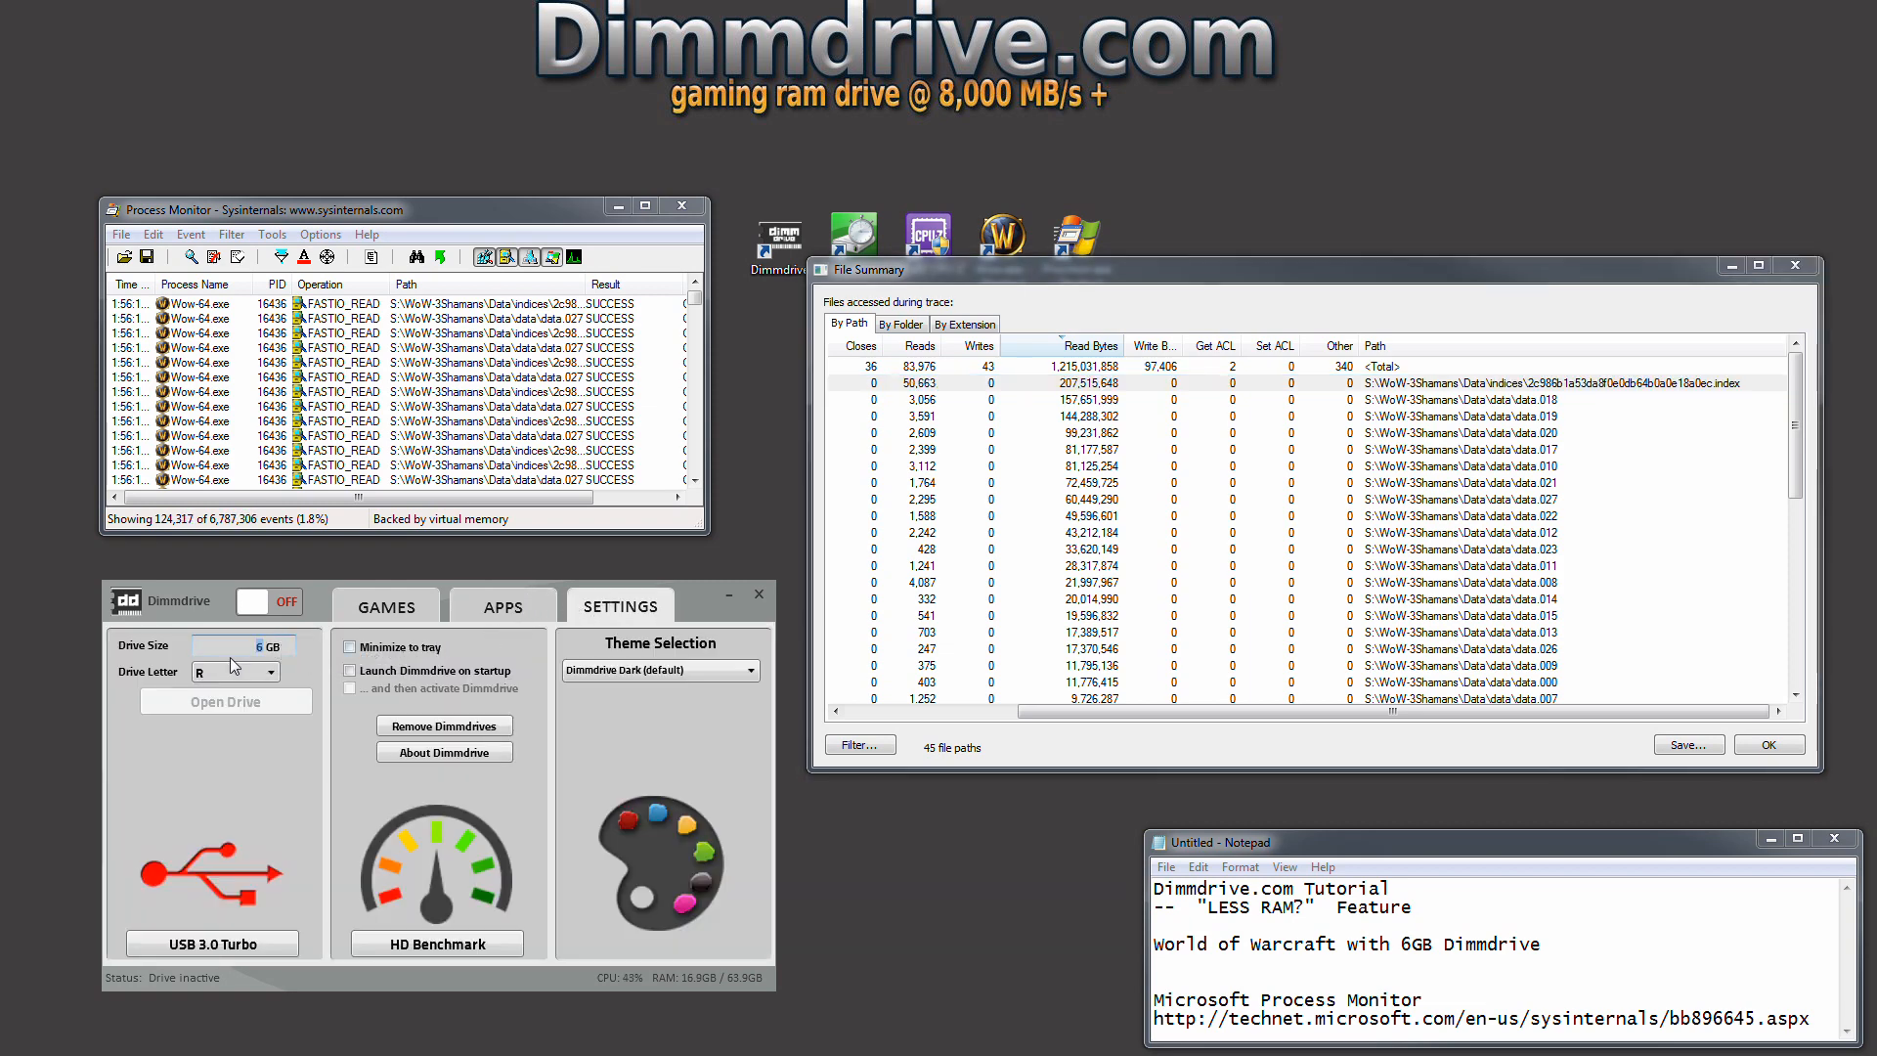
click(502, 606)
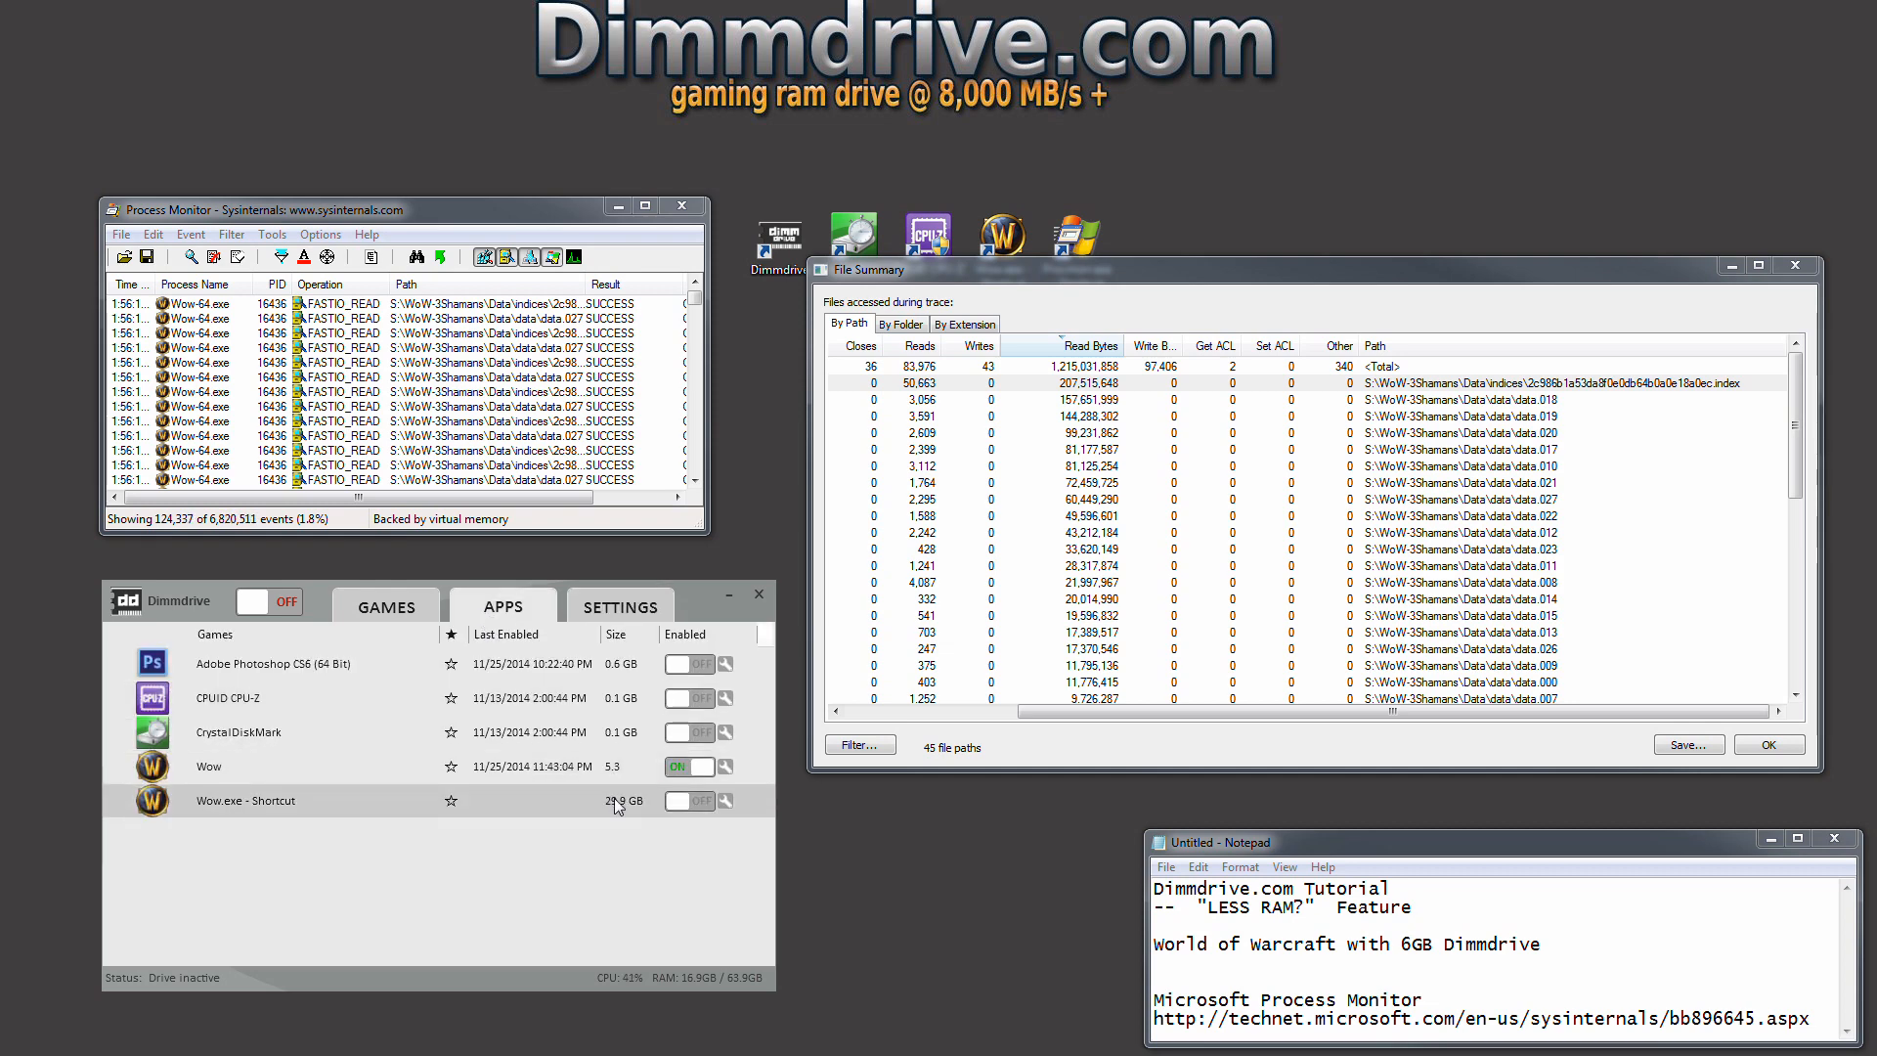